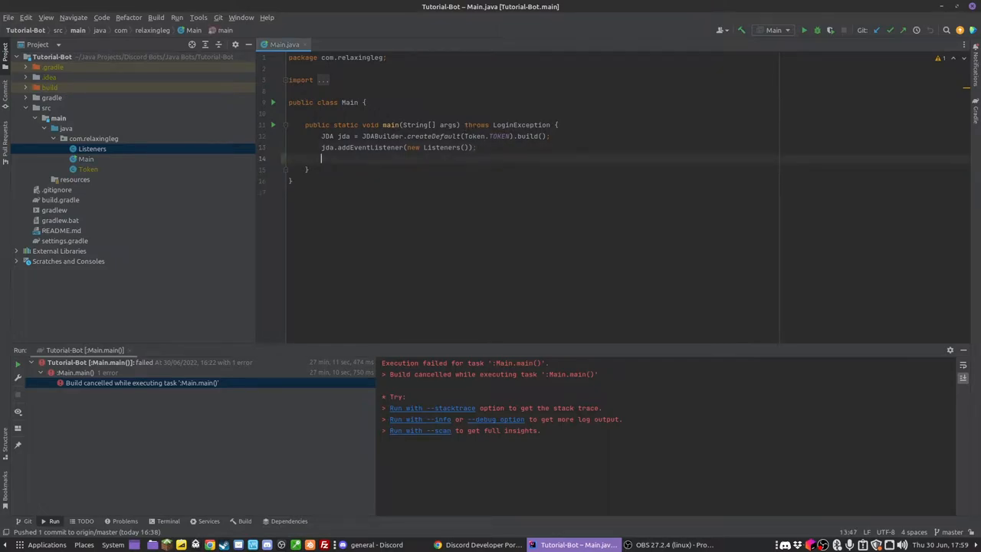
- Write a /* block comment: 'Global - Used anywhere' and 'Guild - Used in certain guilds'
type("/*")
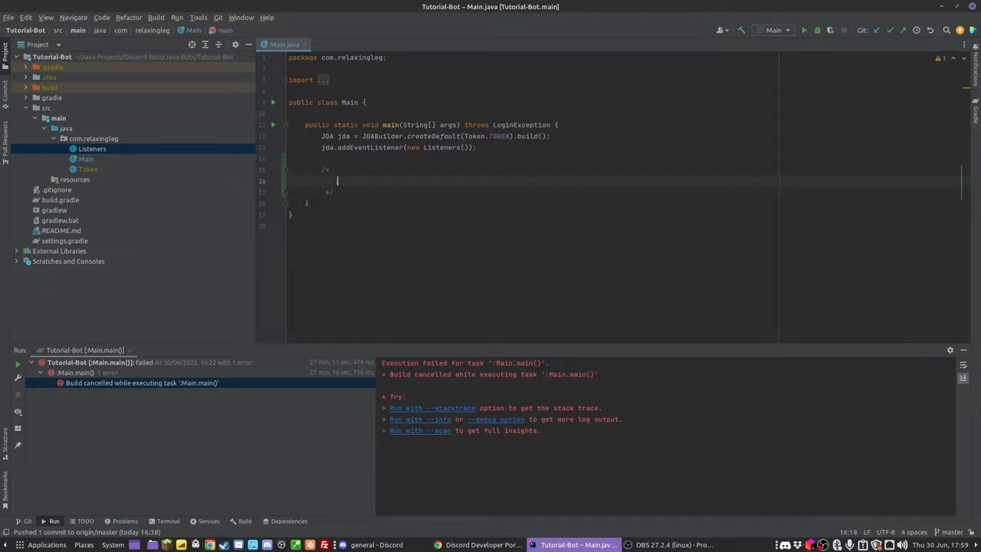
type("Global - Used")
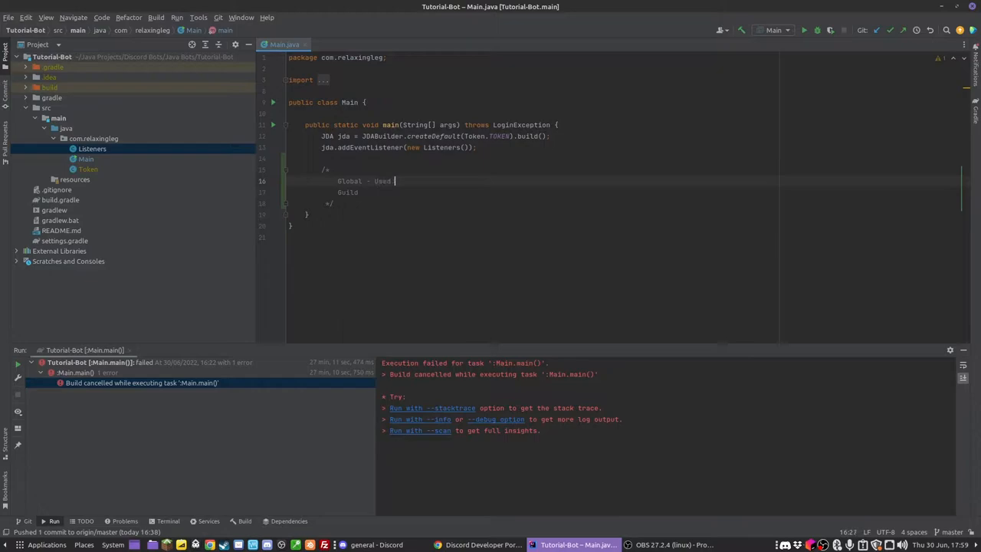
type("anywa")
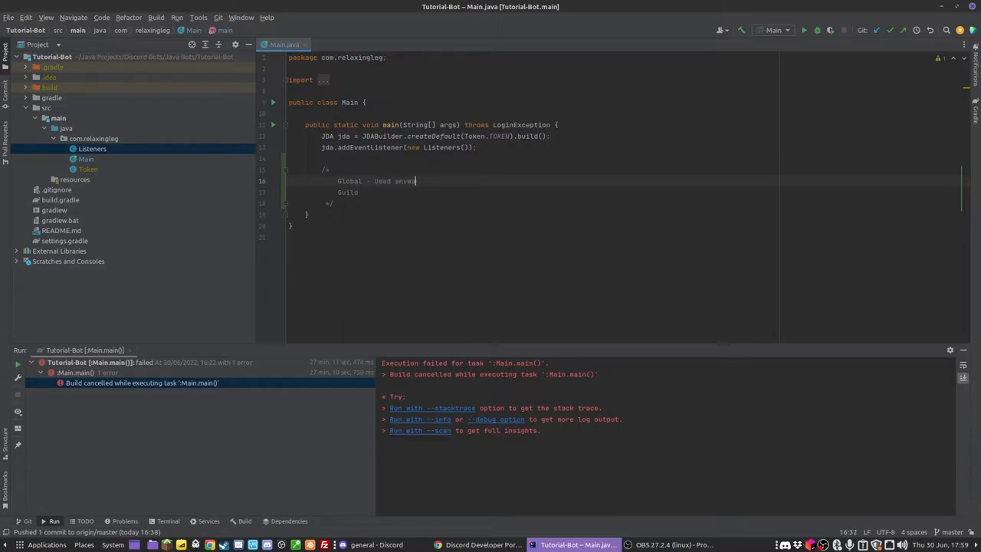
key("BackSpace")
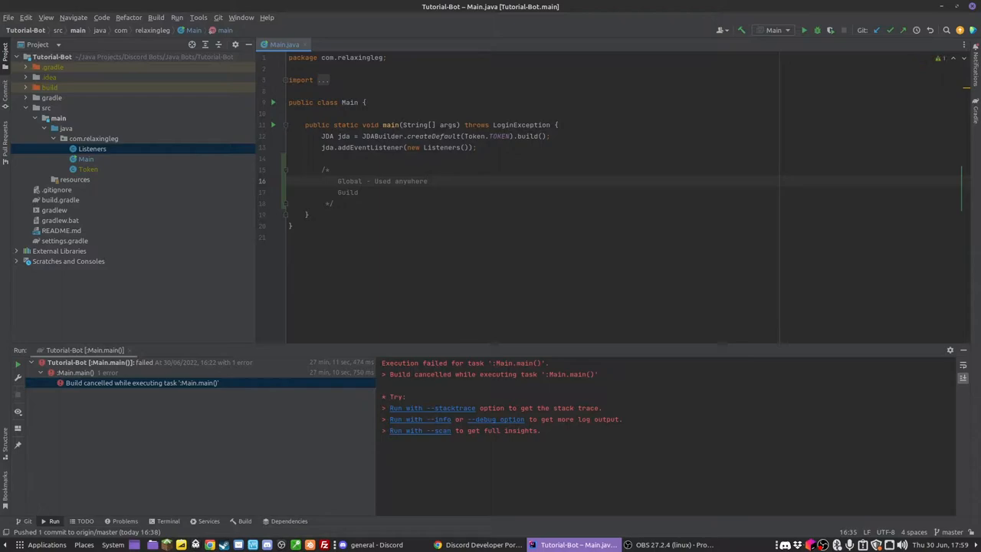
left_click(428, 181)
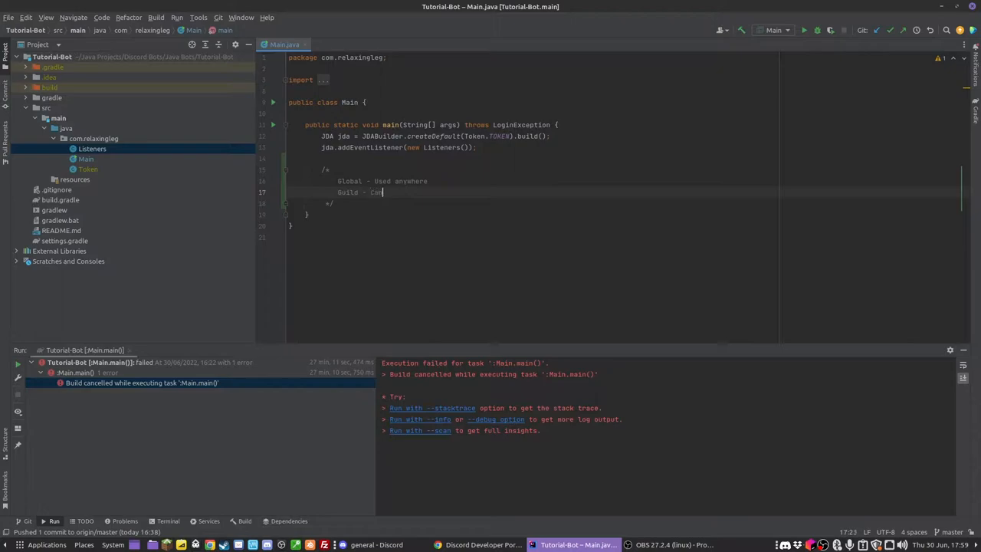
type("Used")
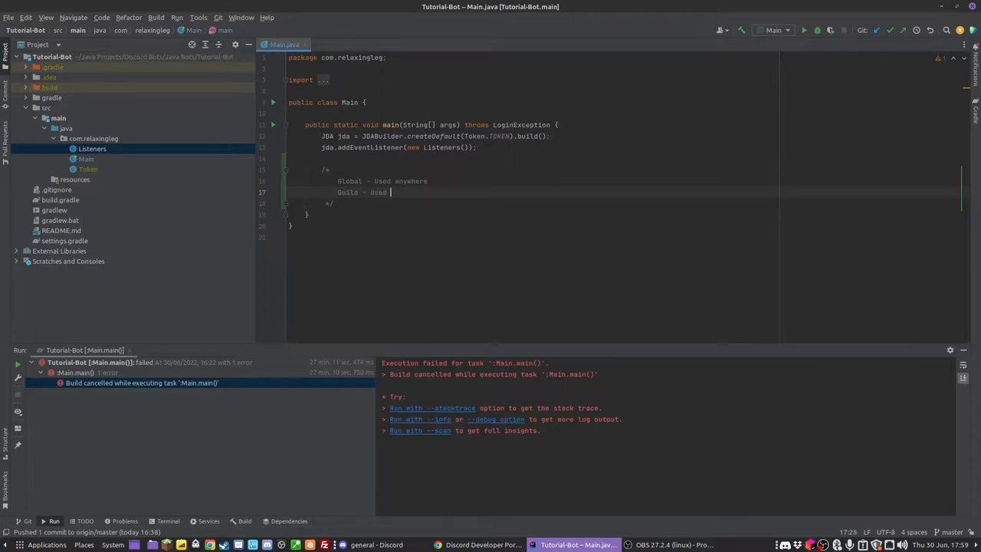
type("in sa")
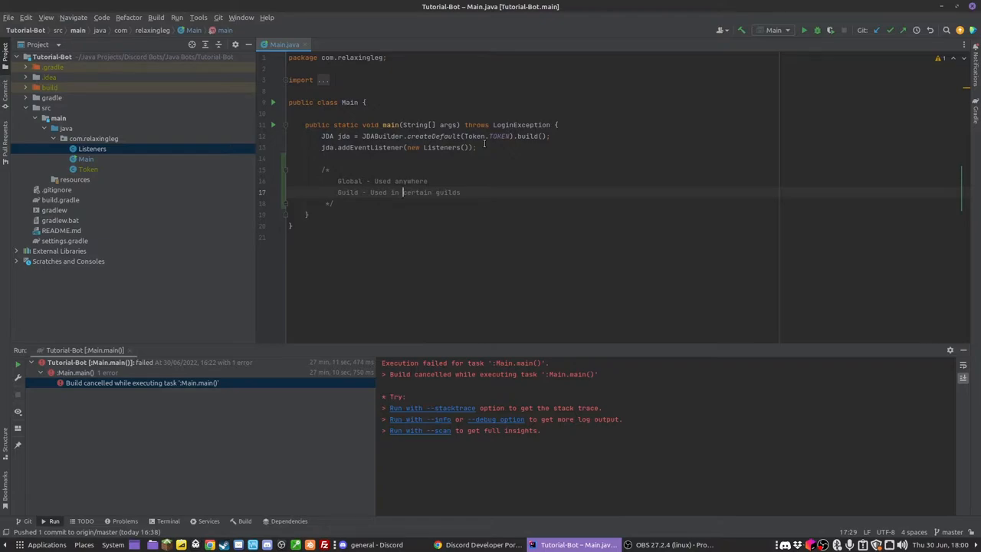
mouse_move(239, 167)
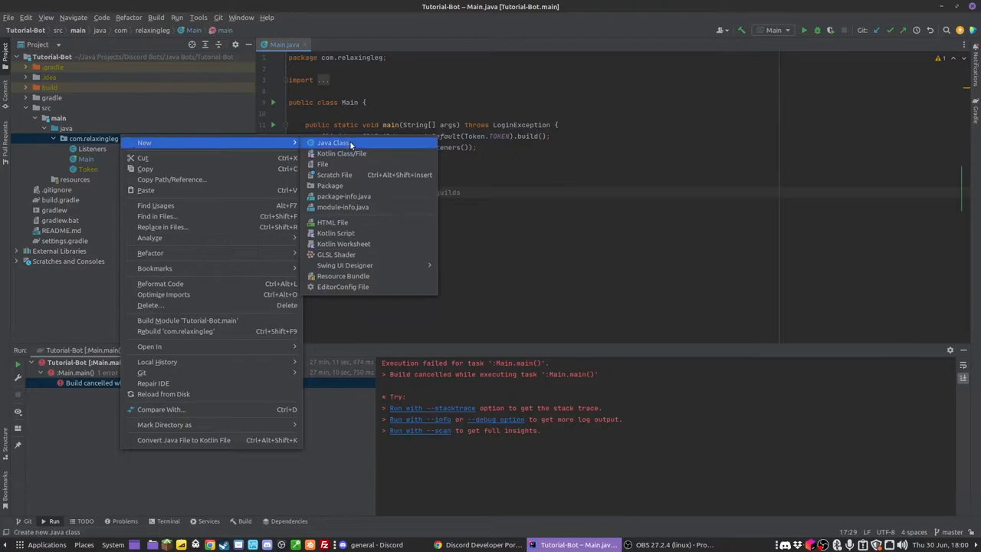
- Create a commands package under com.relaxingleg and begin a new Java class named S... in it
left_click(329, 185)
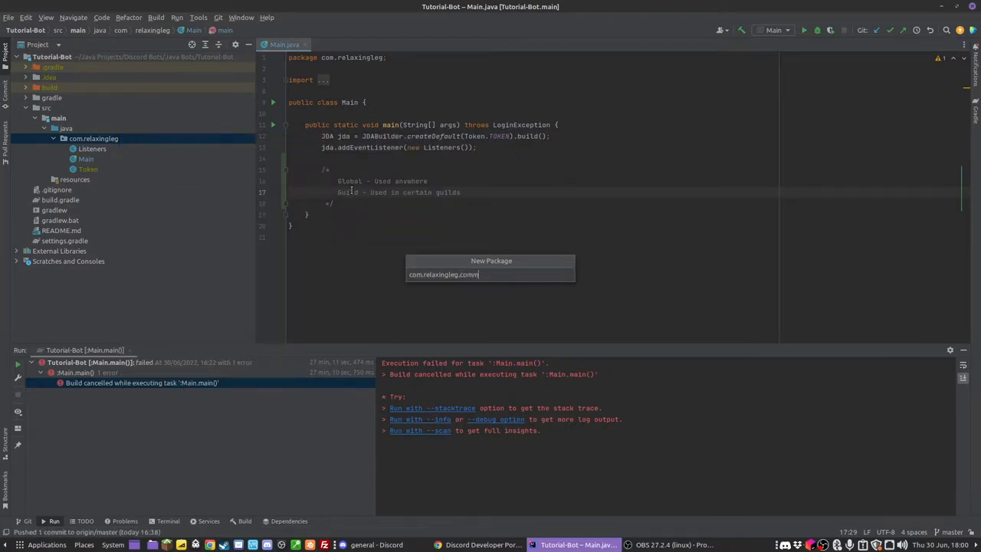
right_click(94, 149)
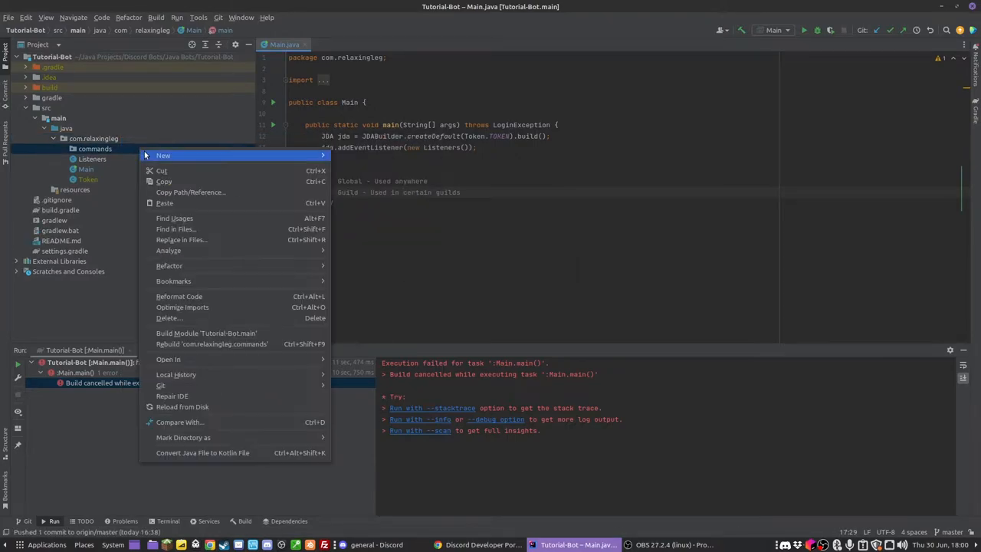
left_click(163, 157)
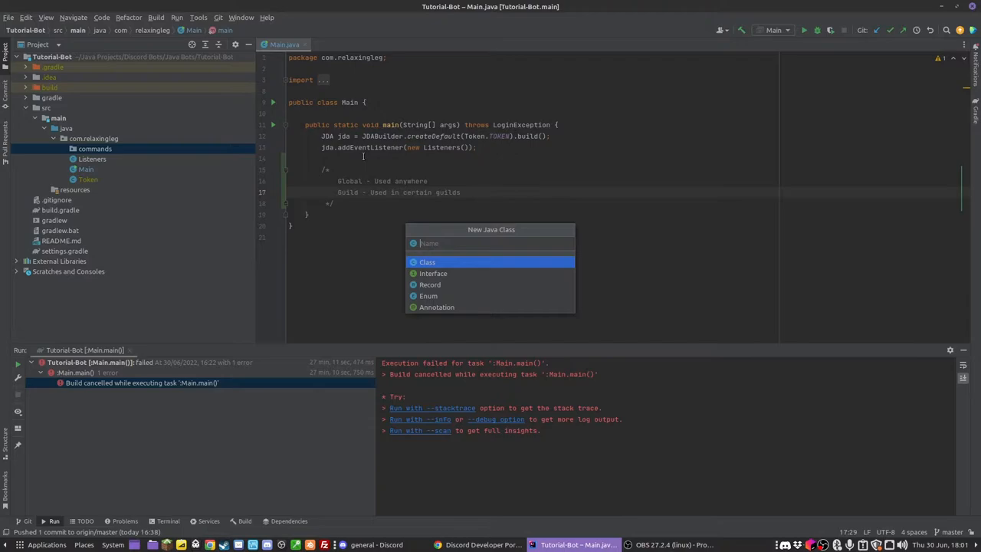
type("S")
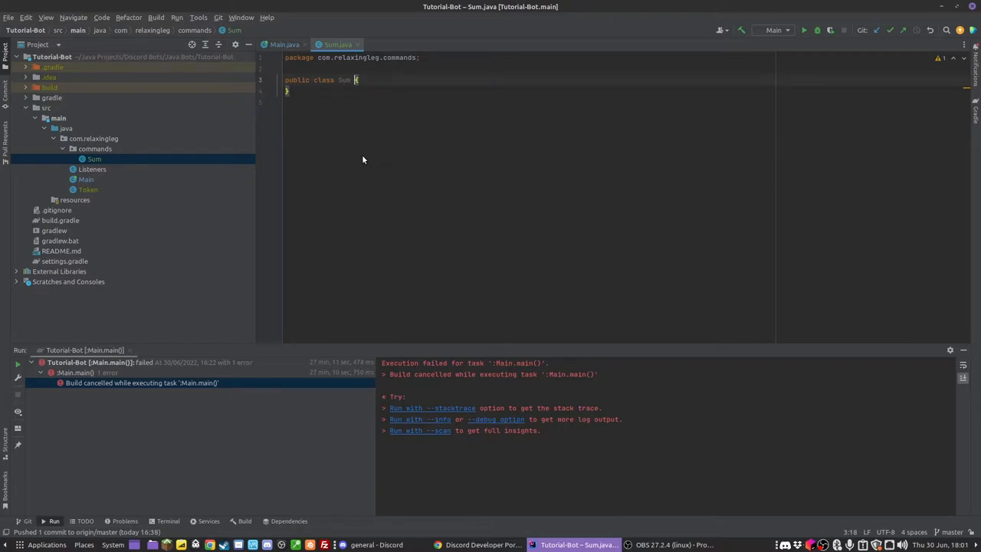
- Make Sum extend ListenerAdapter and override onSlashCommandInteraction with the super call removed
type("extends")
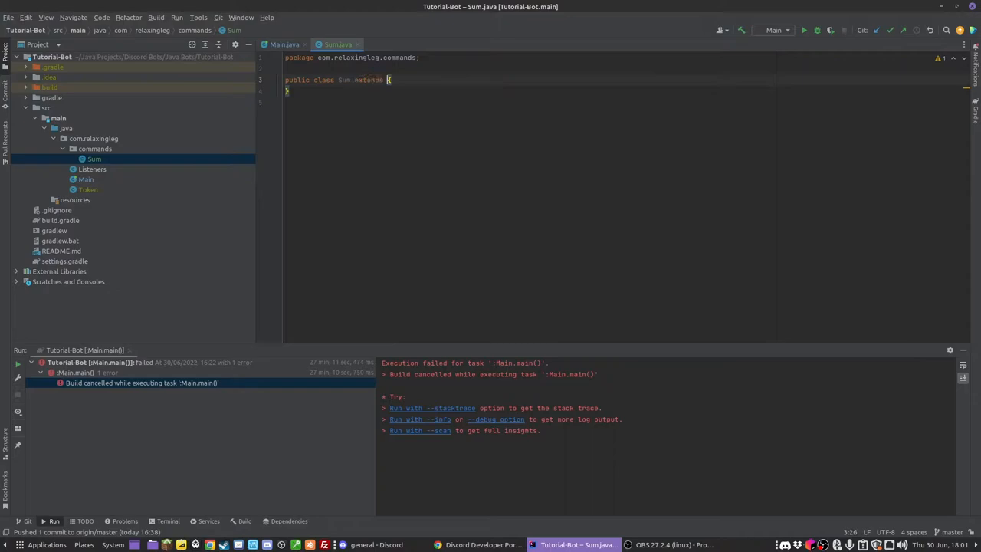
type("ListenerAdapter")
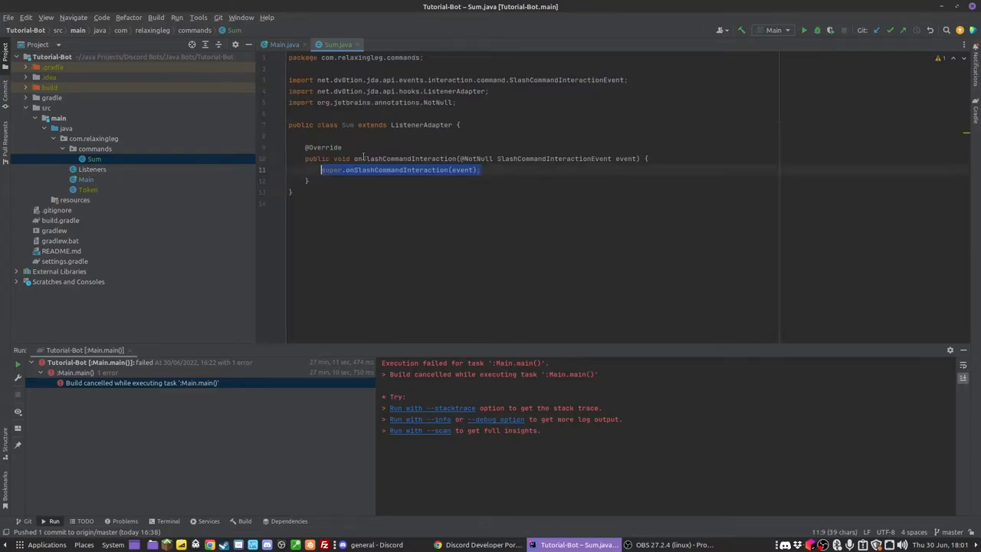
key("Delete")
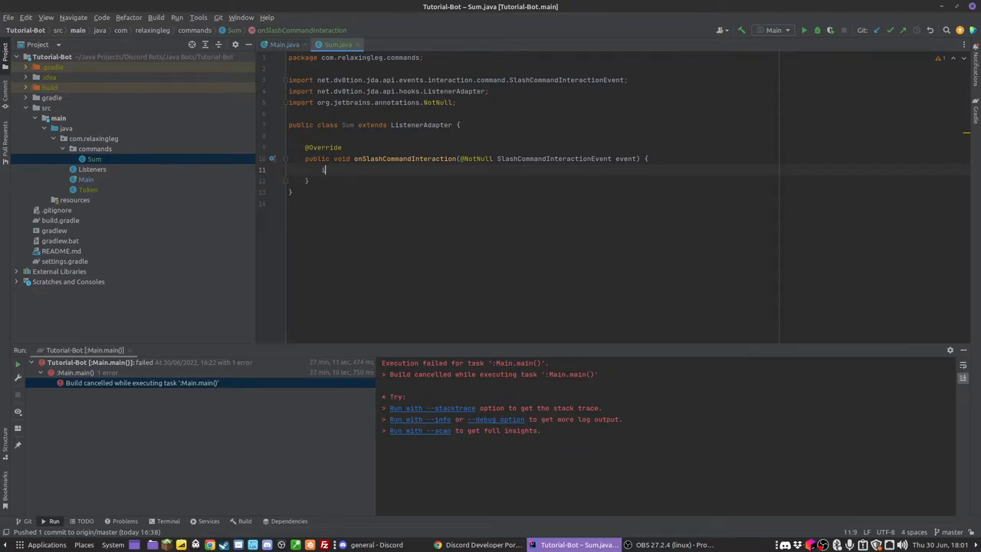
- Return early unless event.getName() equals "sum"
type("if(event.getName()")
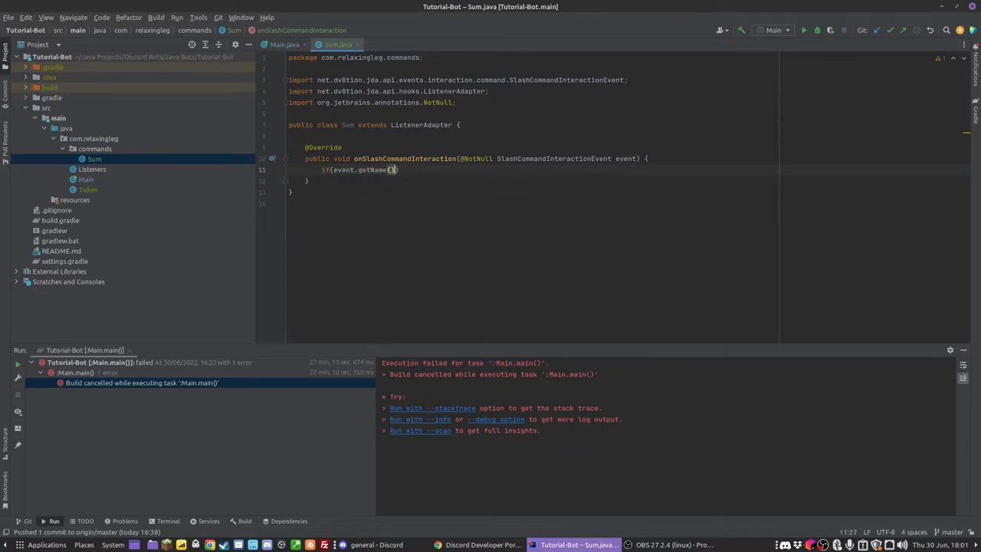
type(".equals(\"\")")
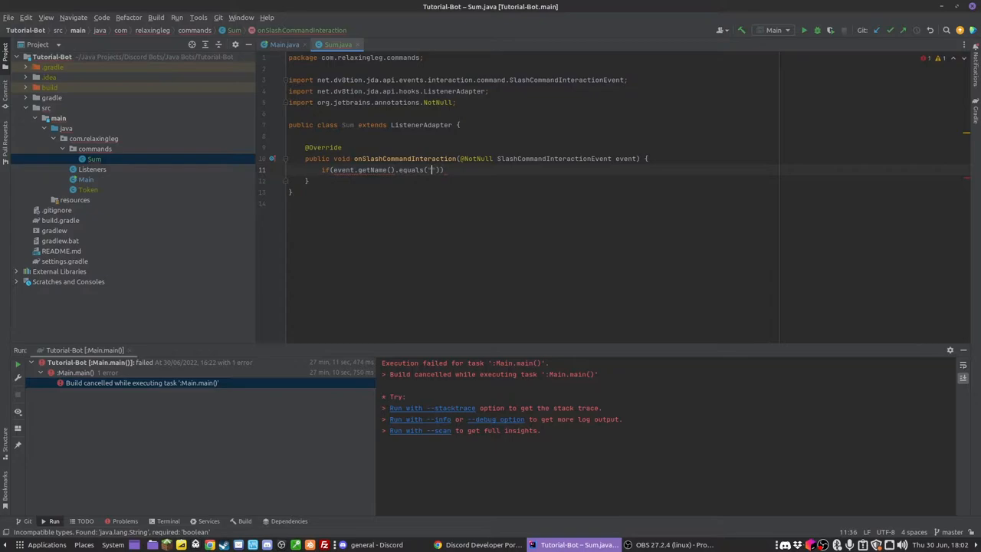
type("sum")
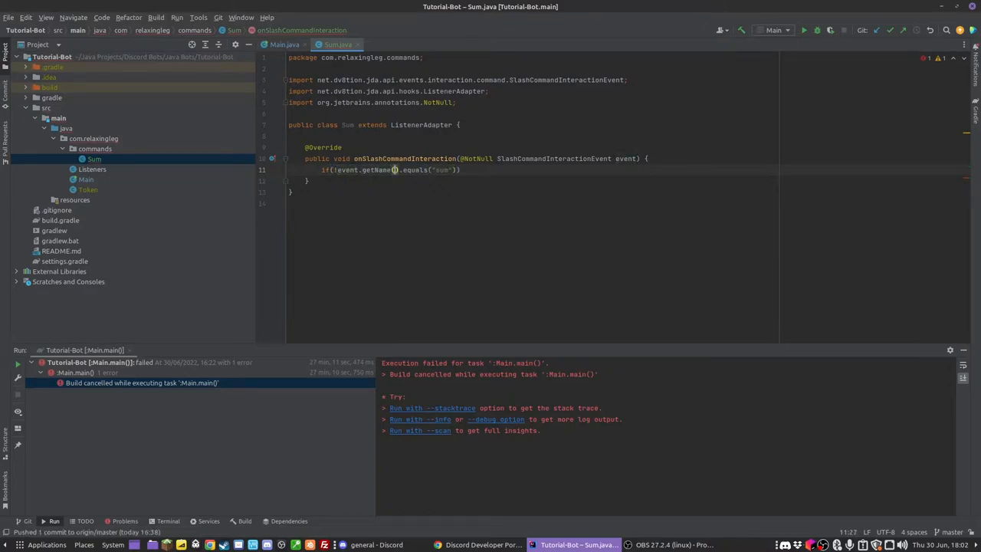
type("return;")
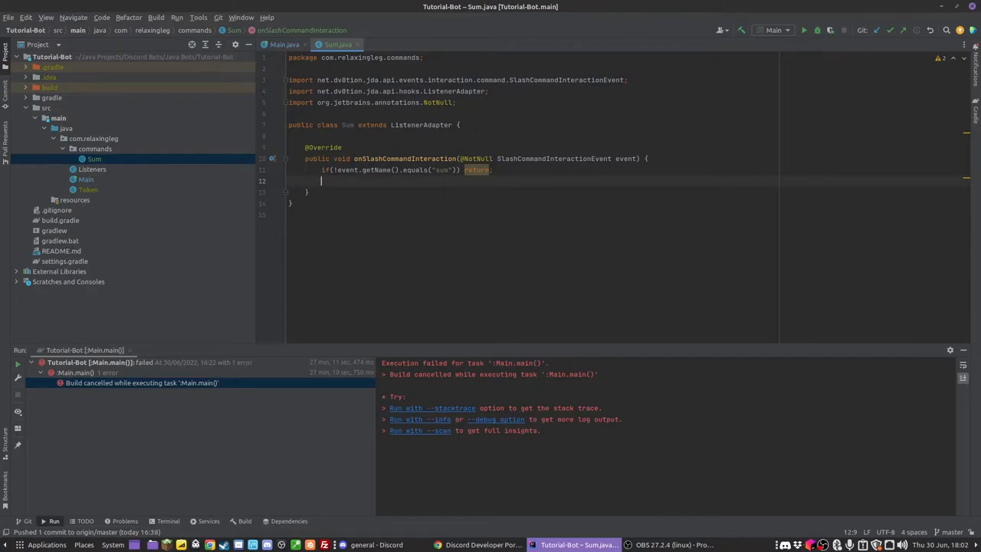
- Reply to the event with a "hello world" message via event.reply(...).queue()
type("ev")
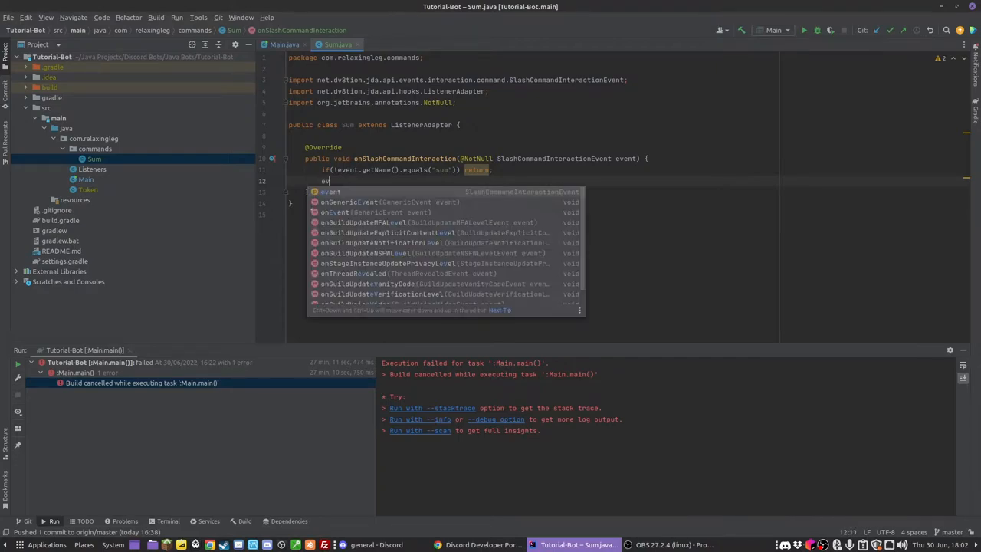
type("event.reply(")
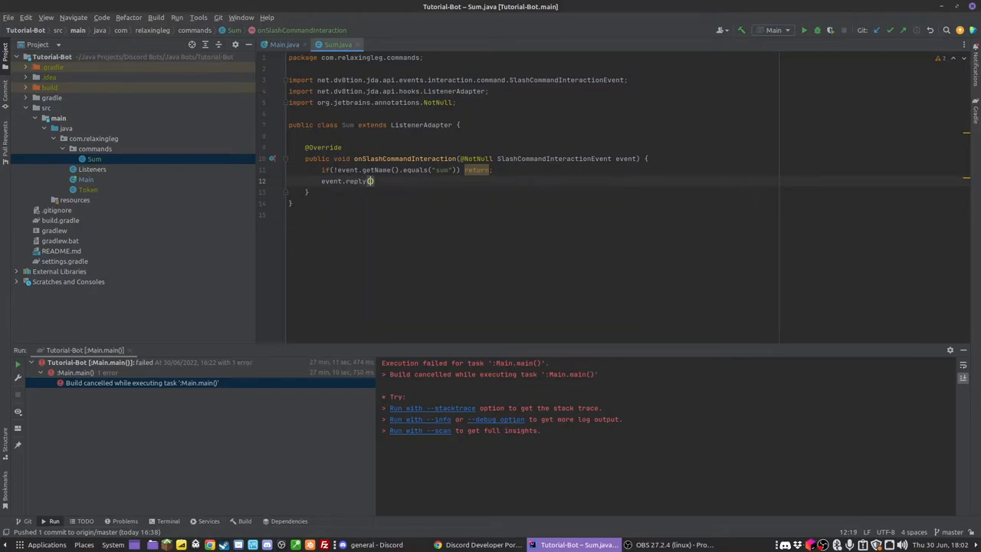
type("content")
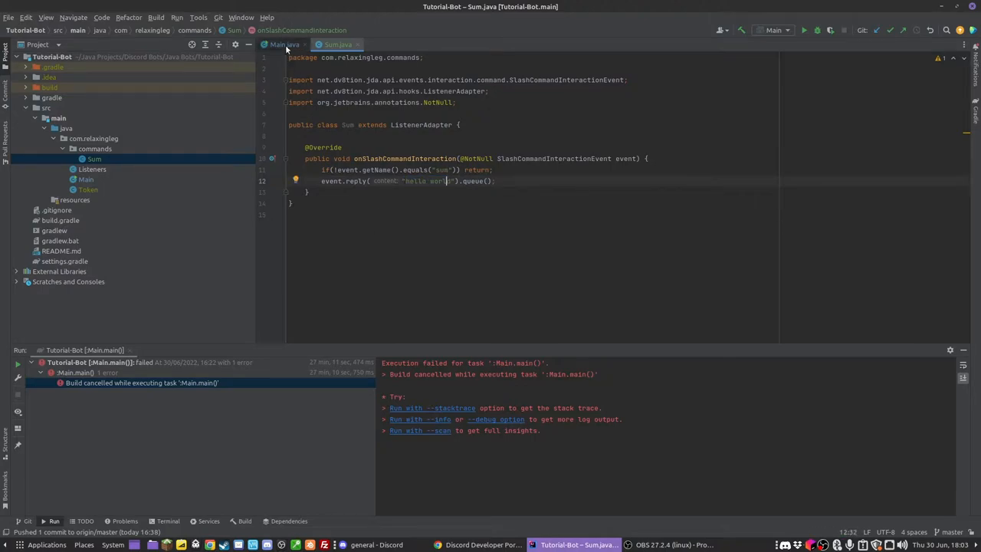
- In Listeners.java, comment out onMessageReceived and start an event. call inside onReady
left_click(284, 43)
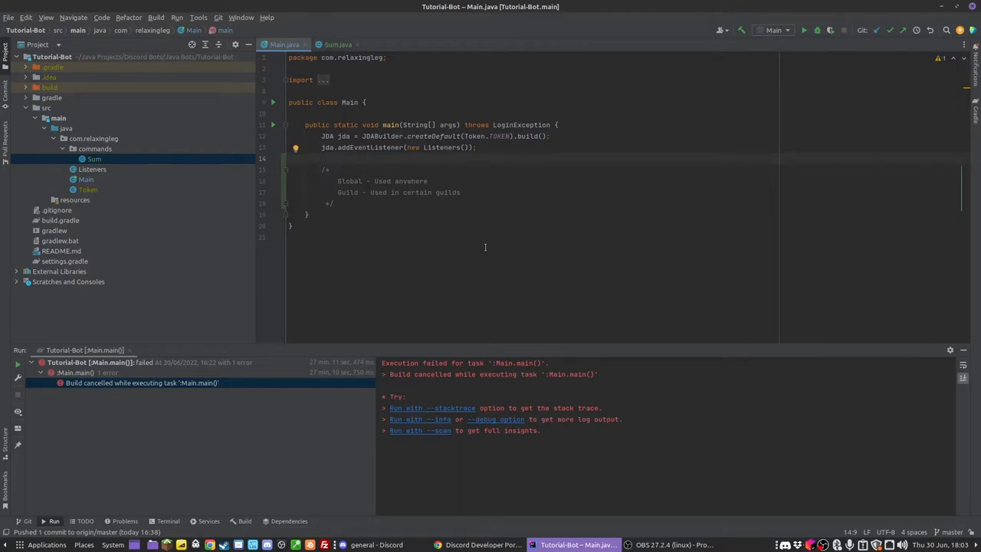
left_click(322, 158)
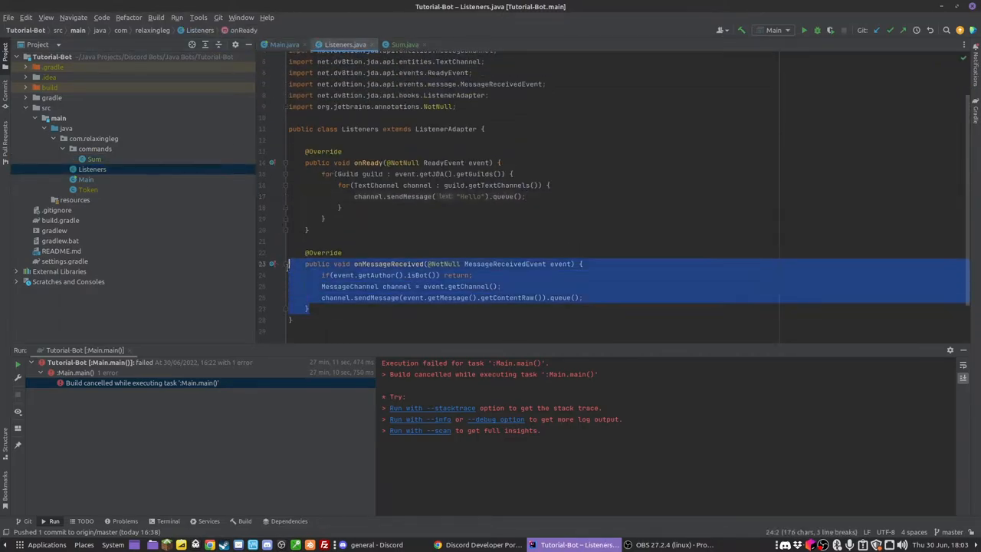
key("ctrl+slash")
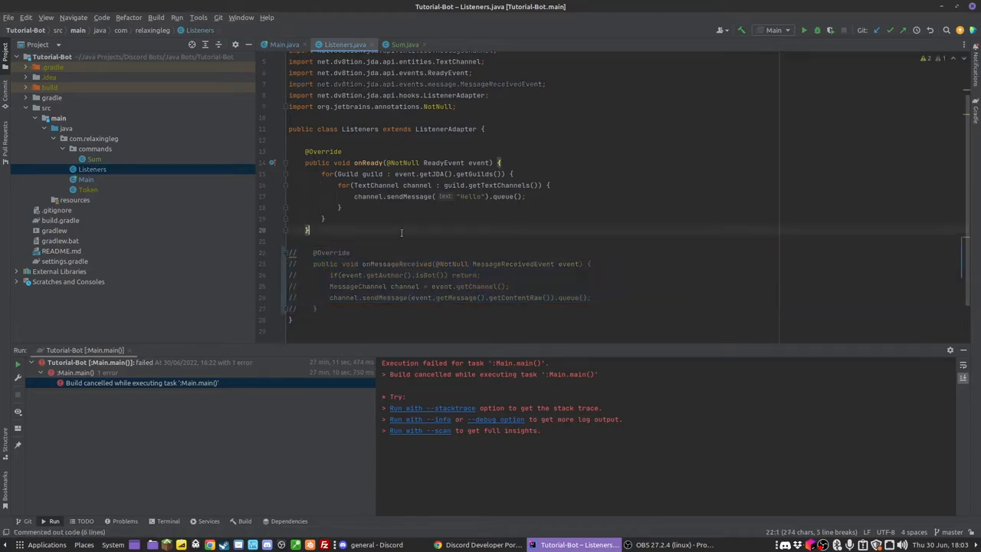
left_click(343, 207)
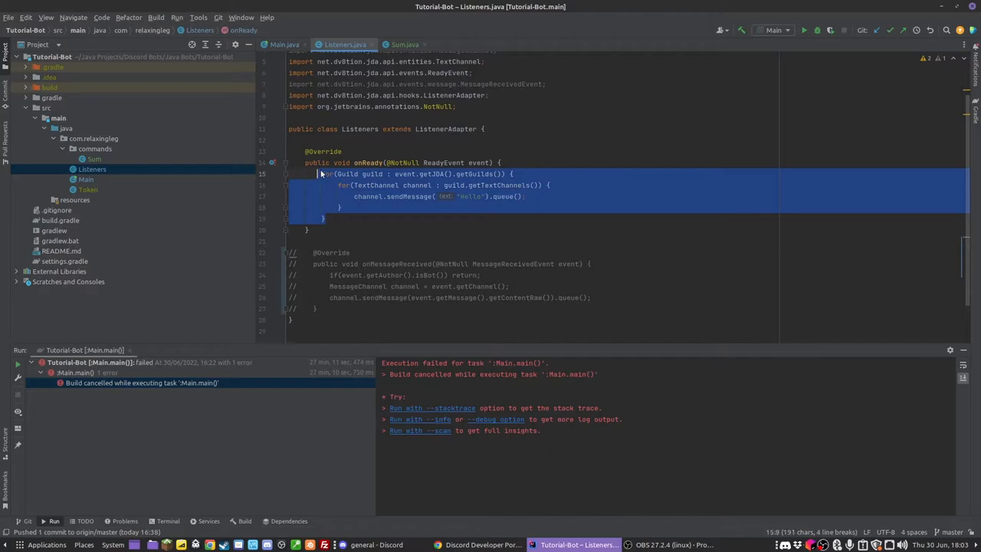
type("event.")
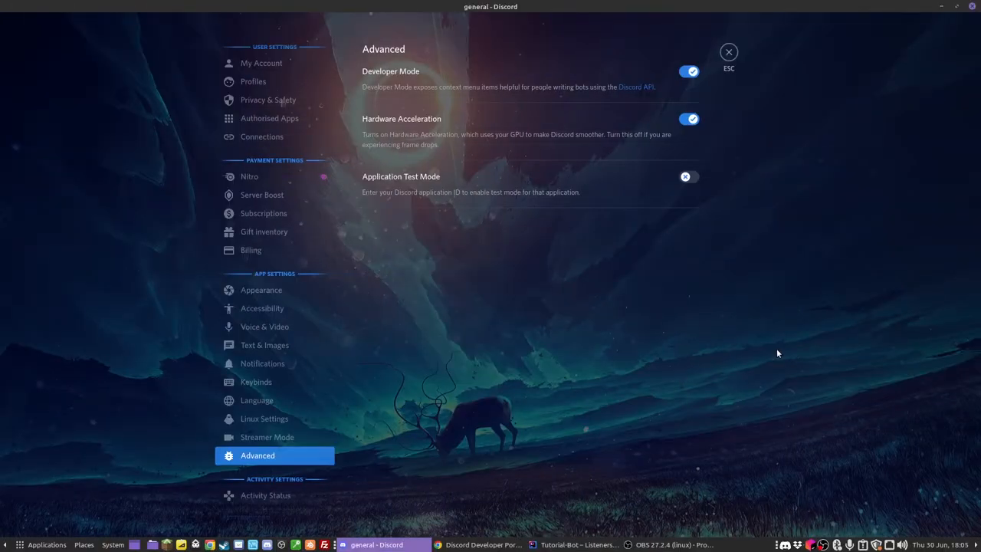
mouse_move(333, 37)
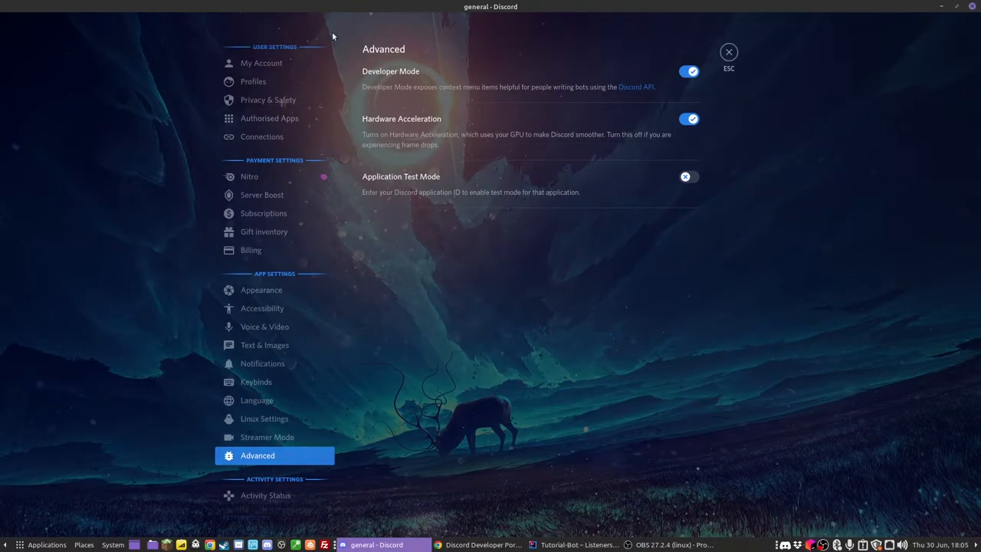
mouse_move(328, 109)
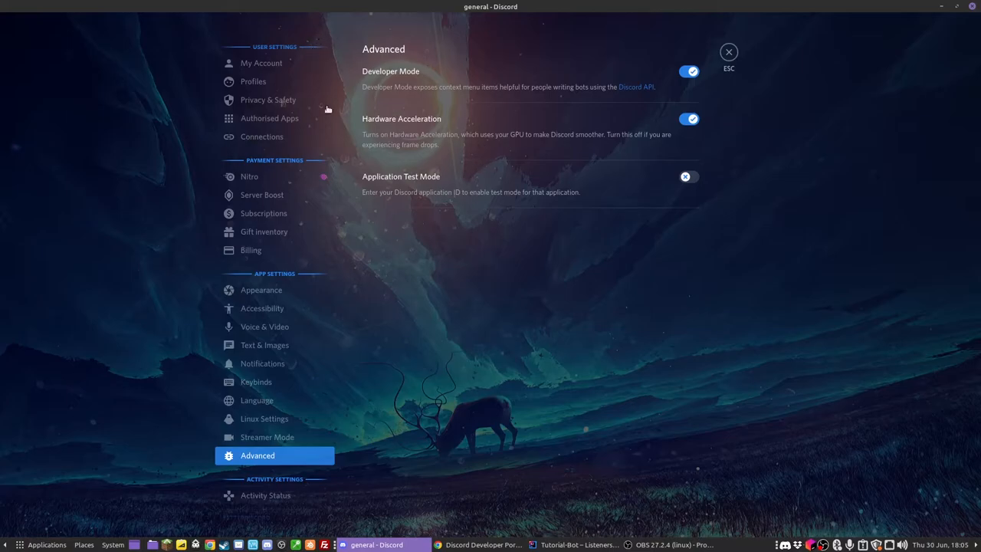
mouse_move(259, 455)
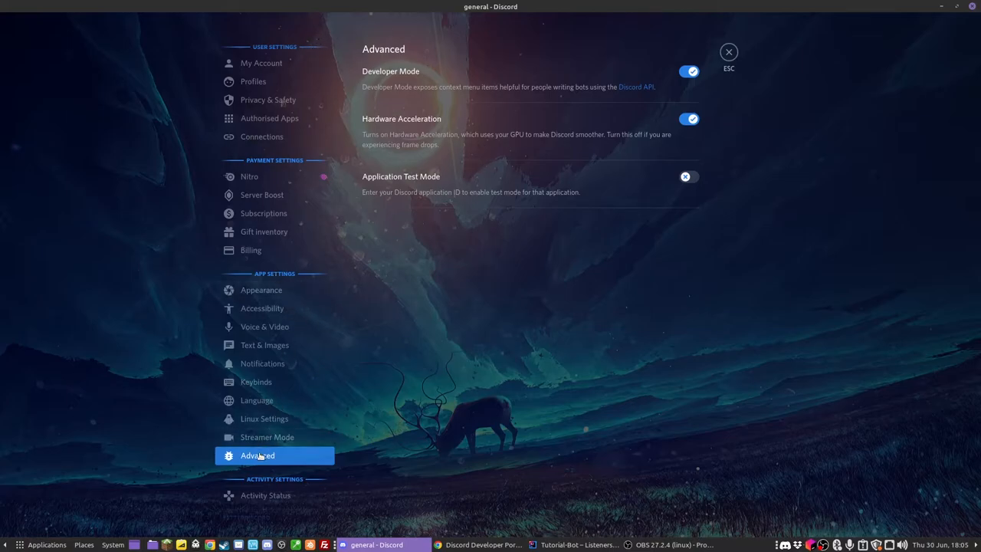
mouse_move(420, 90)
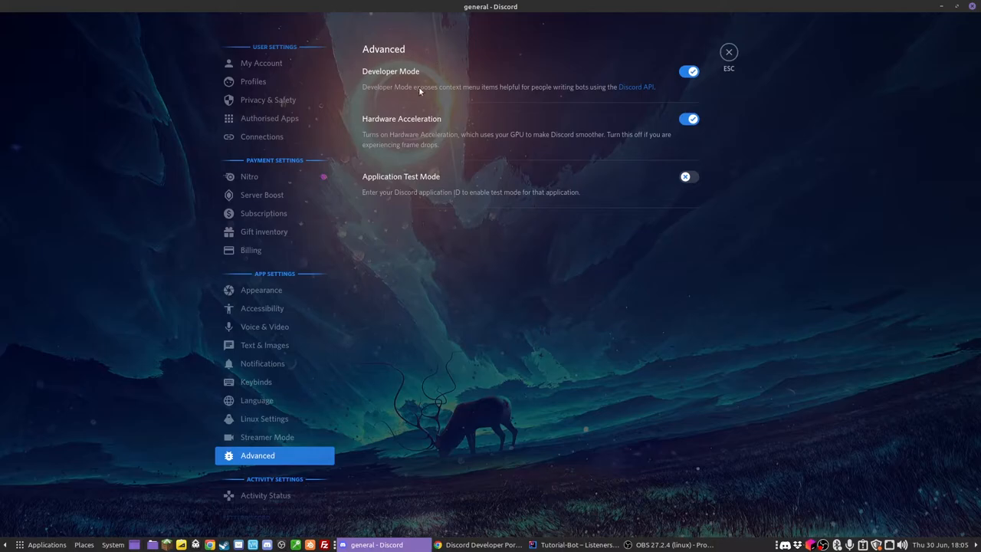
mouse_move(659, 95)
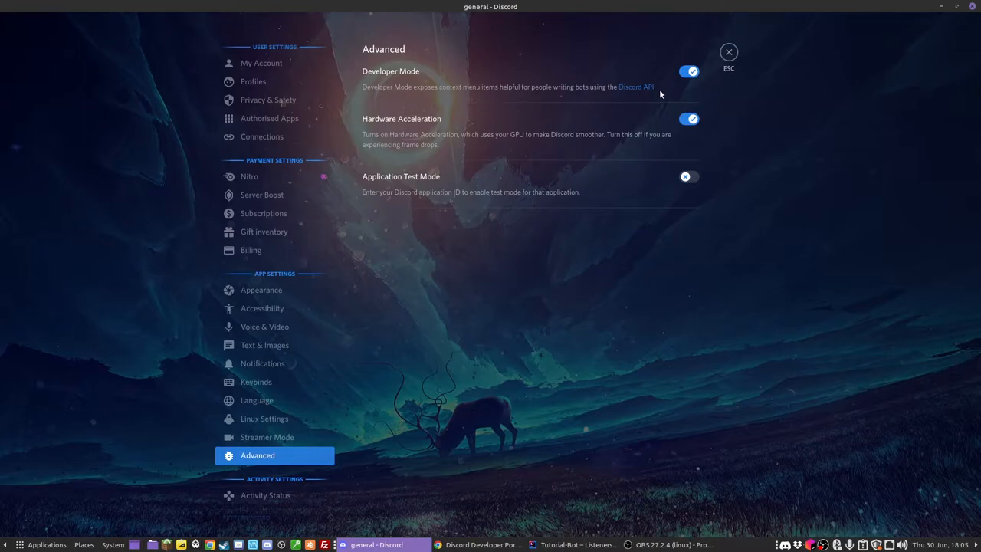
mouse_move(760, 36)
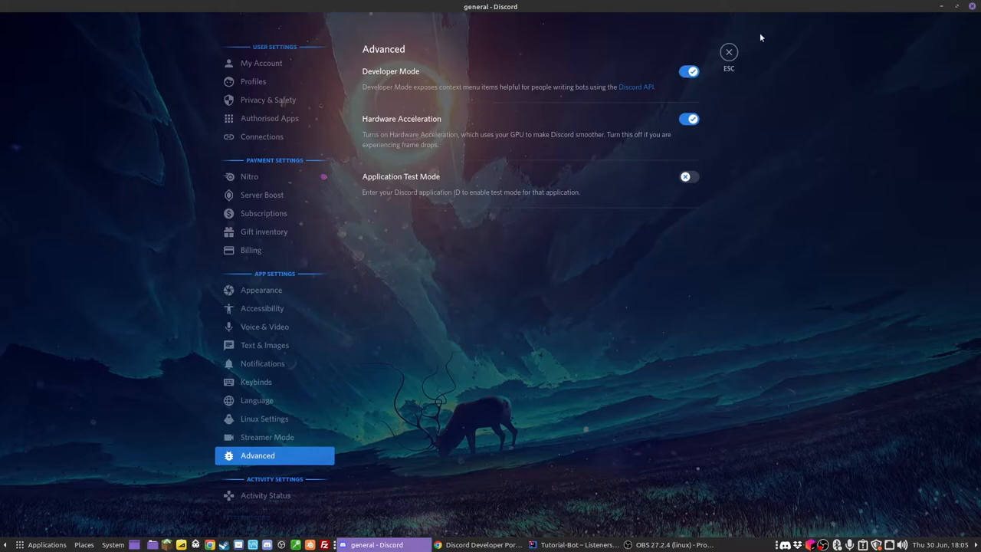
- Leave Discord settings, copy the Tutorial Bot server ID and return to the IntelliJ project
left_click(728, 52)
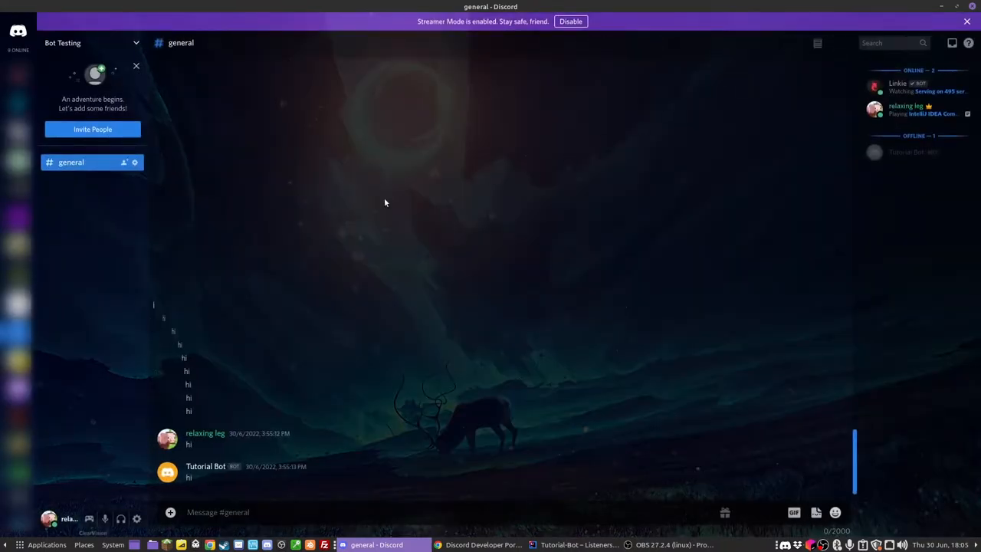
scroll("up", 3)
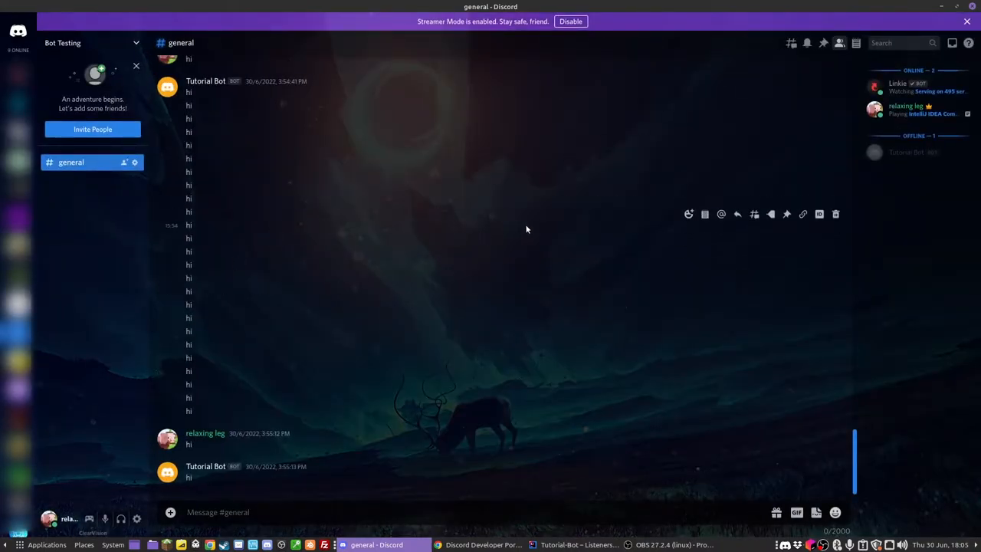
mouse_move(843, 261)
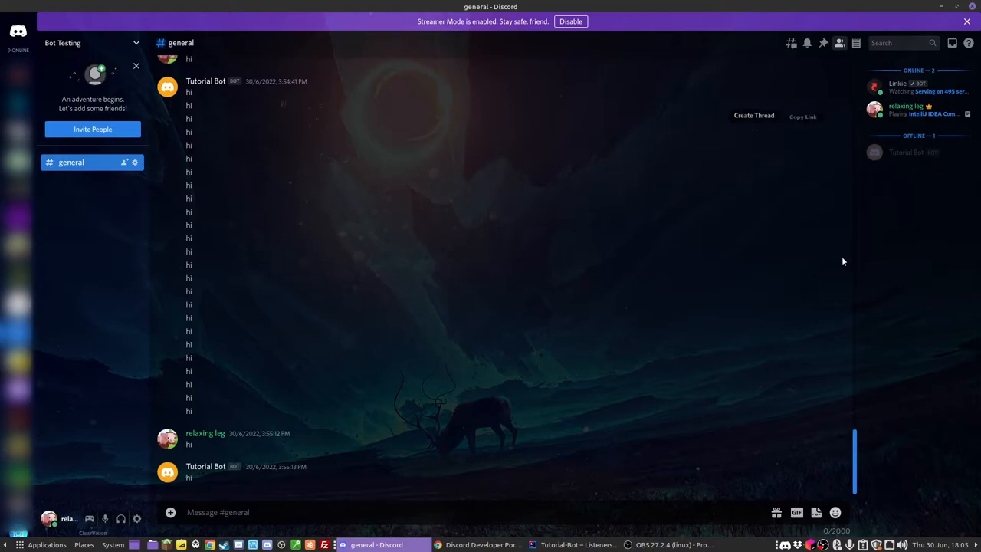
right_click(907, 152)
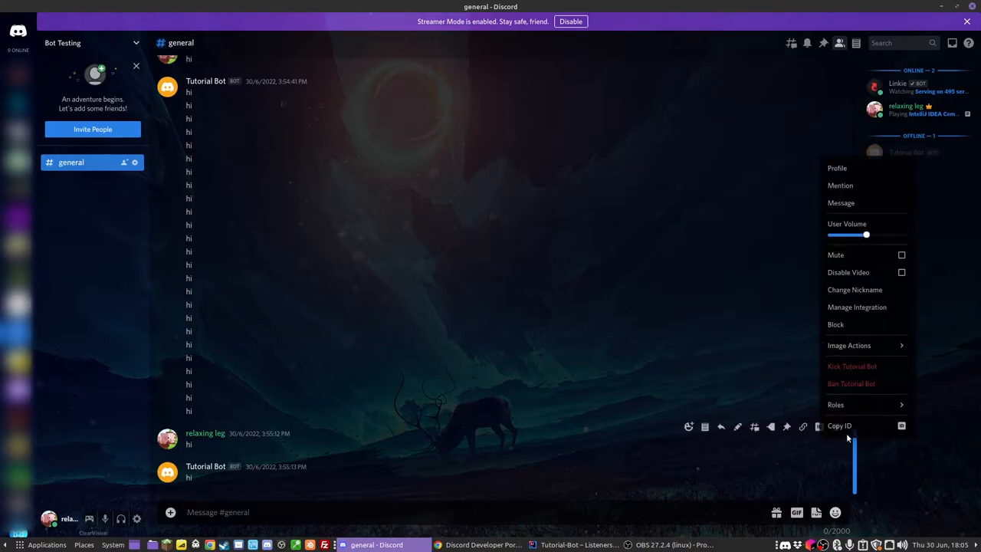
left_click(910, 225)
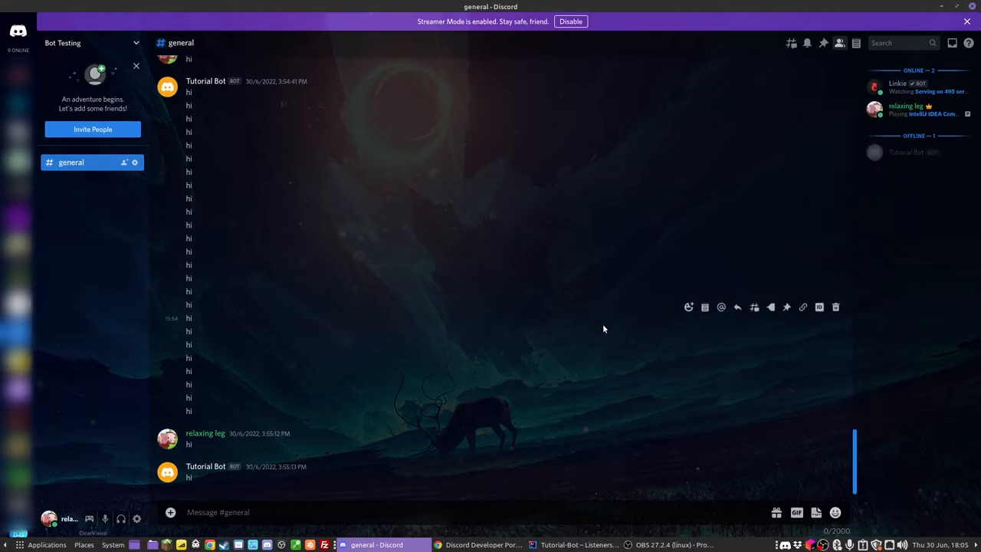
mouse_move(655, 381)
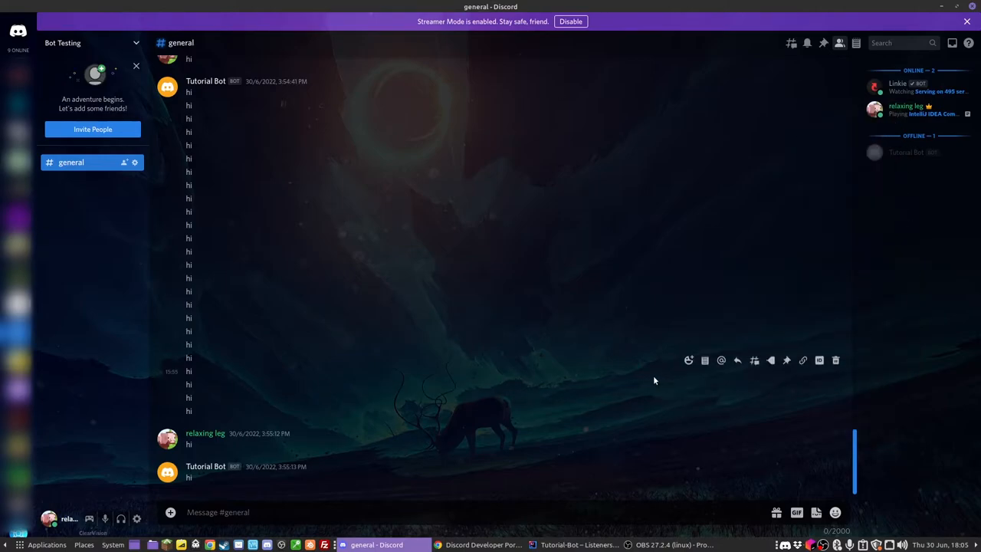
mouse_move(34, 341)
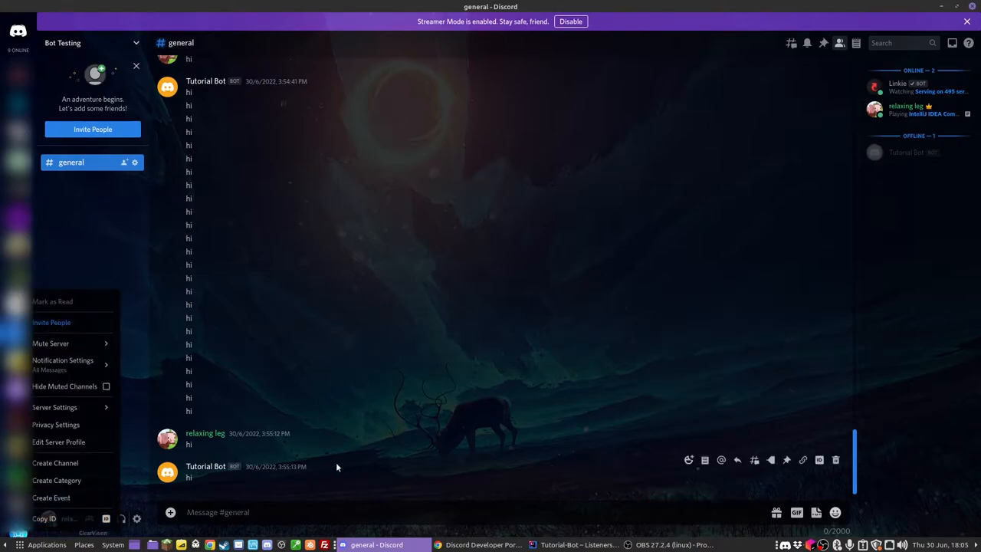
mouse_move(579, 381)
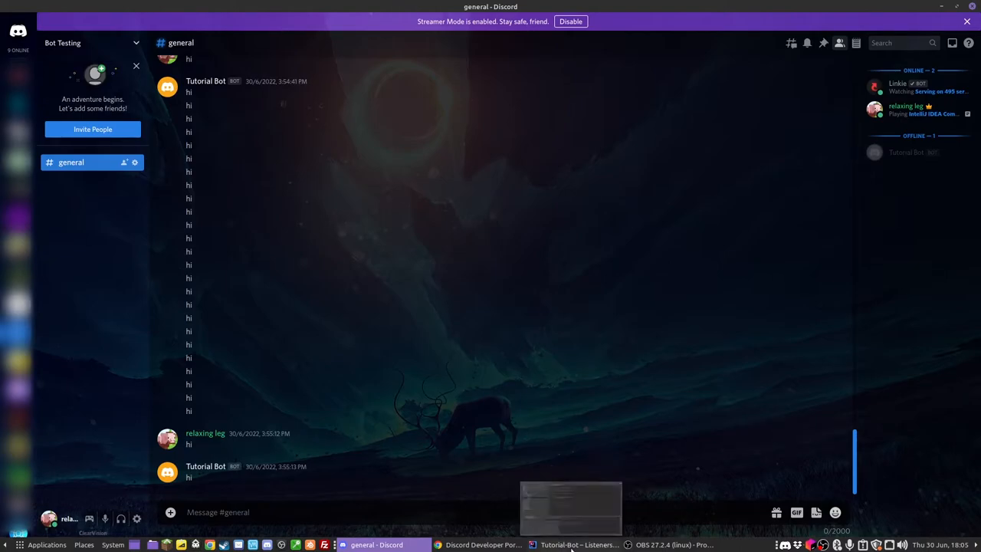
left_click(578, 545)
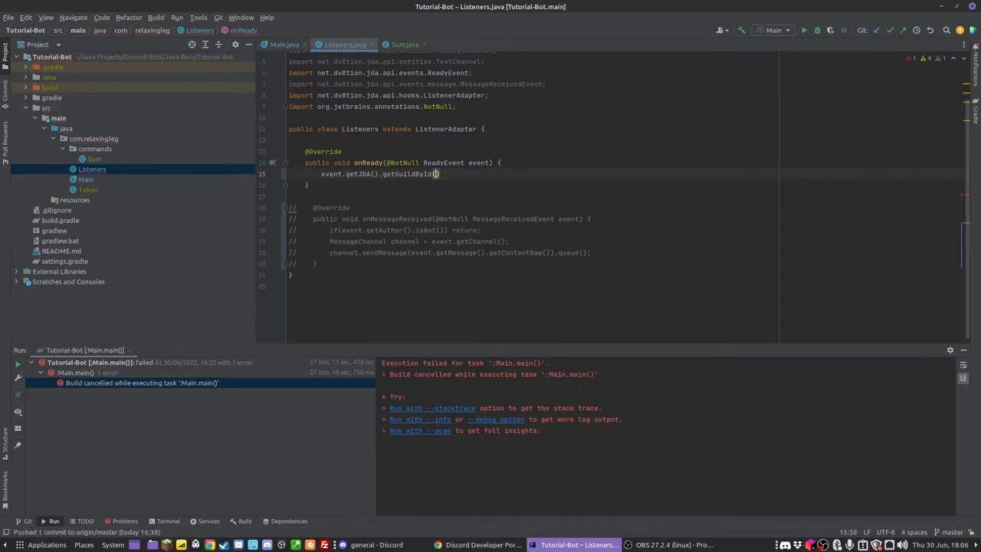
type("858374541976666122L")
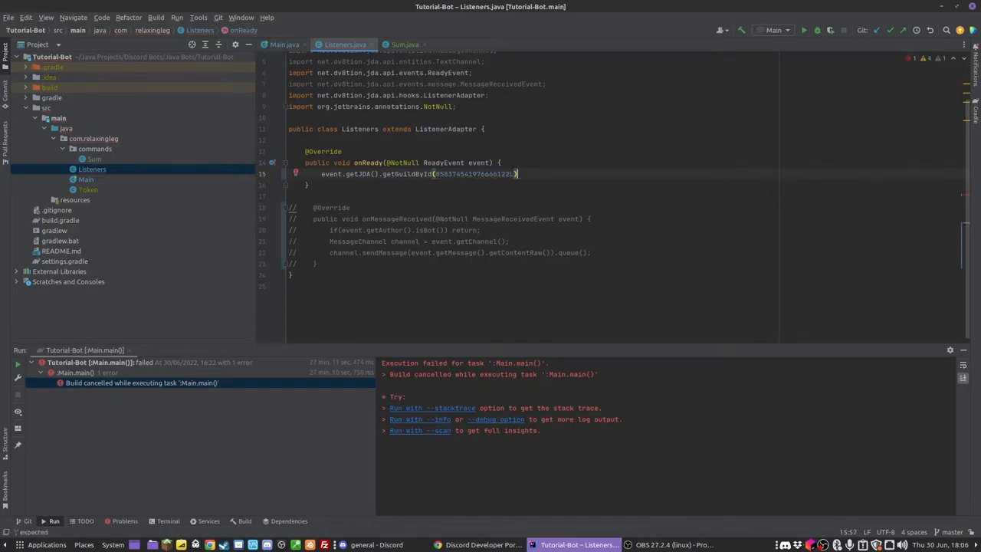
type(".va")
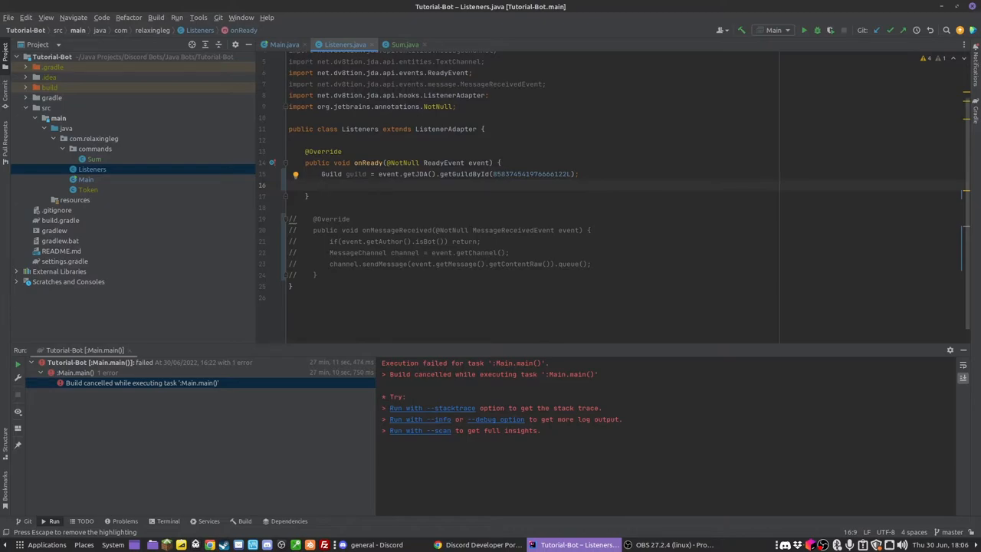
type("guild.upsertCommand(")
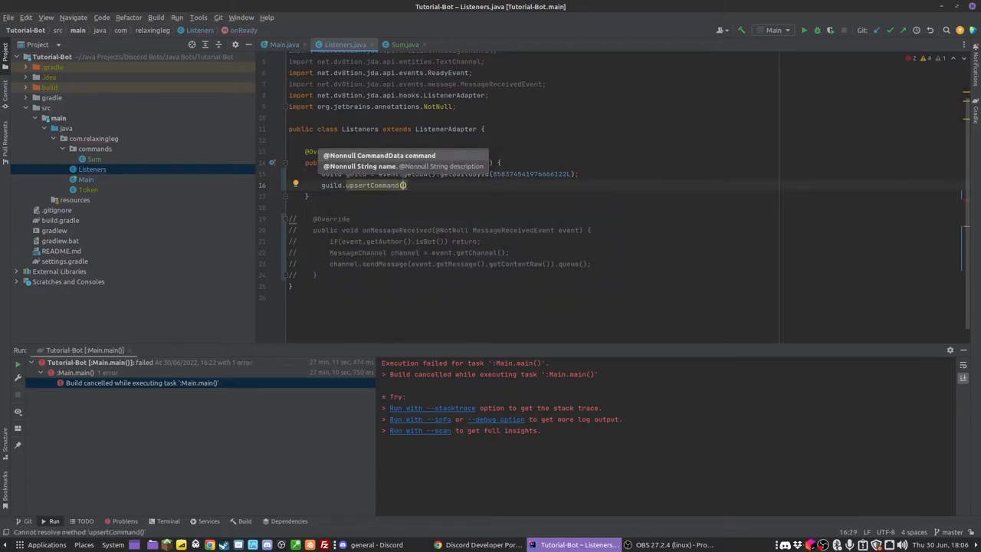
type("\"")
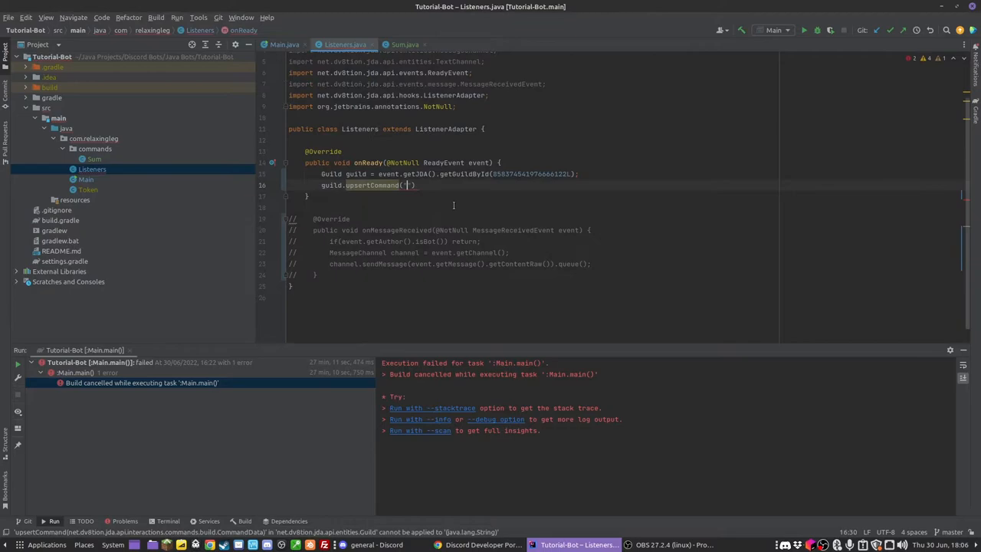
- Queue guild.upsertCommand("sum", "Gives the sum of two numbers") and return to Main.java
type("\"sum\", \"Gives the sum")
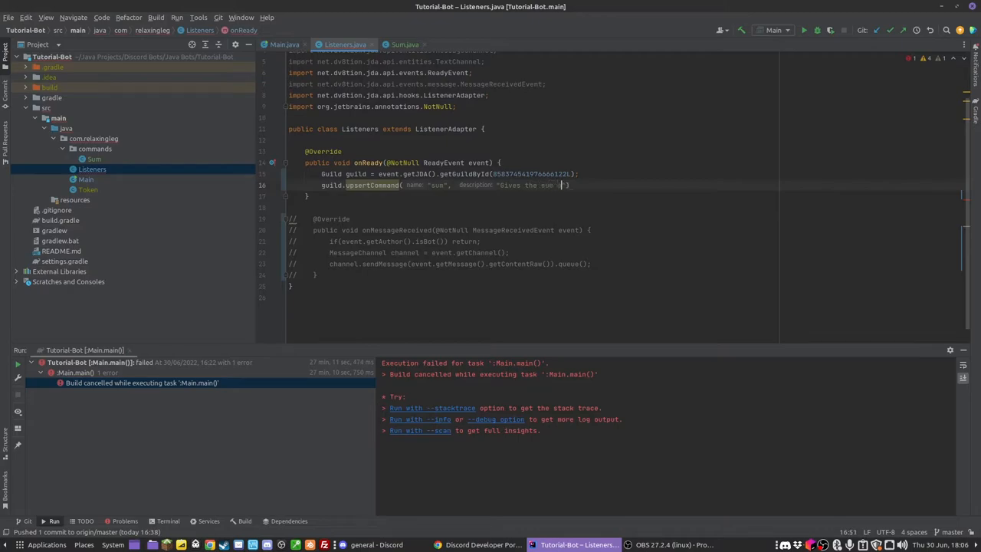
type("of two numbers")
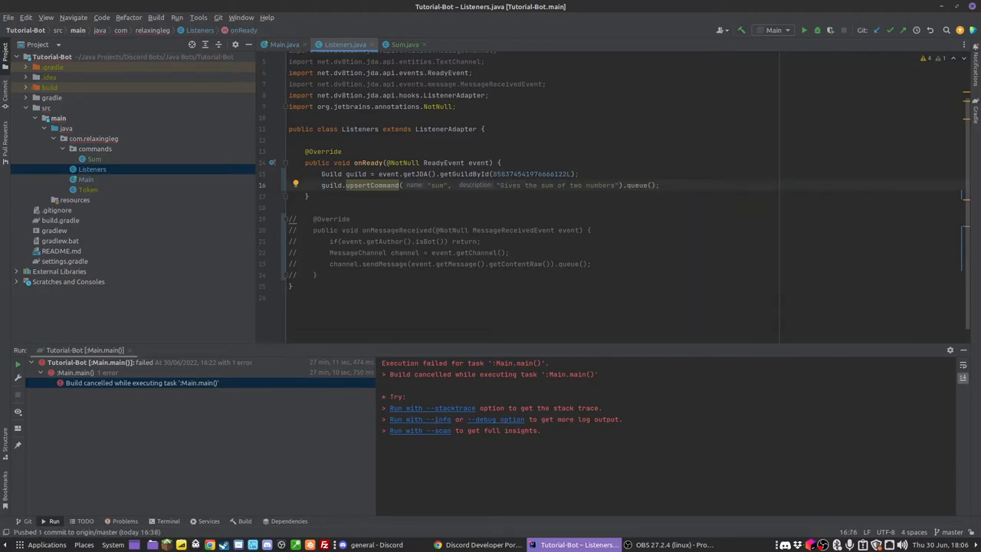
left_click(925, 59)
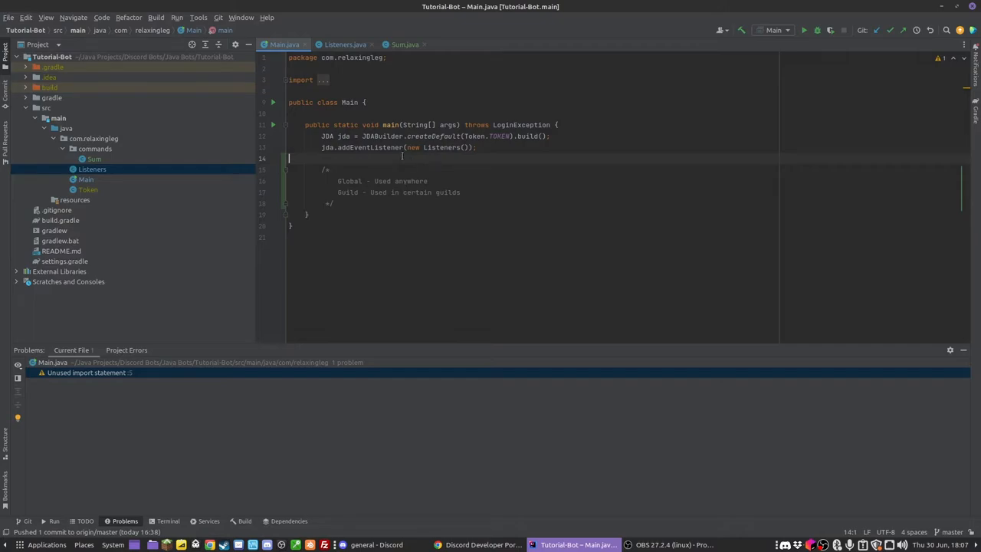
- Add jda.addEventListener(new Sum()); in Main and run the bot
left_click(322, 158)
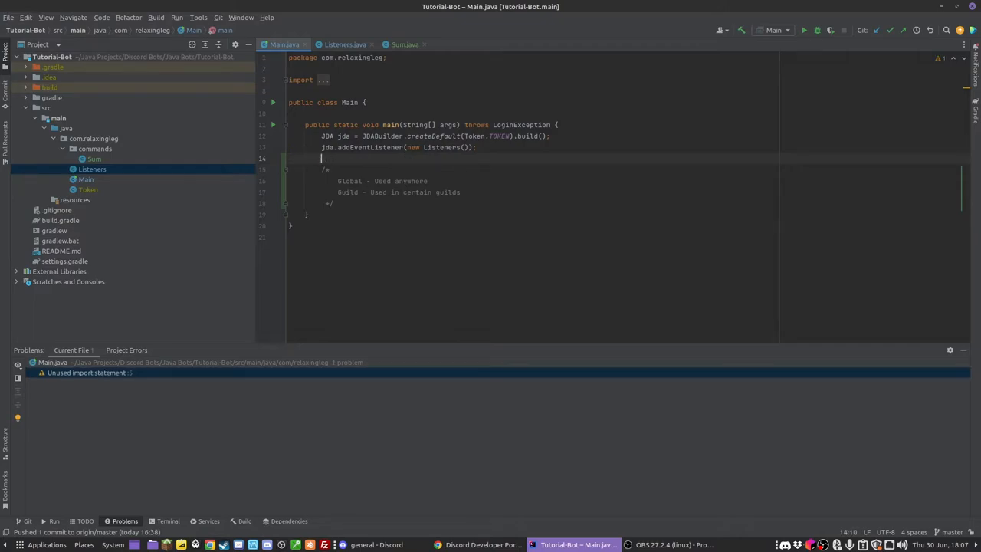
type("jda.s")
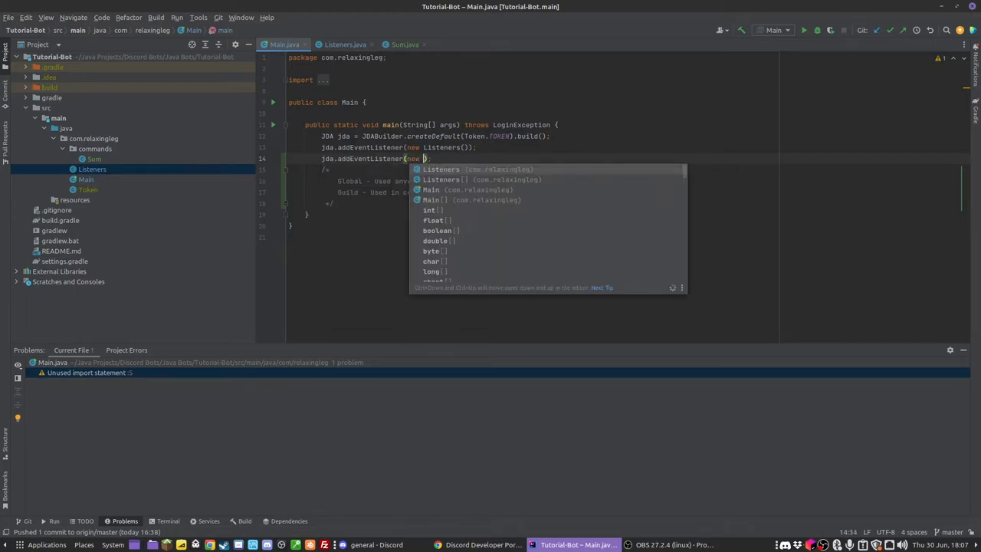
type("S")
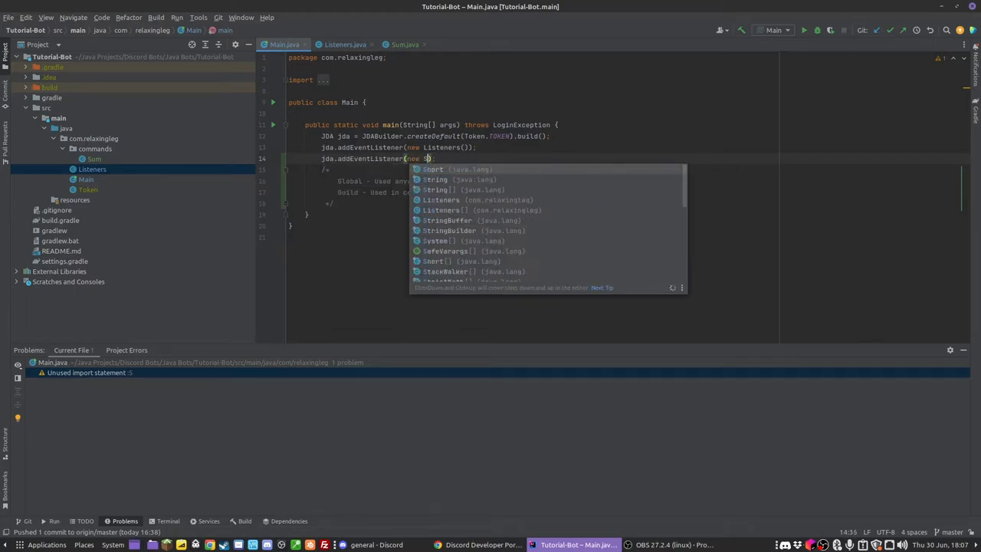
type("um(")
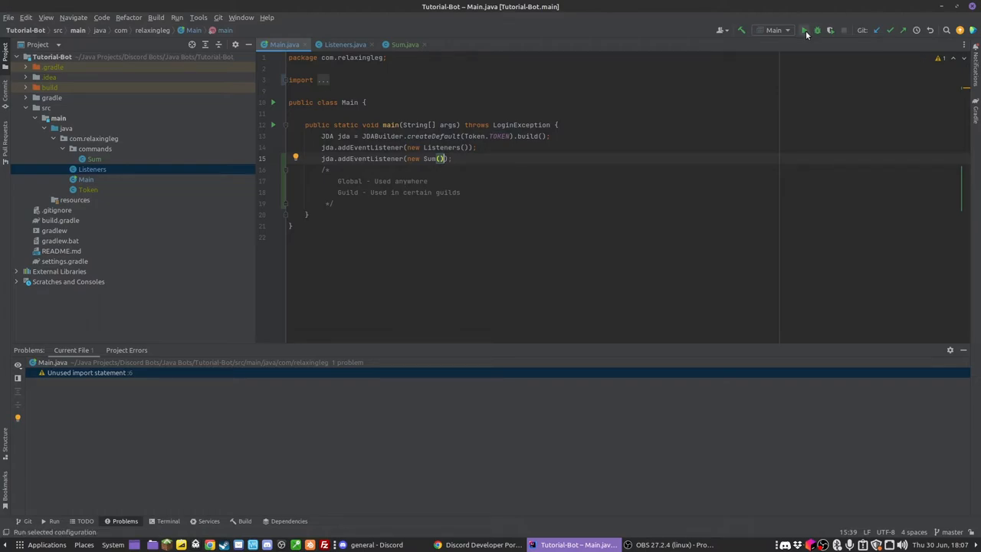
left_click(805, 31)
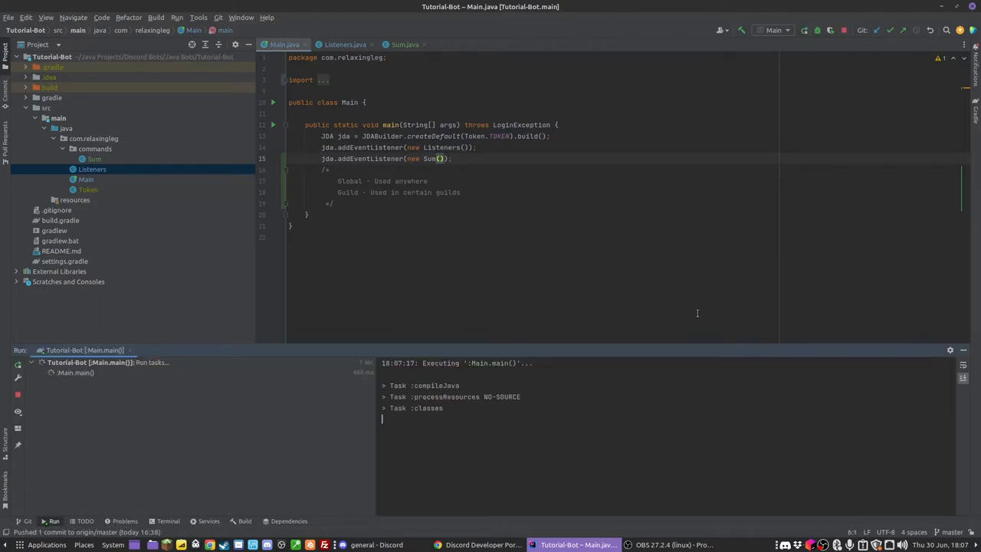
- In Discord's #general channel, send the /sum command
left_click(375, 545)
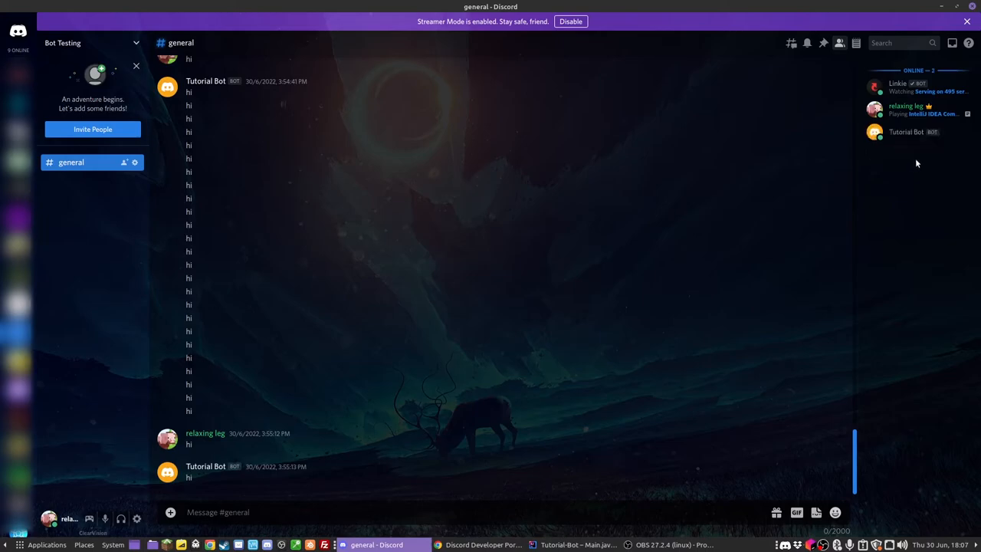
left_click(449, 512)
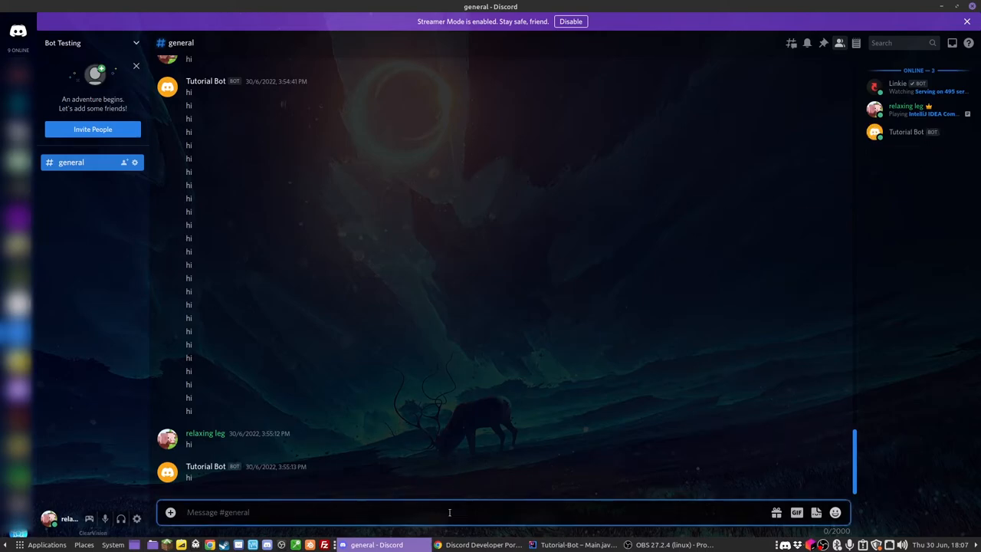
type("/su")
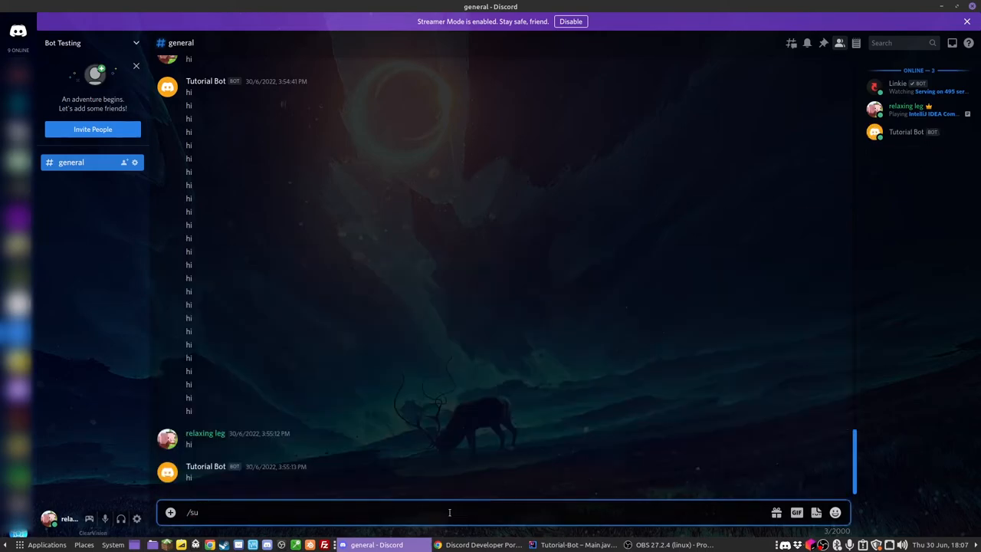
type("m")
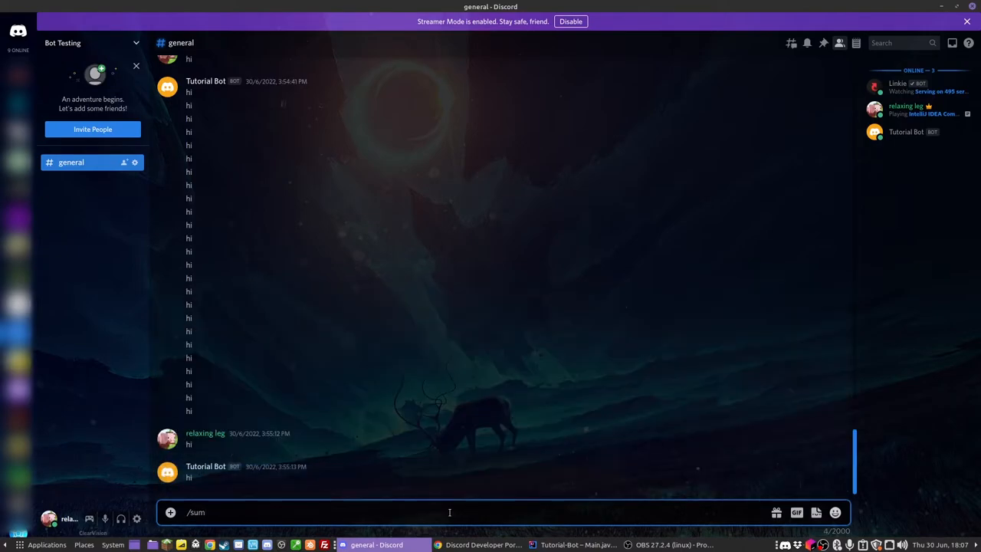
key("Return")
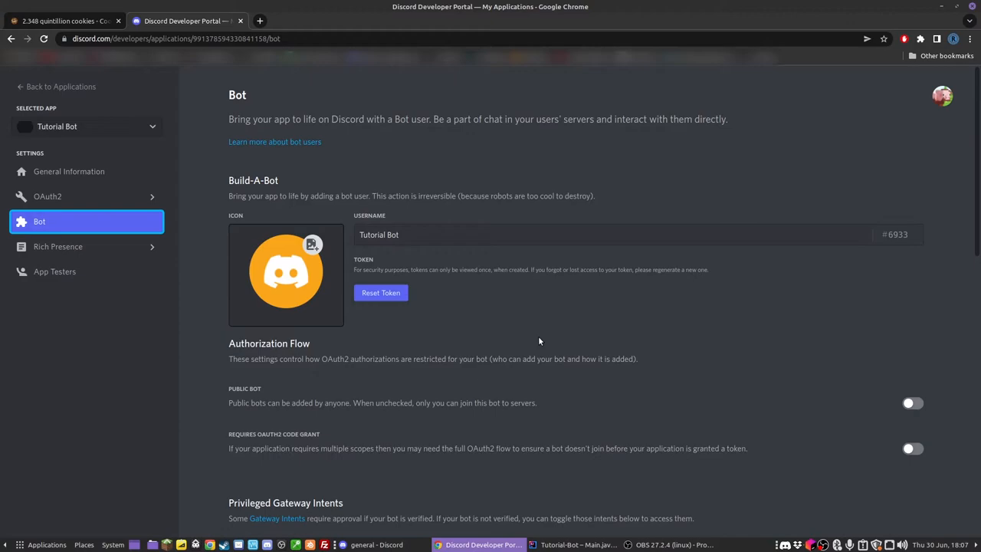
mouse_move(448, 334)
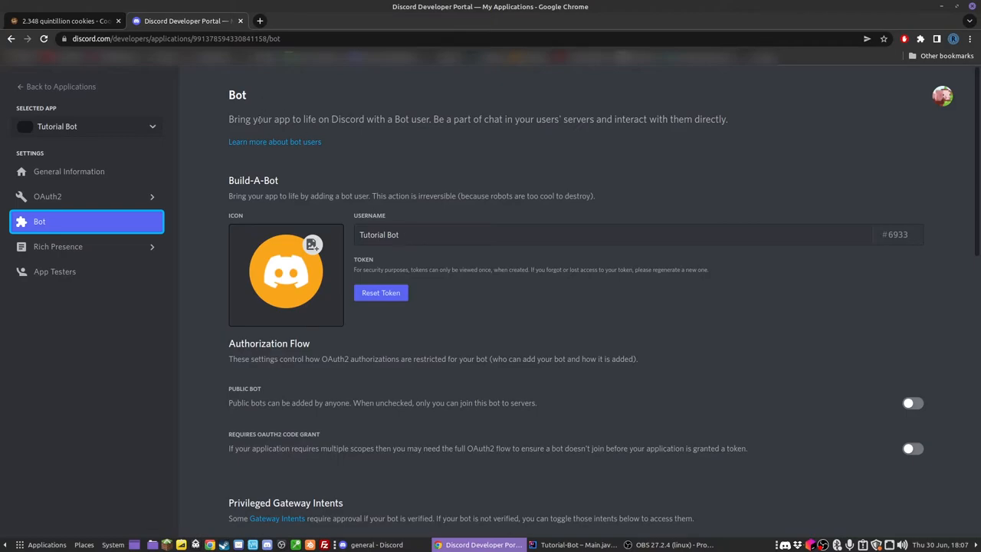
- In OAuth2 URL Generator, select bot and applications.commands scopes with Administrator permission
left_click(47, 196)
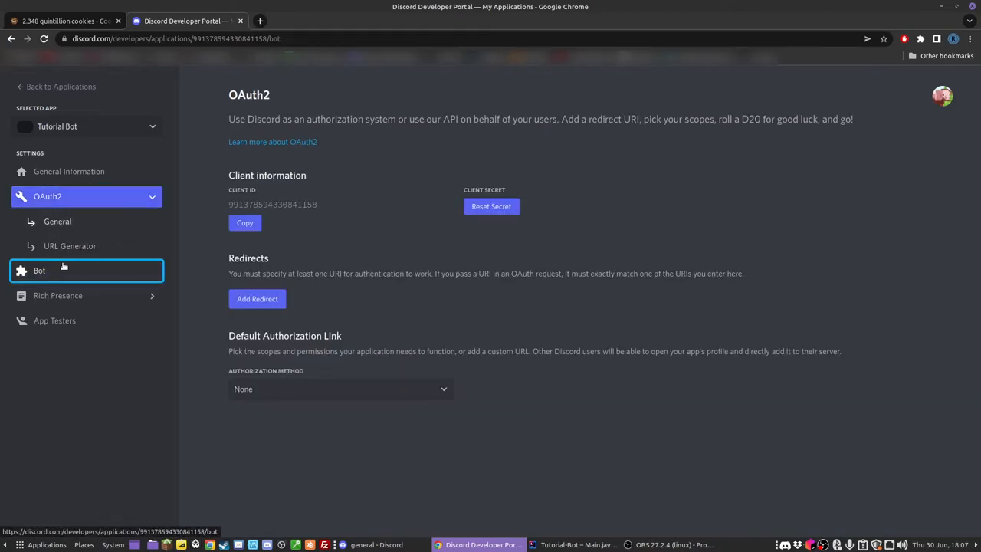
left_click(39, 270)
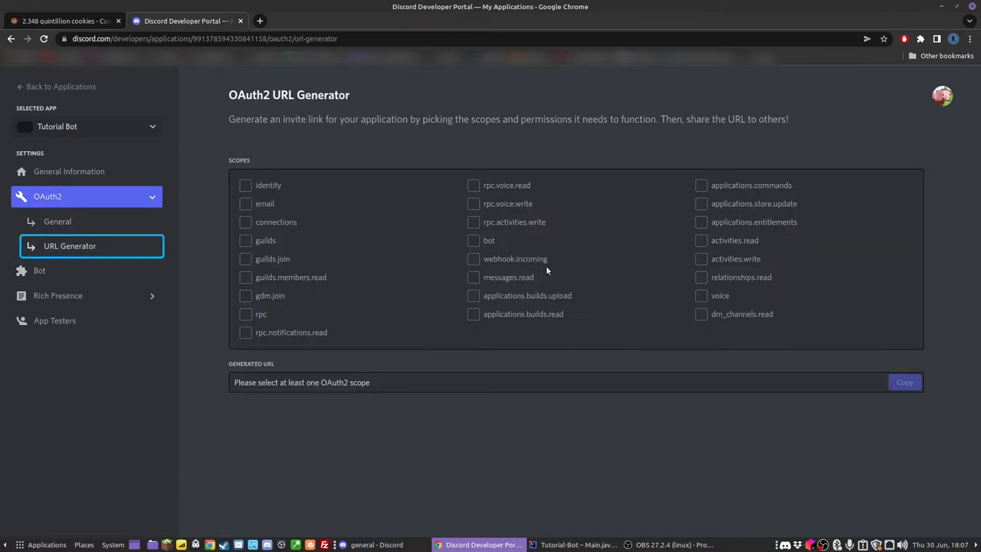
mouse_move(525, 268)
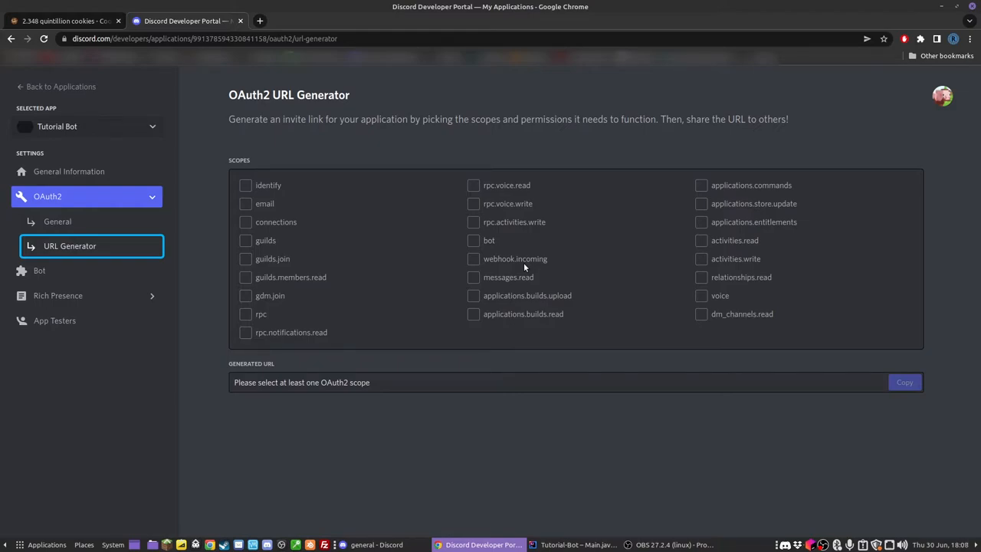
left_click(472, 239)
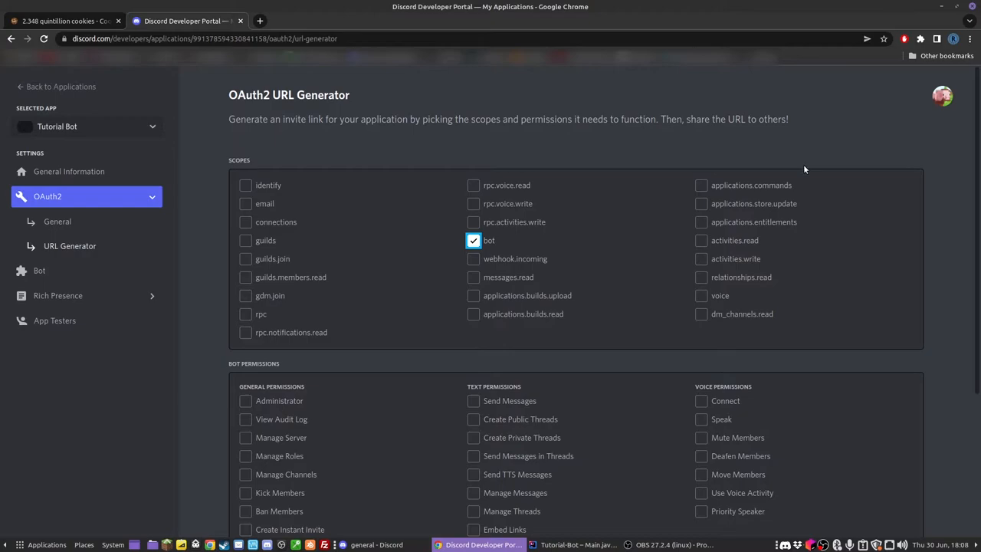
mouse_move(768, 190)
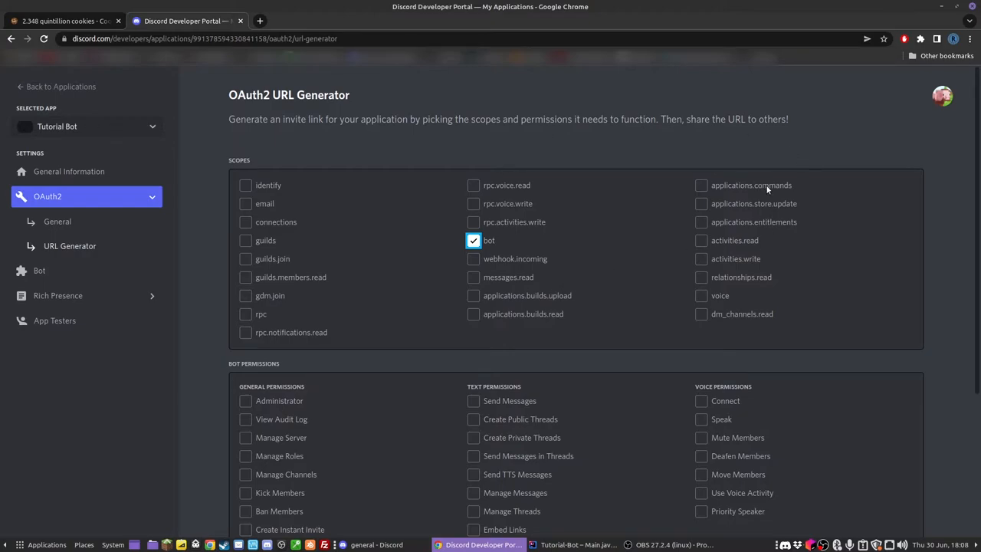
left_click(700, 184)
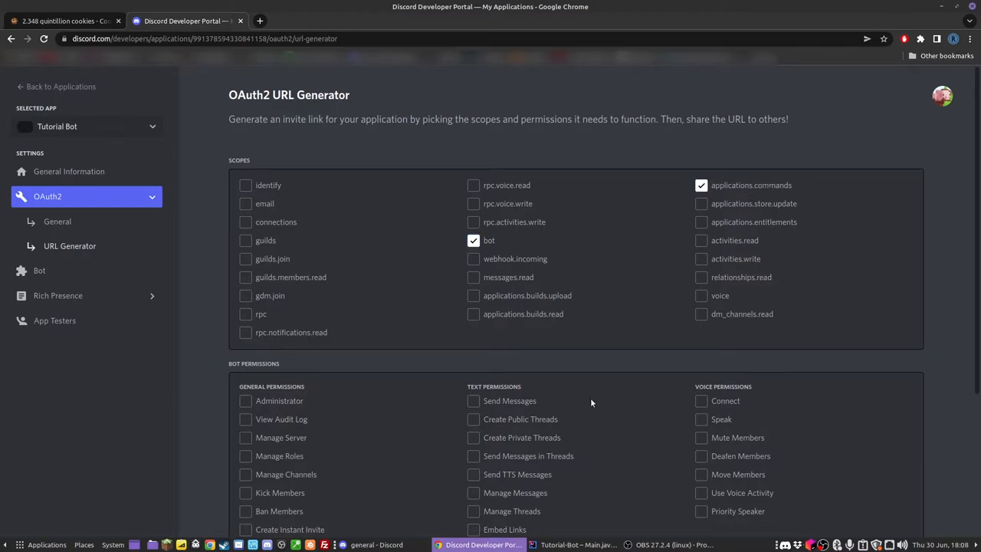
scroll("down", 3)
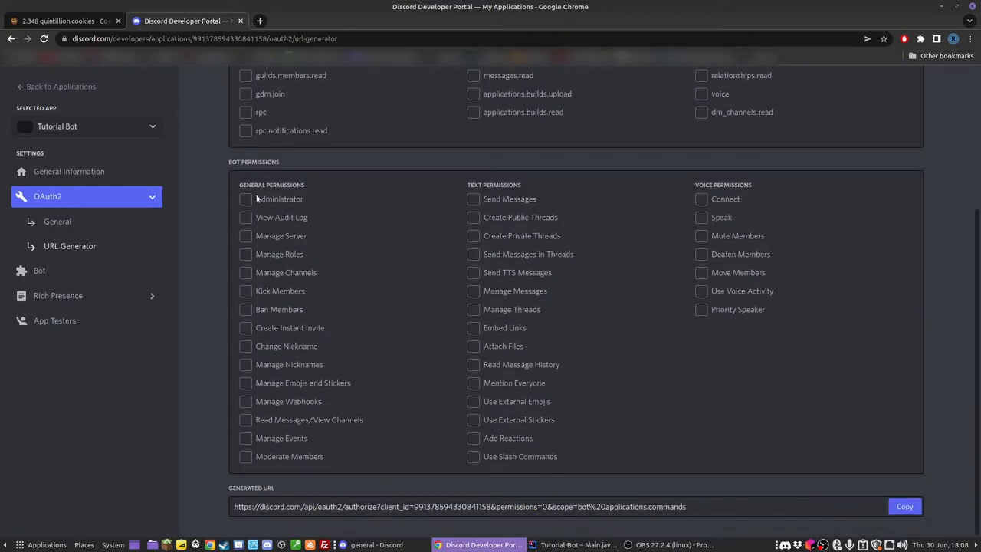
left_click(245, 199)
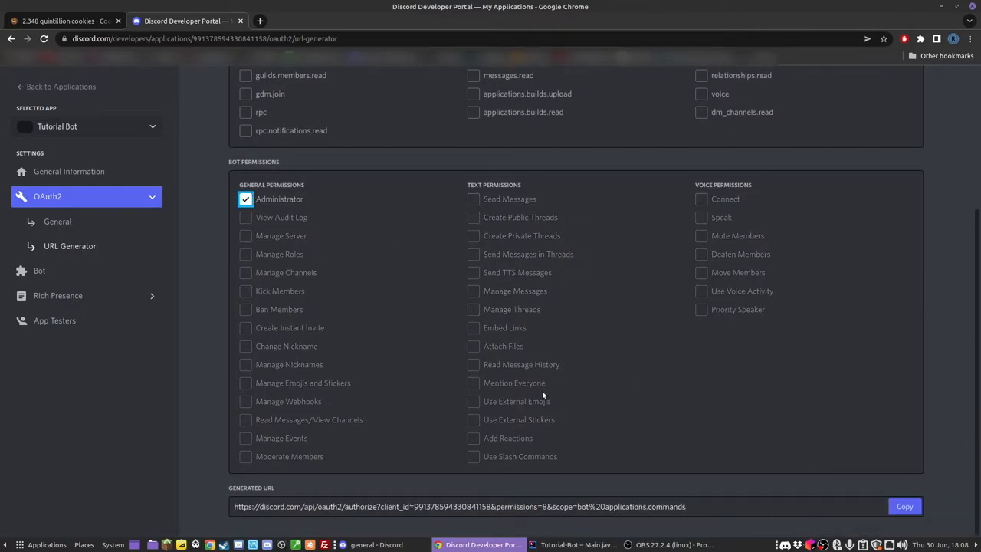
- Kick Tutorial Bot from the Discord server and return to the URL generator
left_click(377, 544)
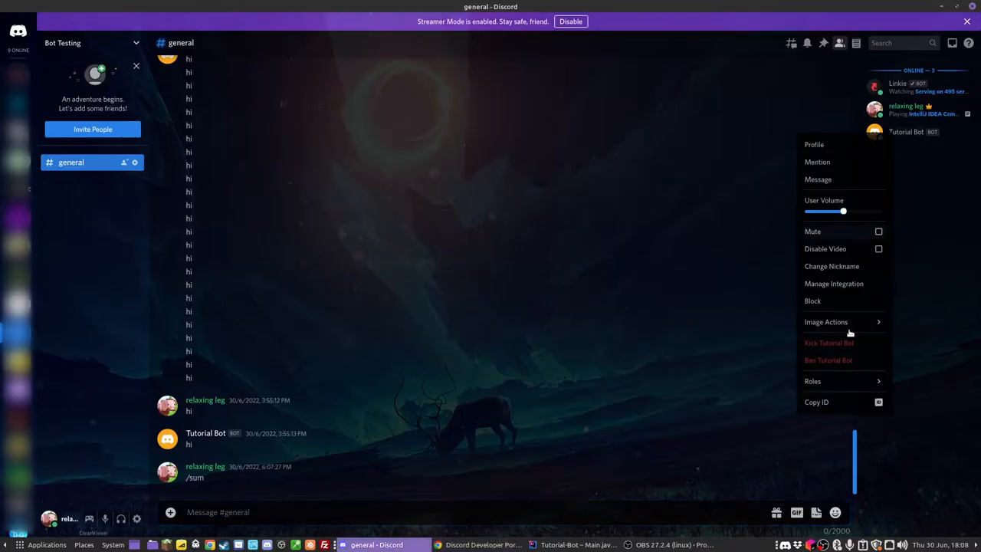
left_click(829, 344)
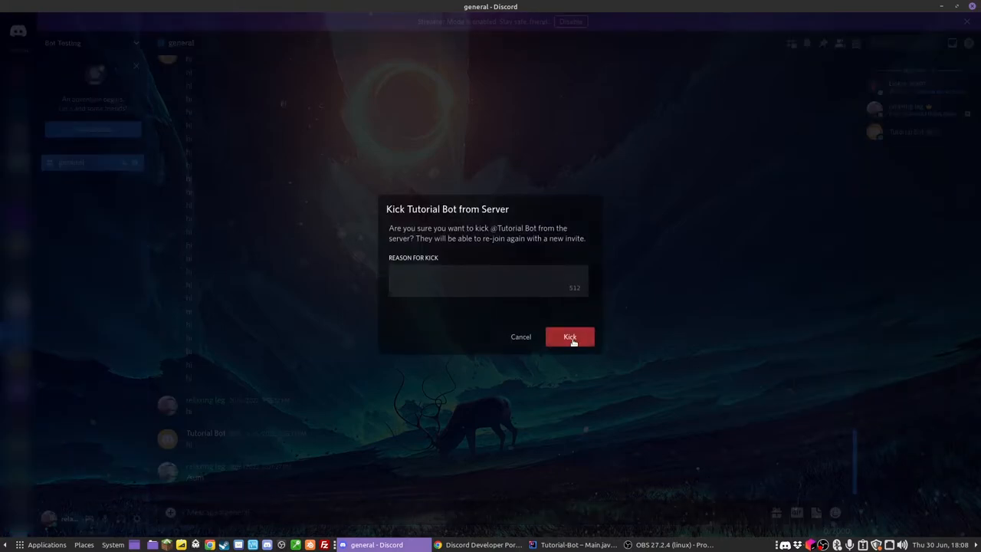
left_click(570, 338)
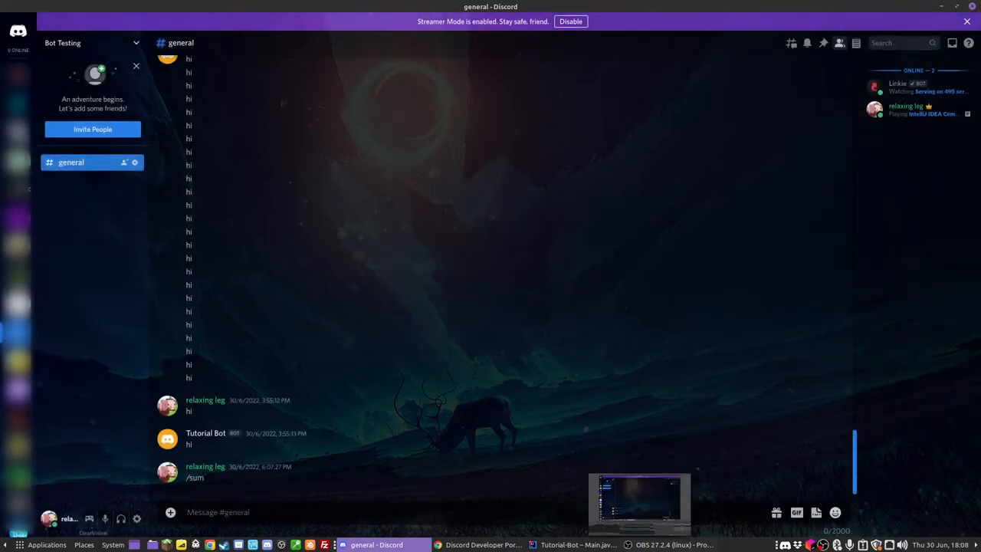
left_click(481, 544)
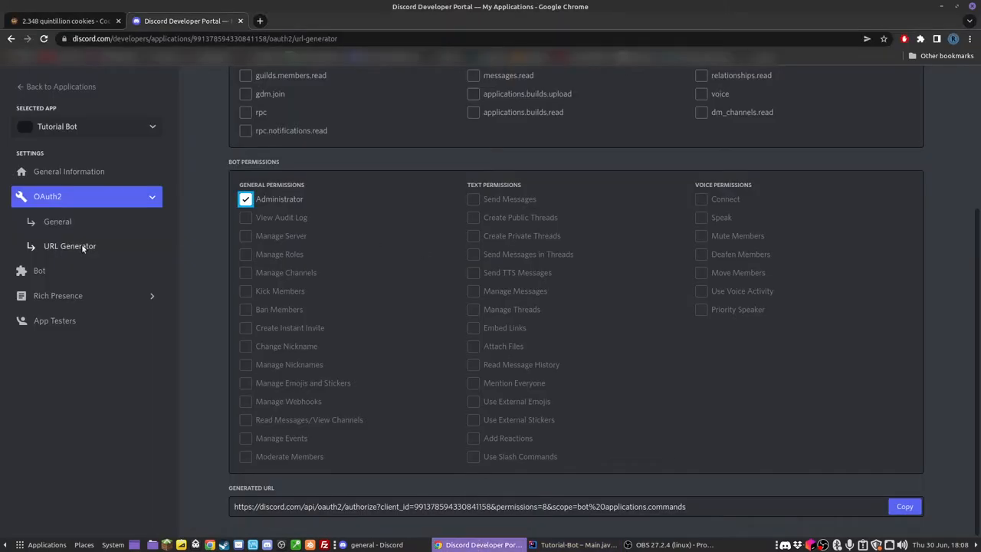
- Authorise Tutorial Bot into the Bot Testing server via the copied invite link and pass the captcha
left_click(904, 506)
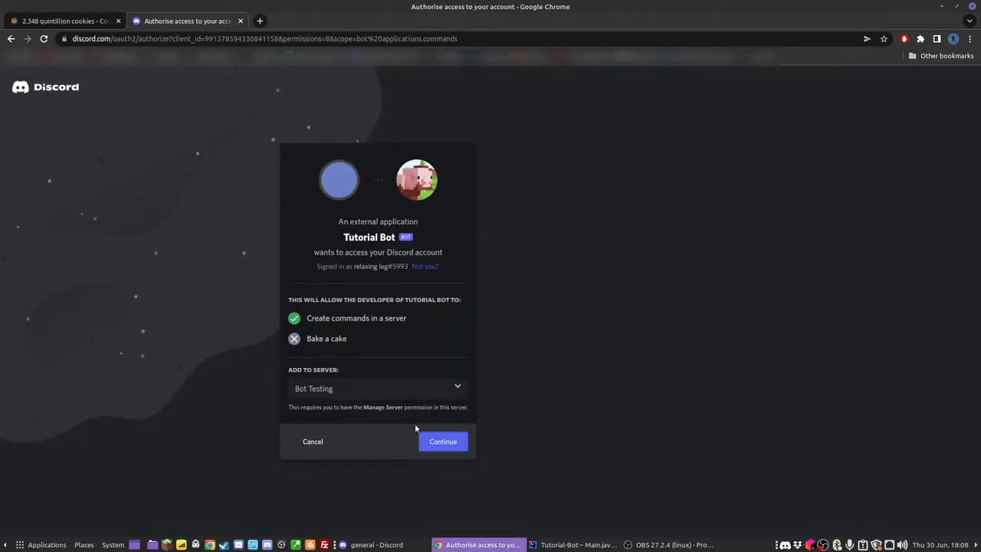
left_click(443, 441)
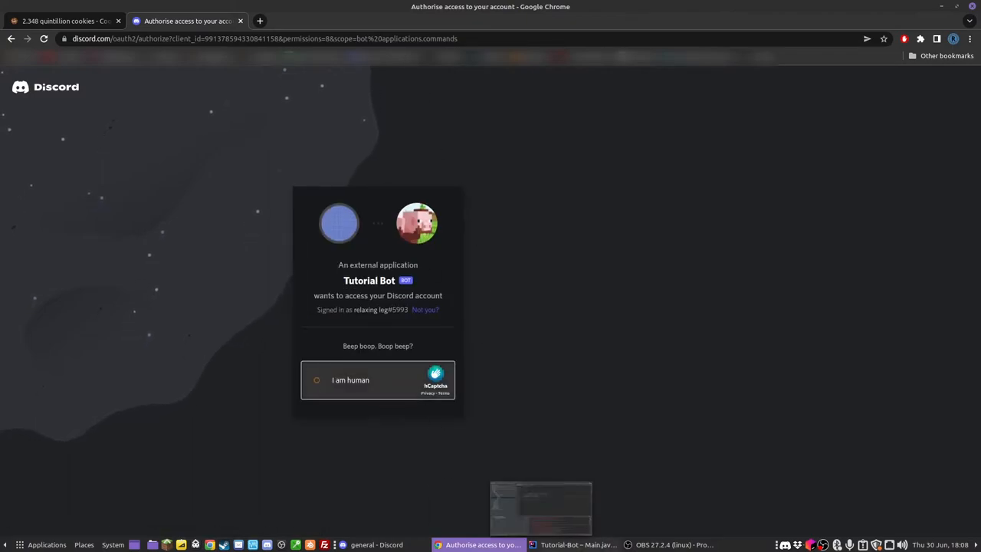
left_click(578, 544)
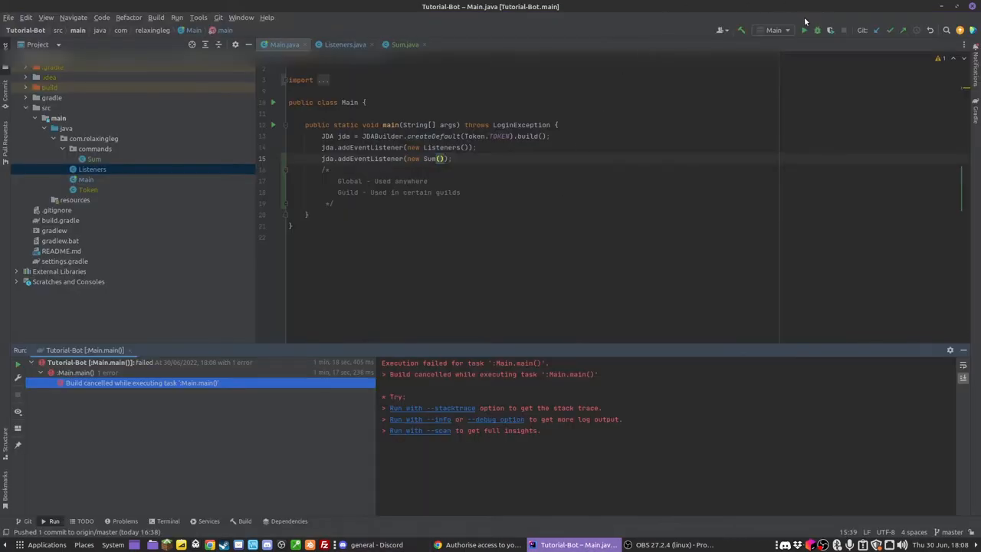
- Relaunch the bot from IntelliJ and return to Discord
left_click(803, 30)
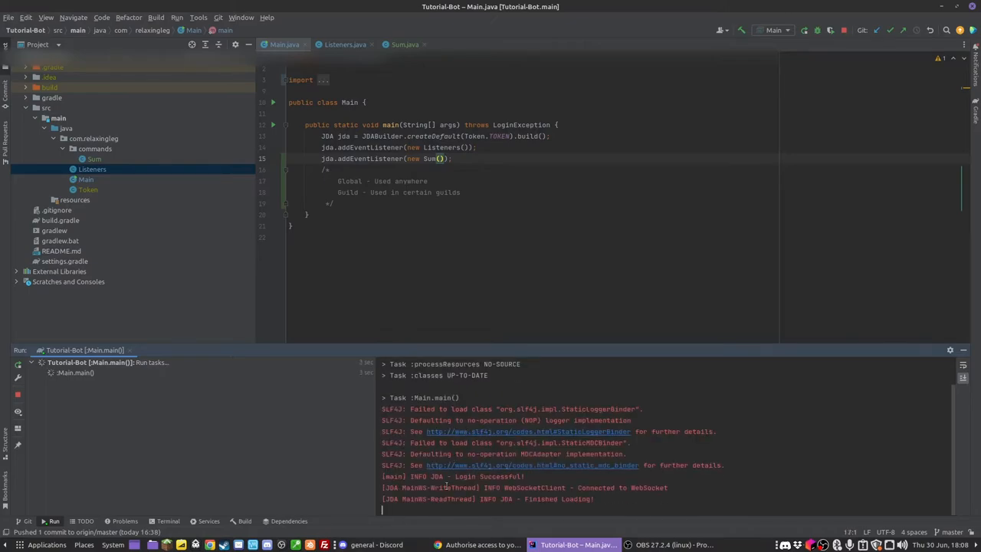
left_click(377, 545)
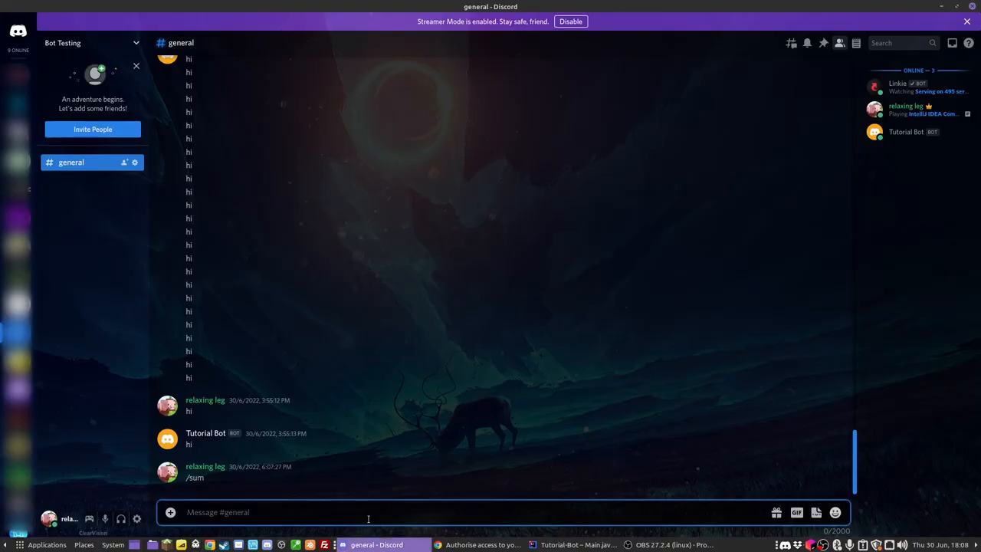
- Send /sum in the general channel so Tutorial Bot replies hello world
type("/sum")
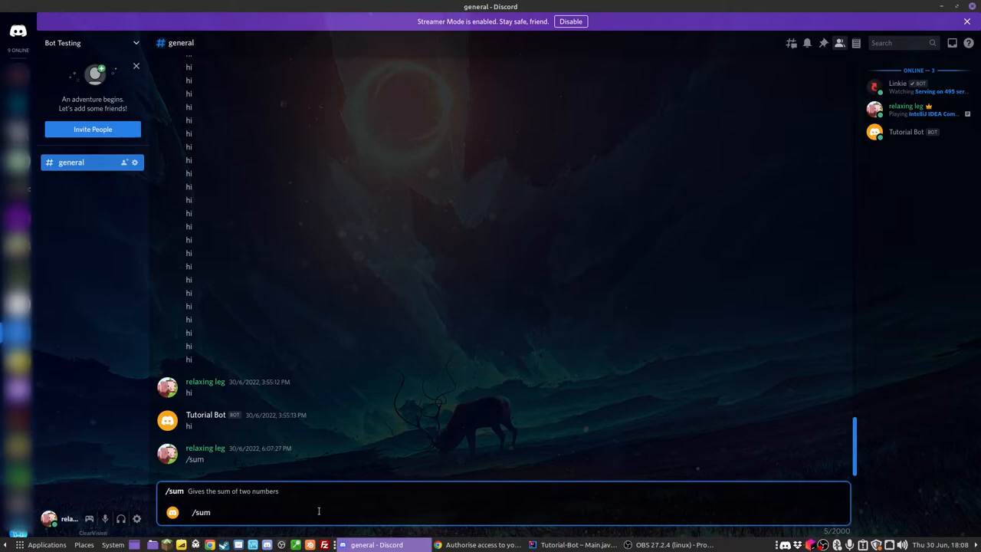
key("Return")
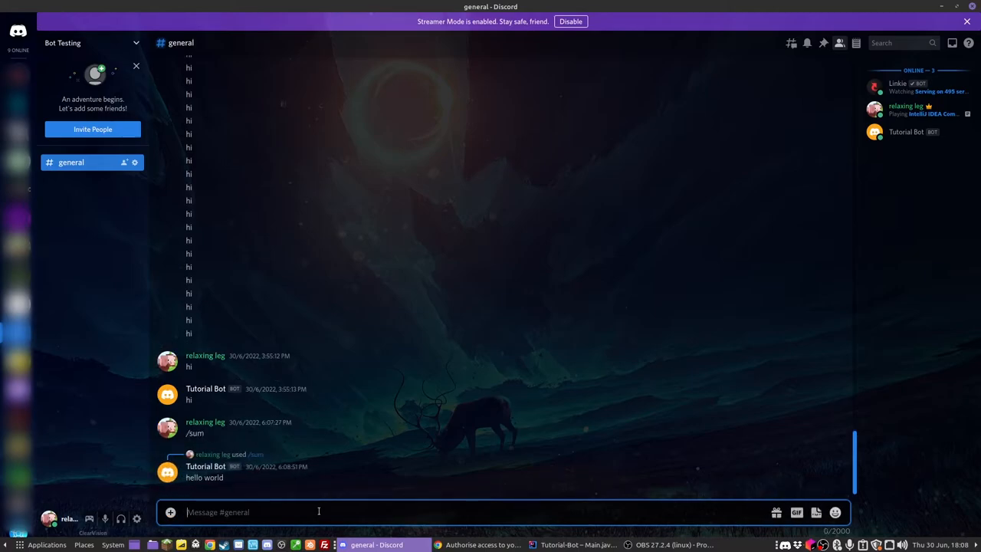
- Try /sum with the number 19871, then return to the bot project in IntelliJ
type("/sum")
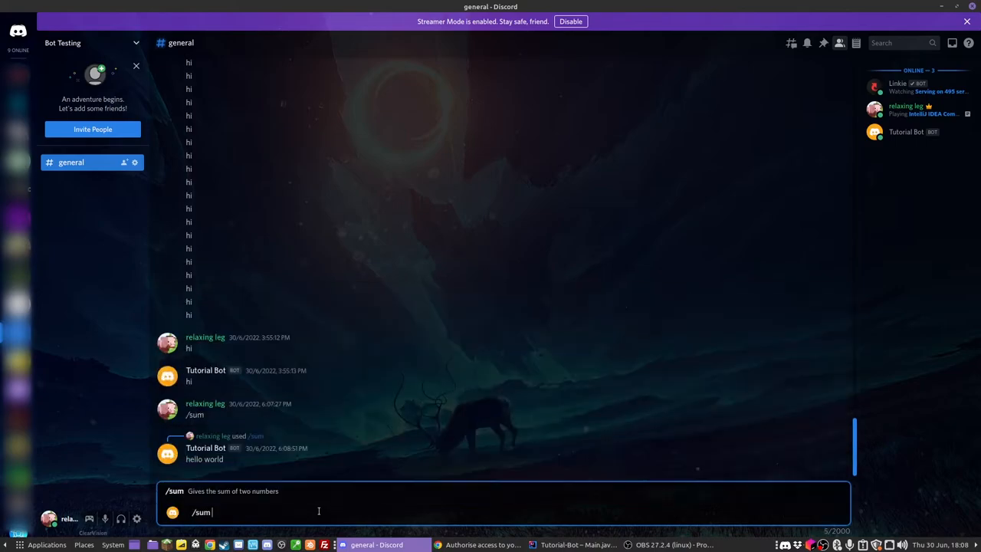
type("19871")
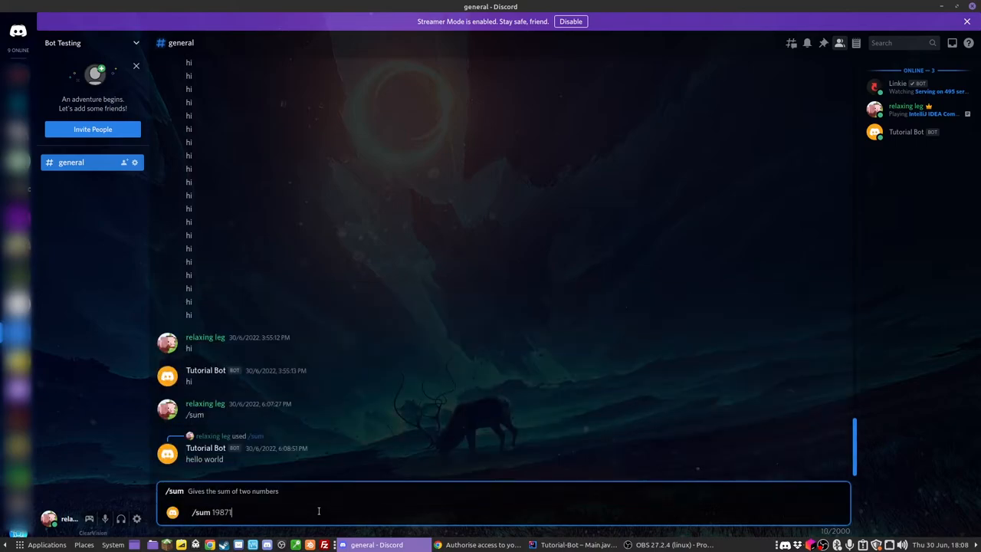
key("BackSpace")
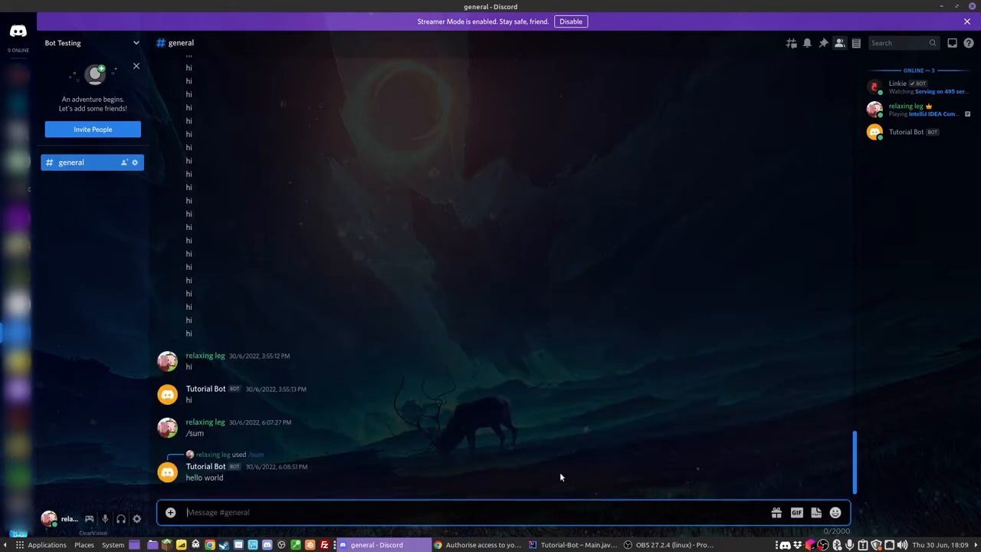
left_click(576, 544)
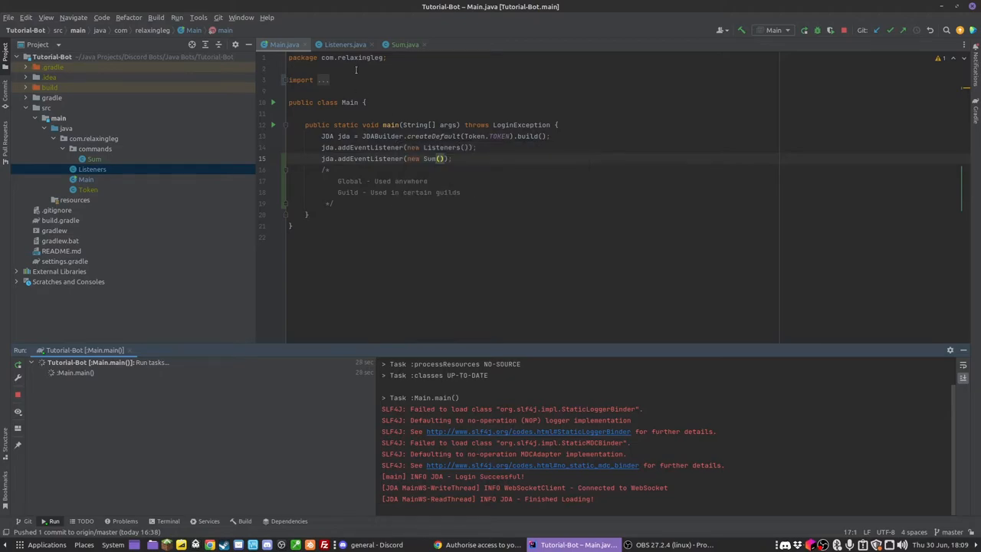
- Chain .addOptions(new OptionData( onto the upsertCommand call in Listeners.java
left_click(343, 43)
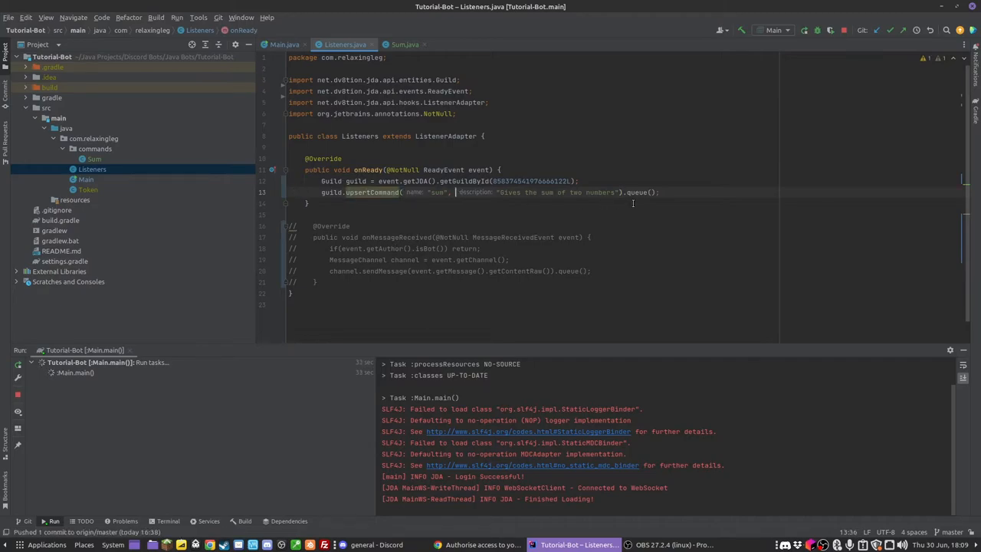
type(".")
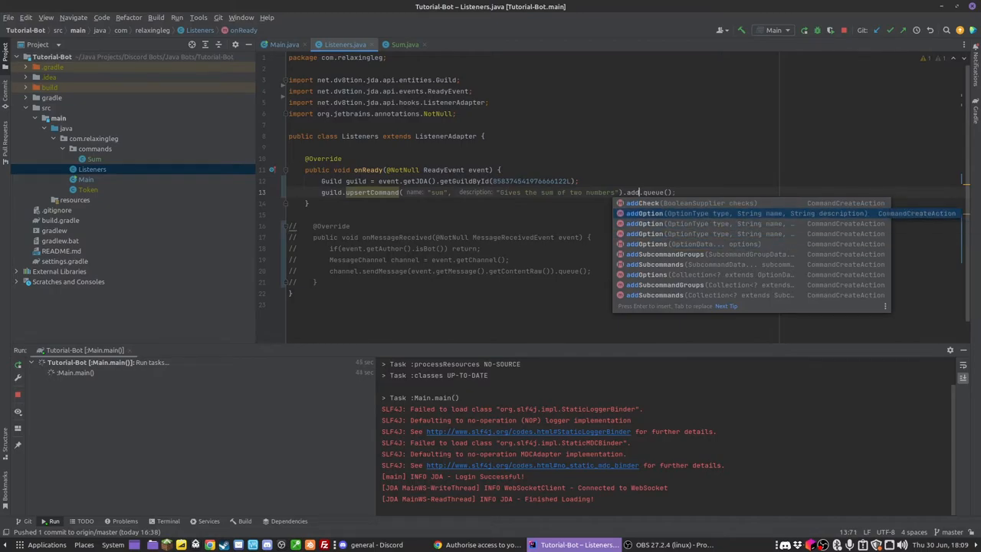
key("Escape")
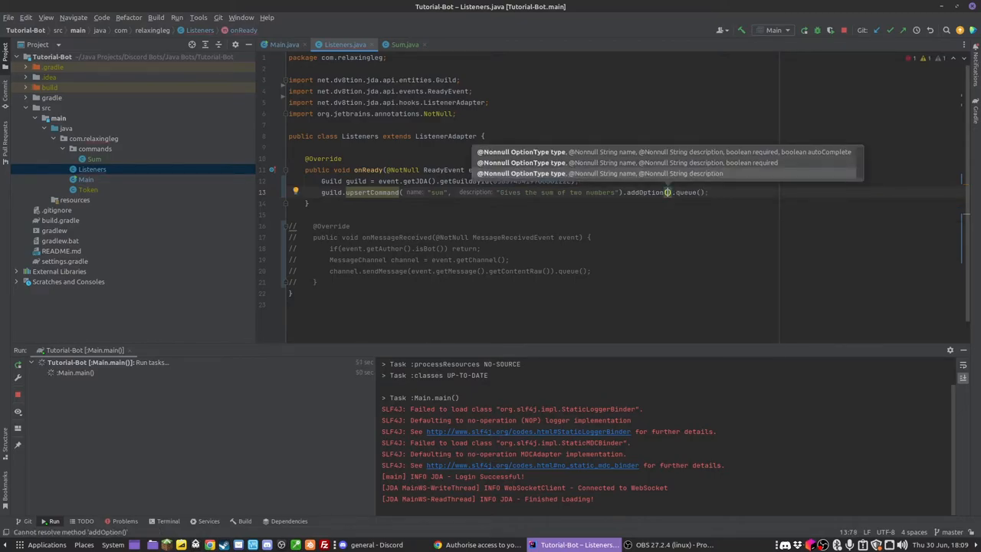
type("new OptionData(")
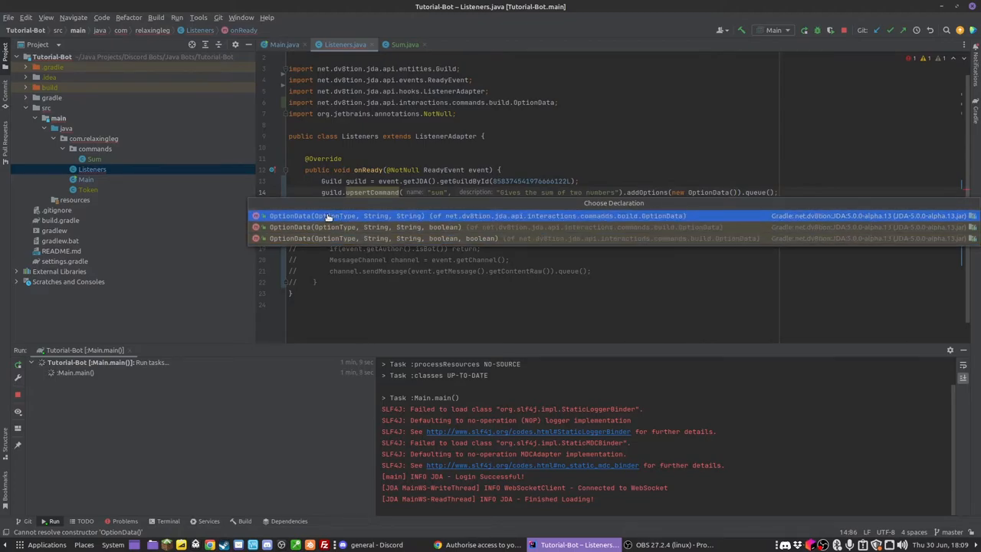
mouse_move(391, 214)
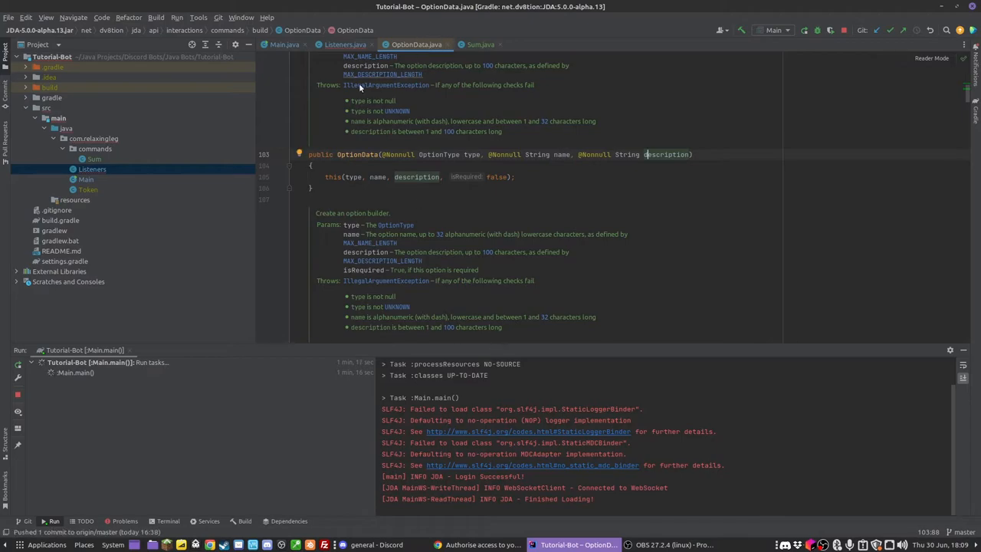
- Review OptionData's constructors, including the isRequired one, then return to Listeners.java for OptionType.INTEGER
scroll("down", 3)
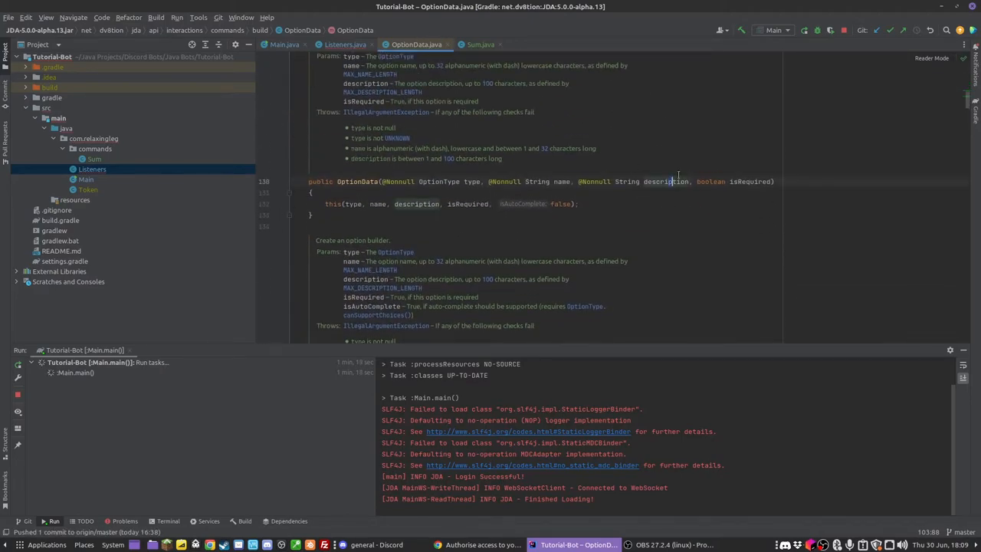
scroll("down", 3)
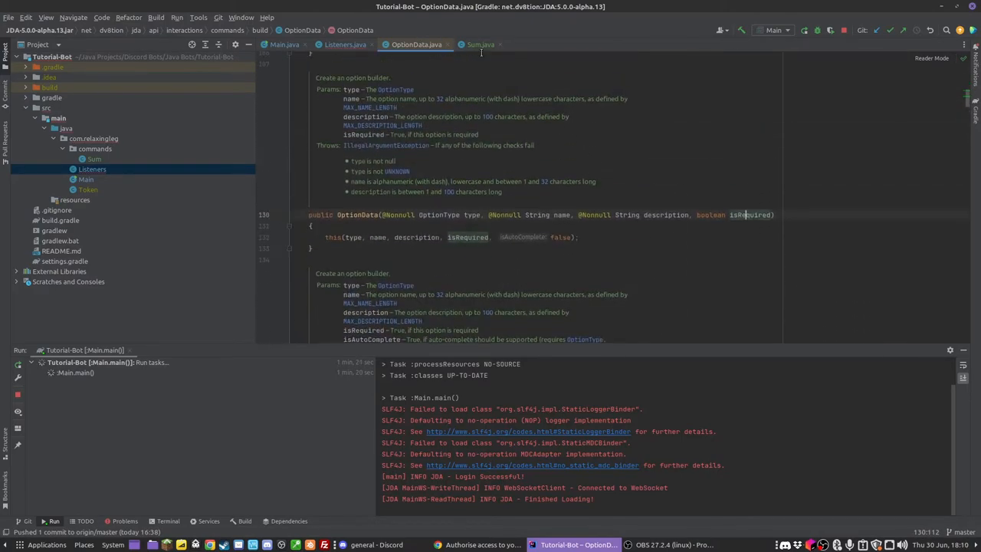
left_click(345, 42)
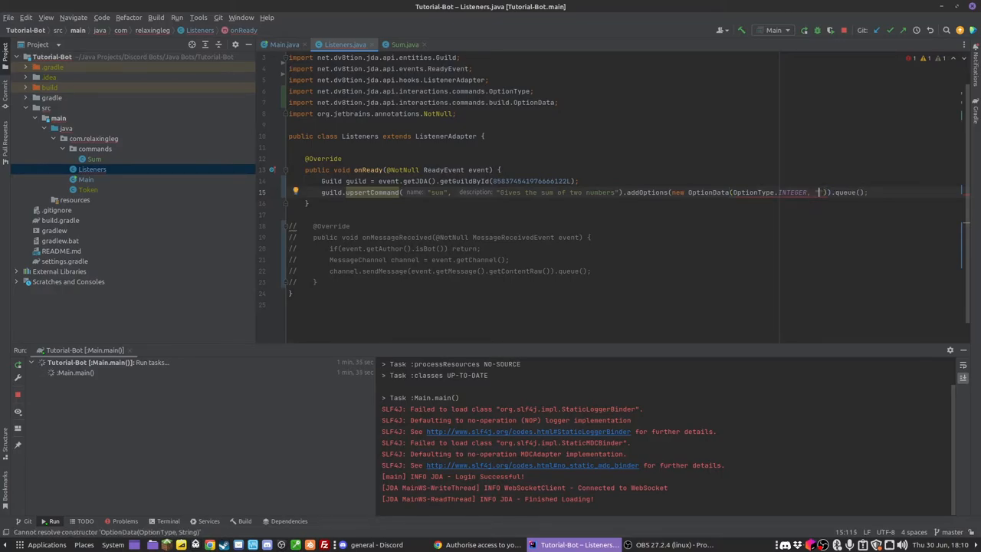
- Name the option "number1" with description "The first number", then move to Sum.java
type("number1")
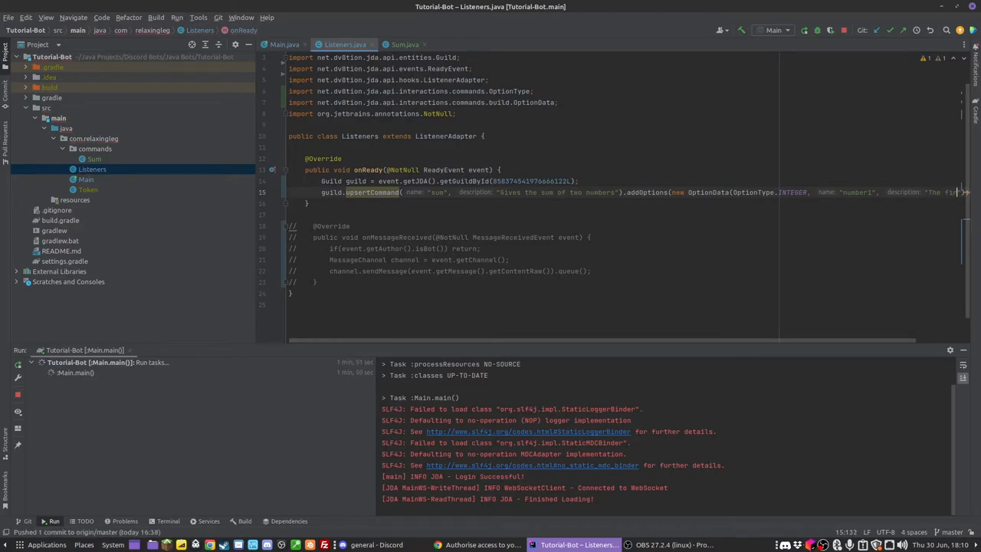
scroll("right", 3)
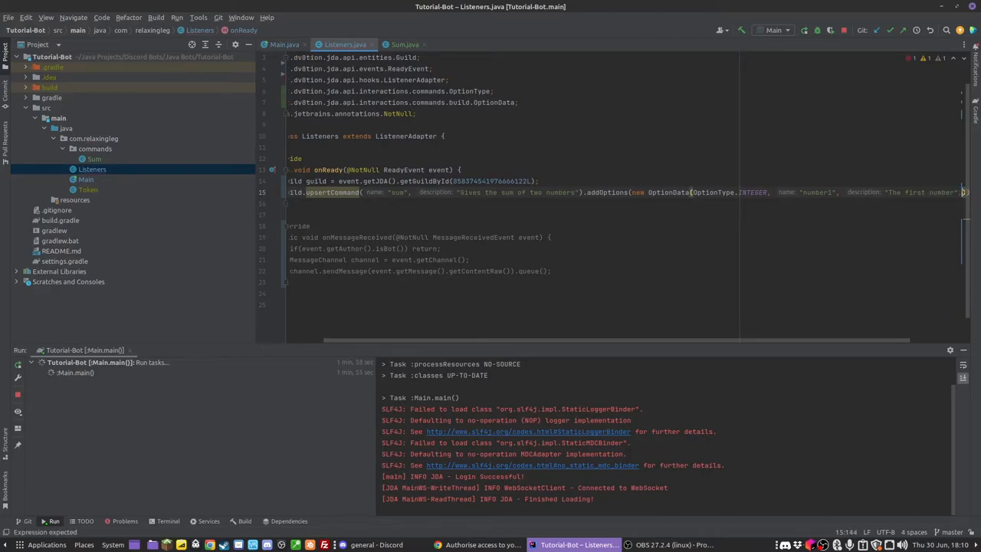
scroll("right", 3)
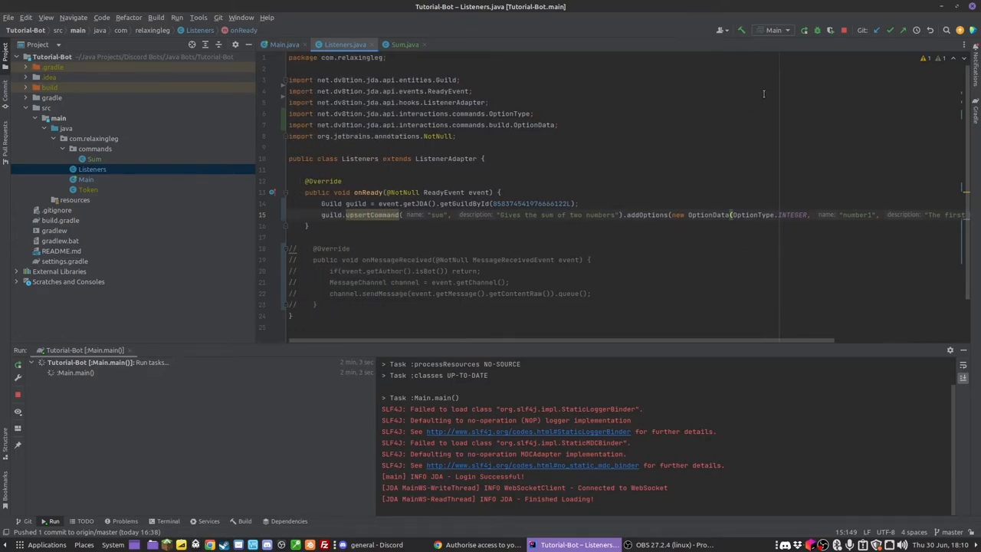
left_click(405, 43)
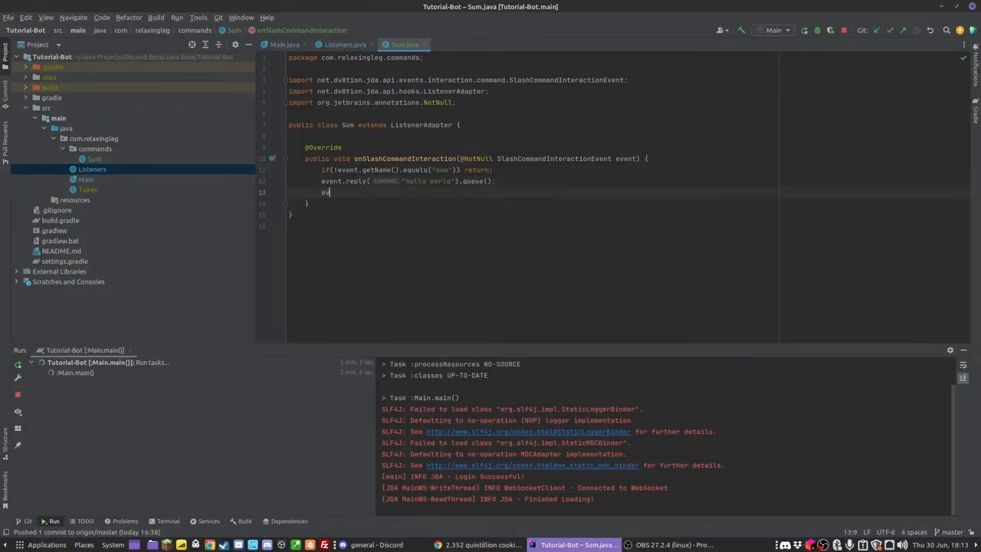
- Read option "number1" into an OptionMapping and store number1.getAsInt() in int num1
type("event.getOption(\"")
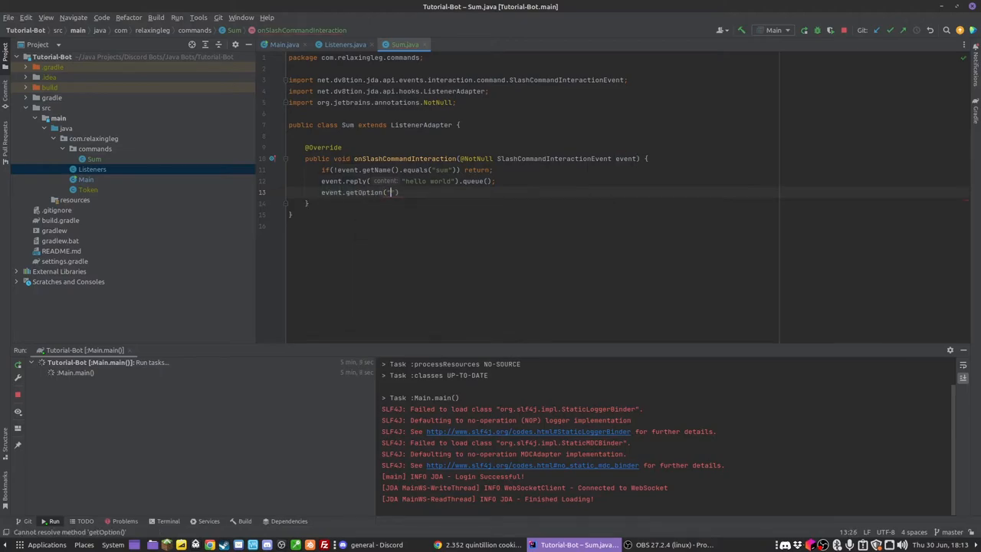
type("name")
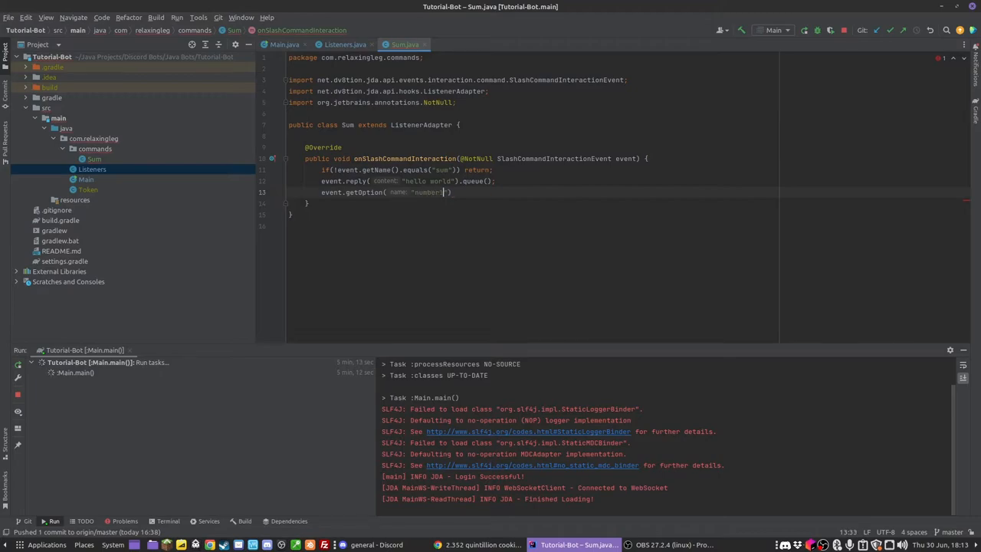
type(".")
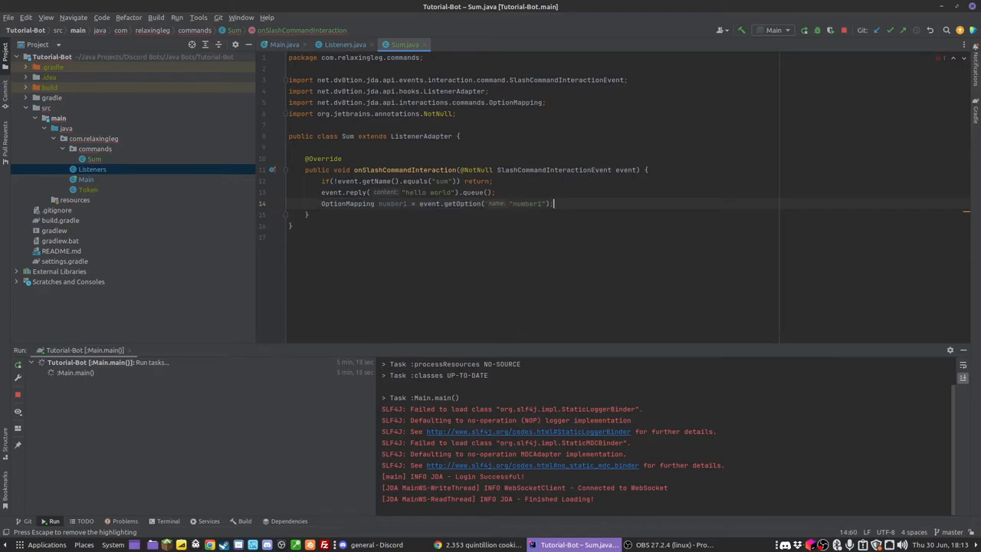
key("Return")
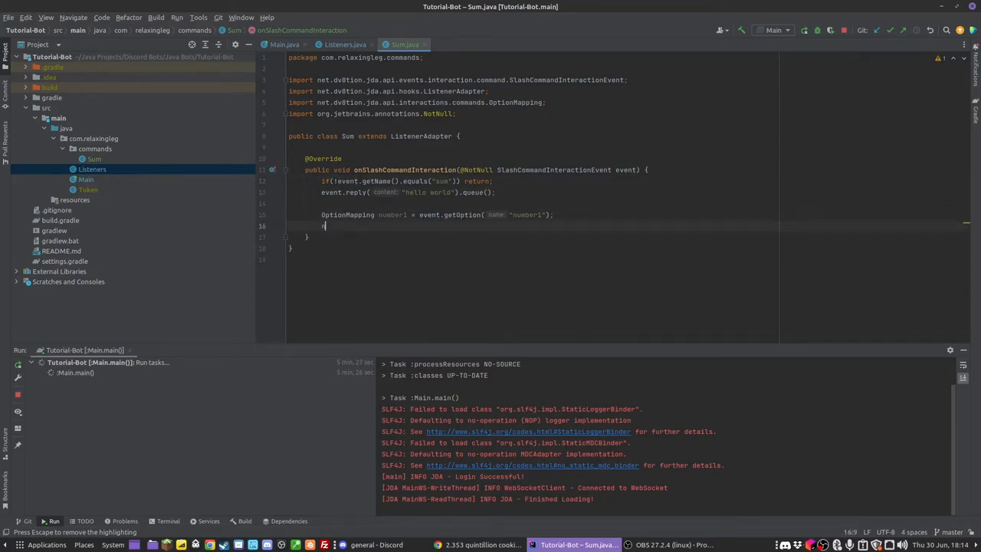
type("number1.getAsInt();")
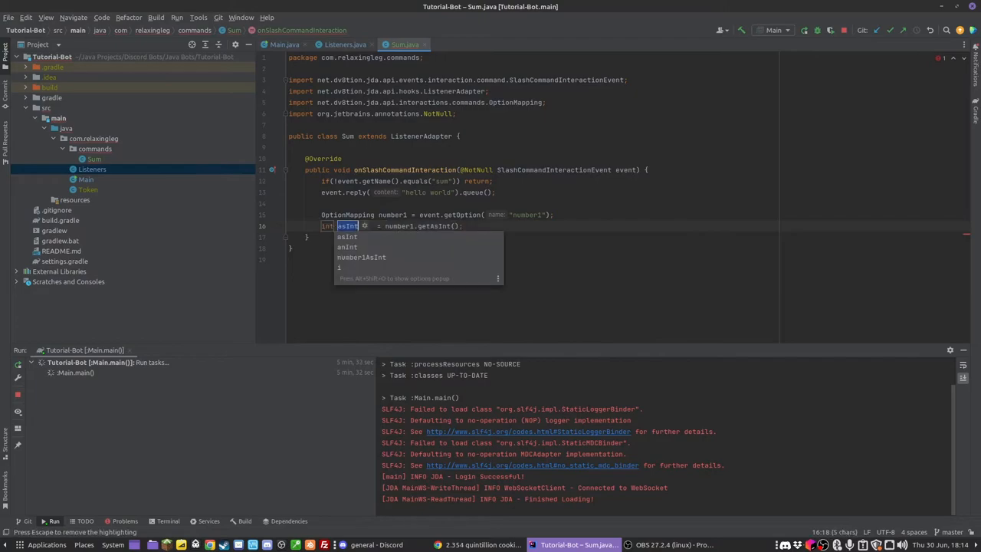
type("num1")
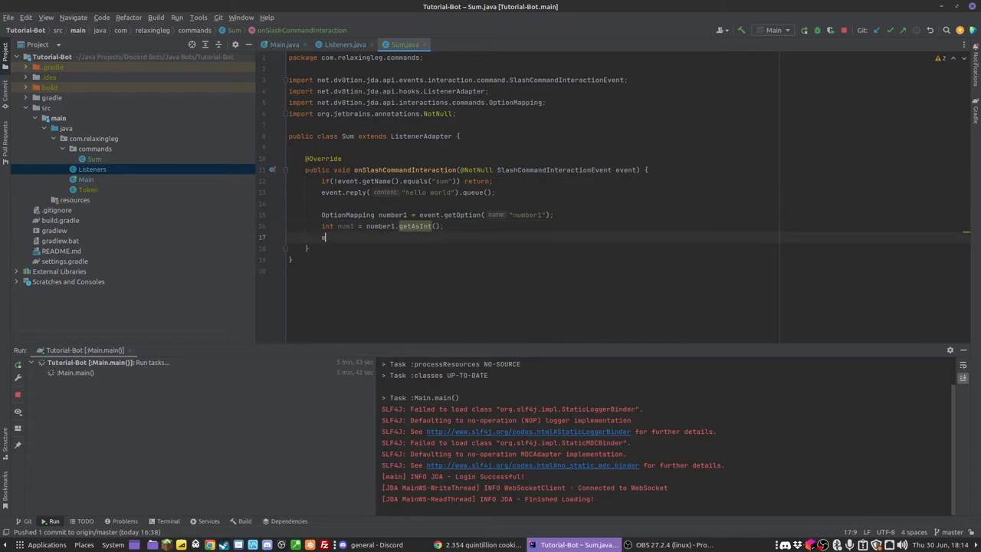
- Reply with event.reply(num1 + "").queue() instead of hello world and rerun the bot
type("vent.re")
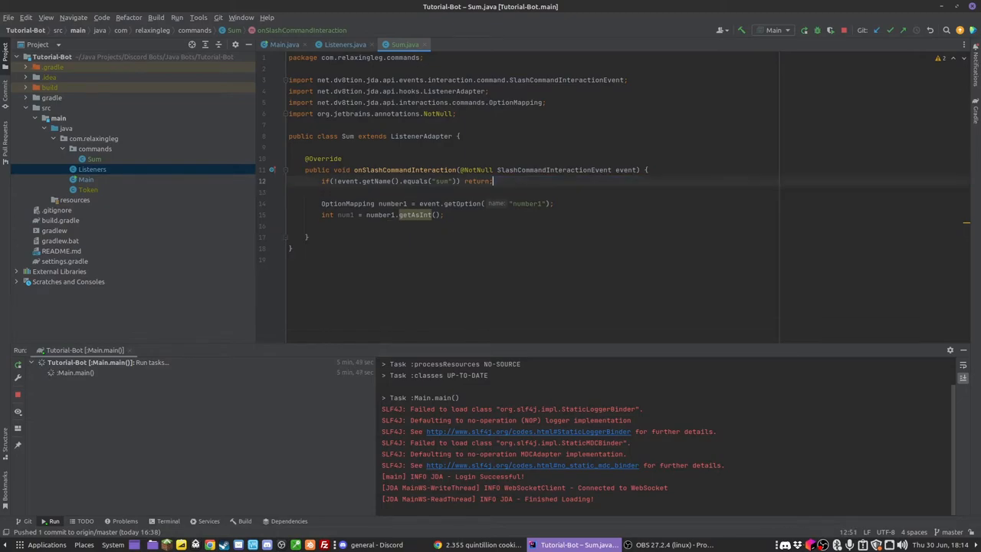
left_click(432, 215)
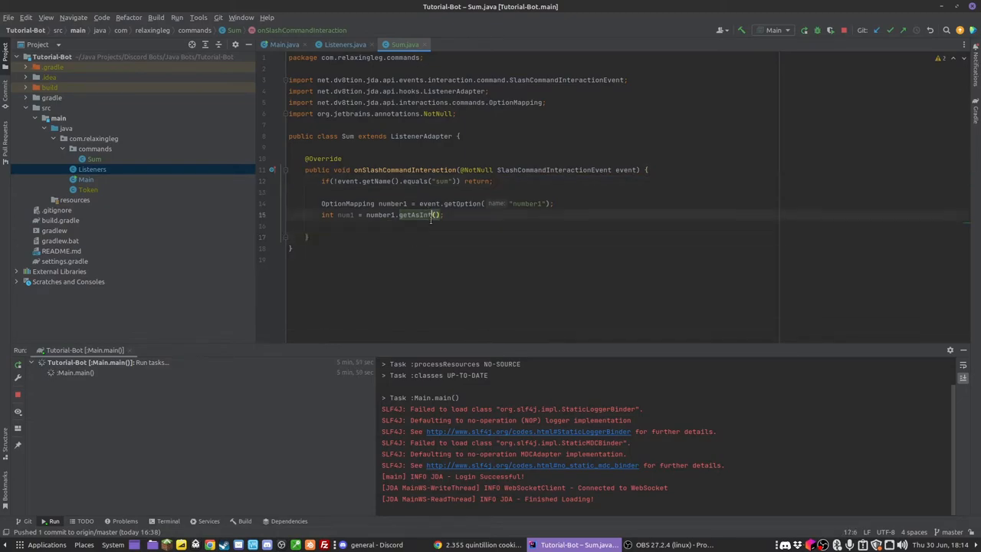
type("event.reply(num1")
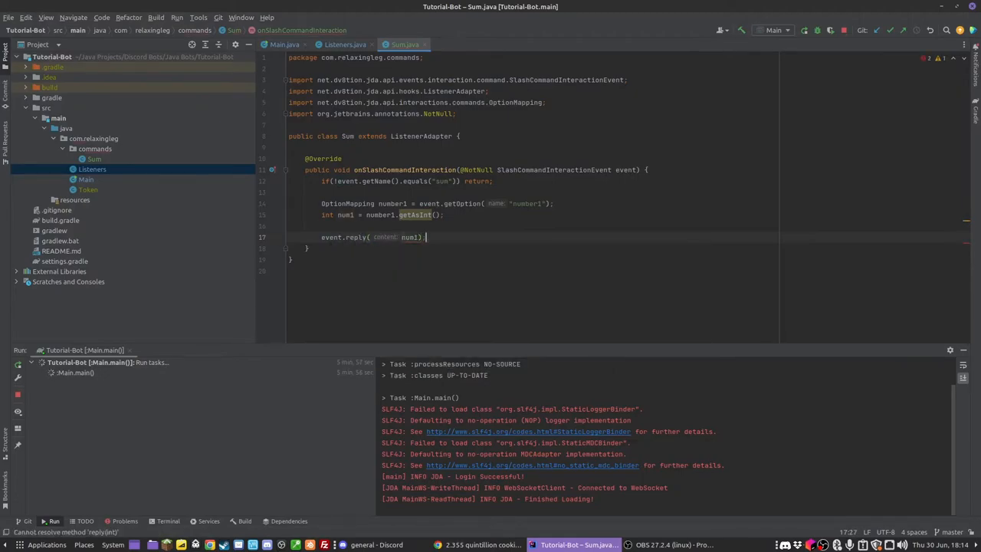
type("+ \"")
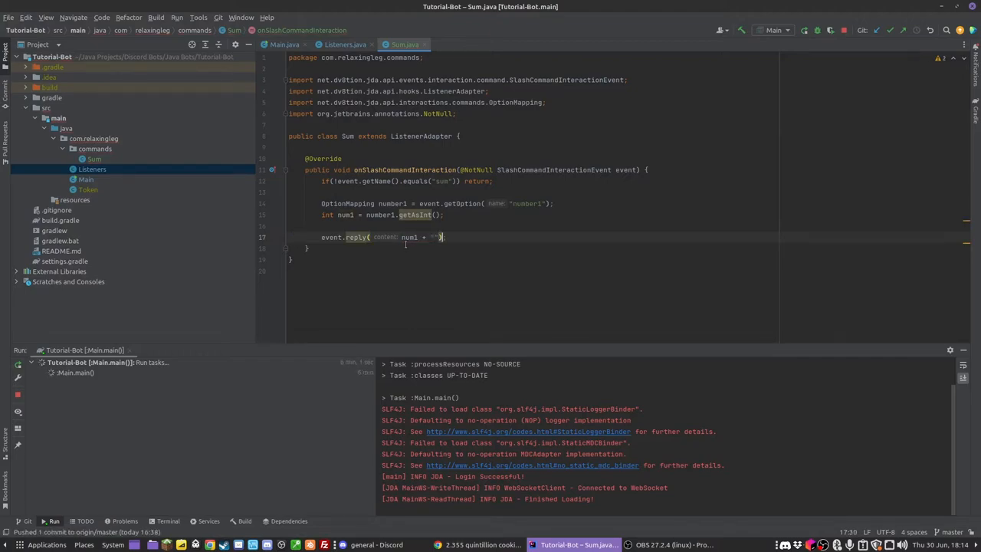
type(".queue();")
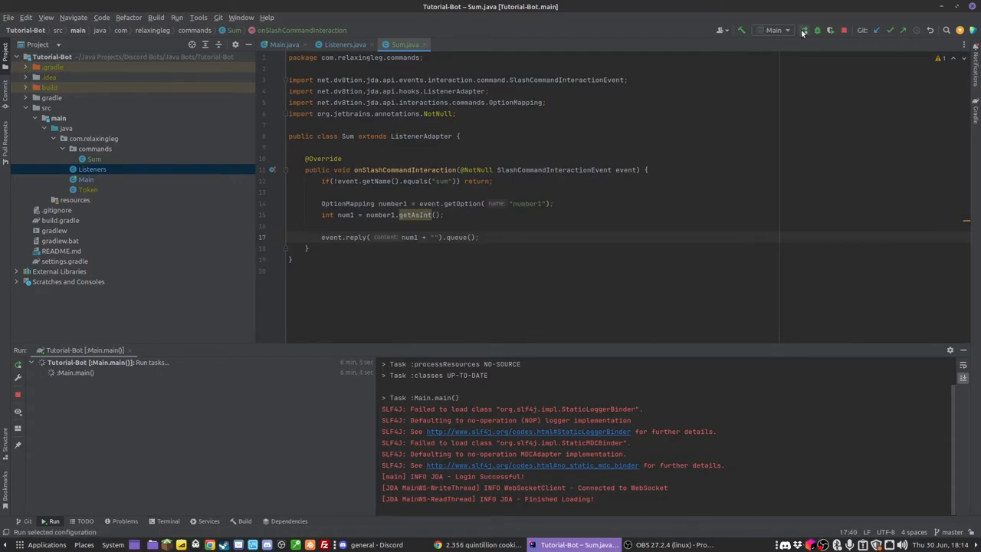
left_click(803, 30)
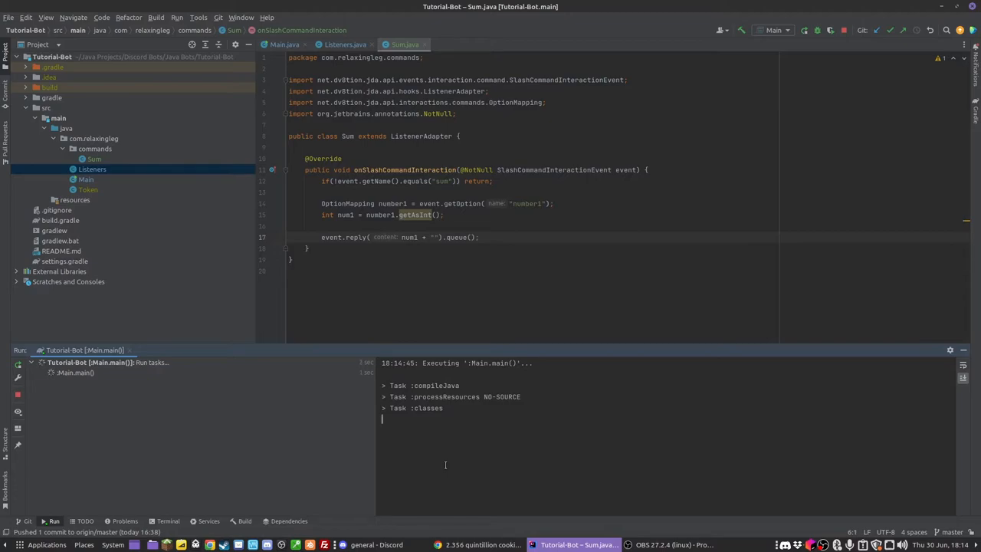
- Send /sum with number1 set to 2 after Discord rejects the non-numeric text dfgdfg
left_click(378, 546)
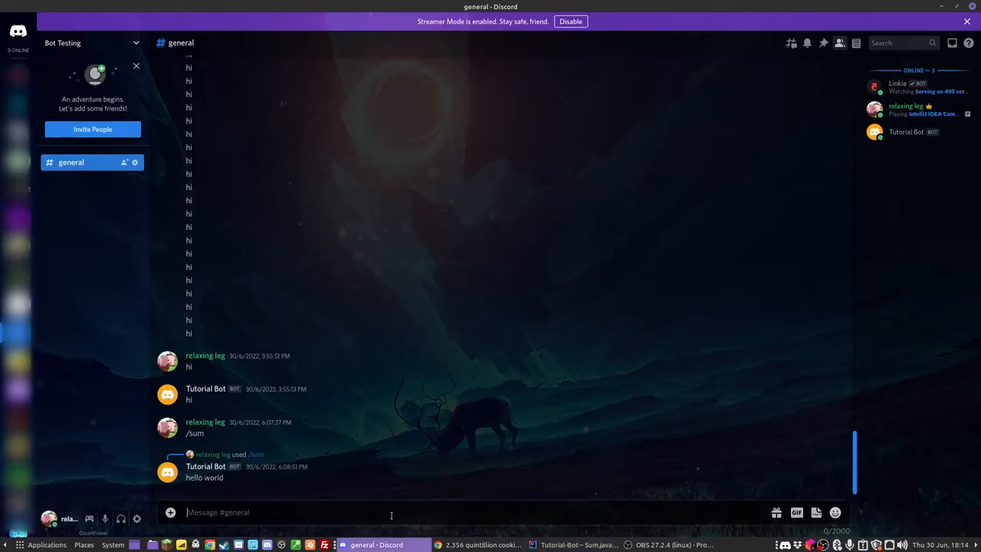
type("/sum number1")
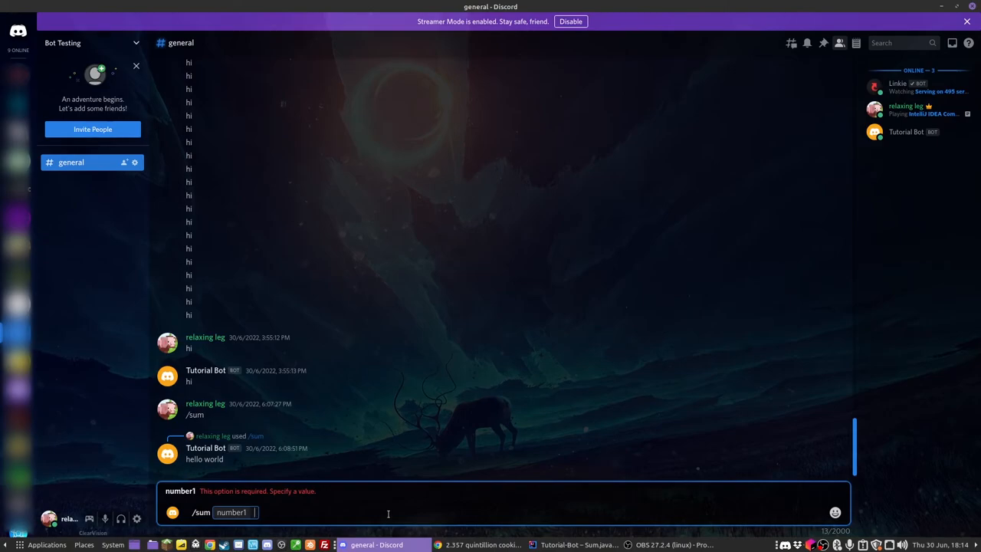
type("dfgdfg")
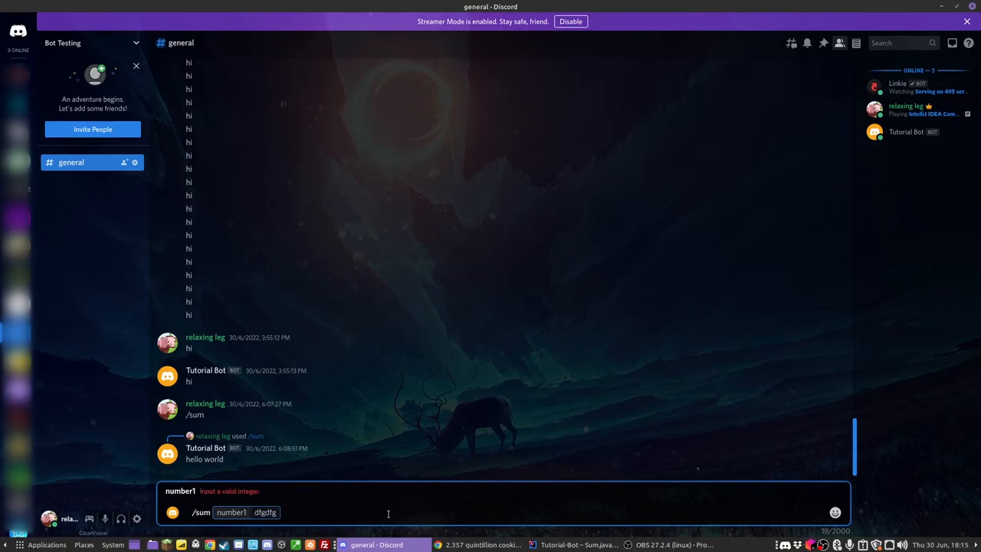
type("2")
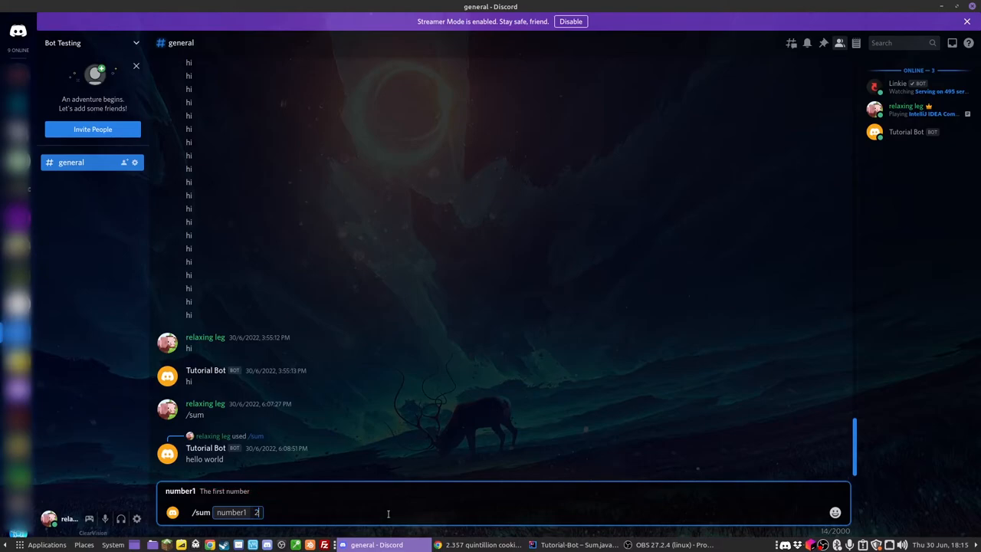
key("Return")
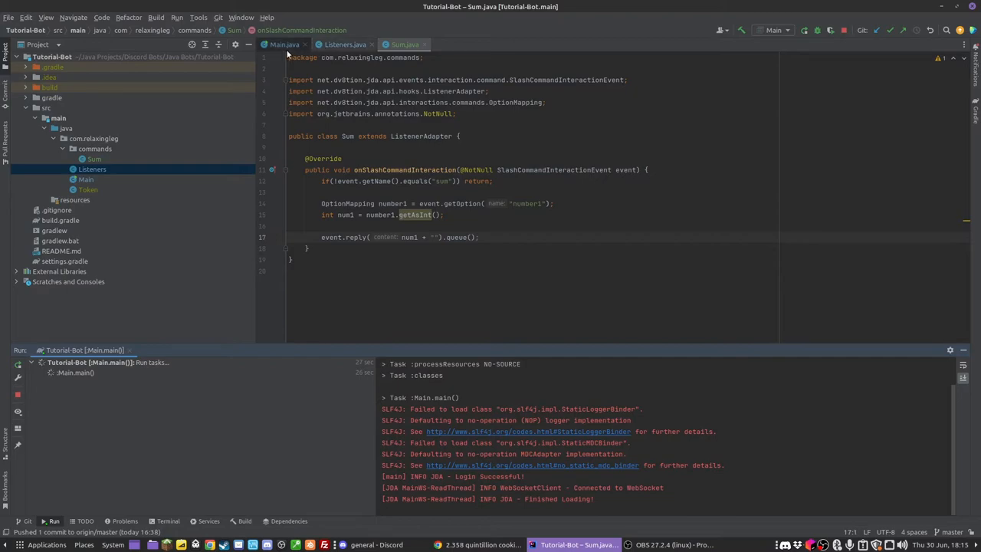
- Chain .setMinValue(1).setMaxValue(100) onto the number1 OptionData in Listeners.java
left_click(345, 43)
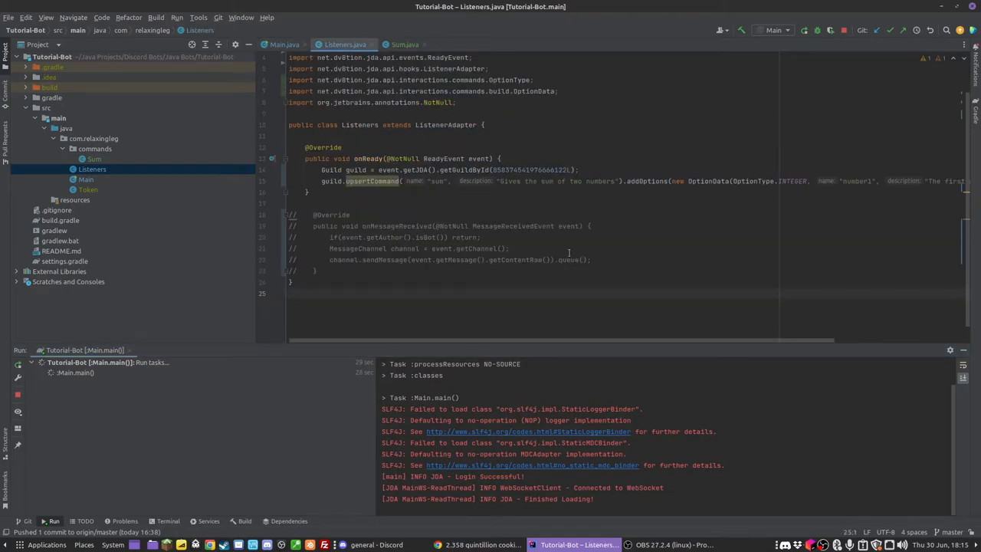
scroll("right", 3)
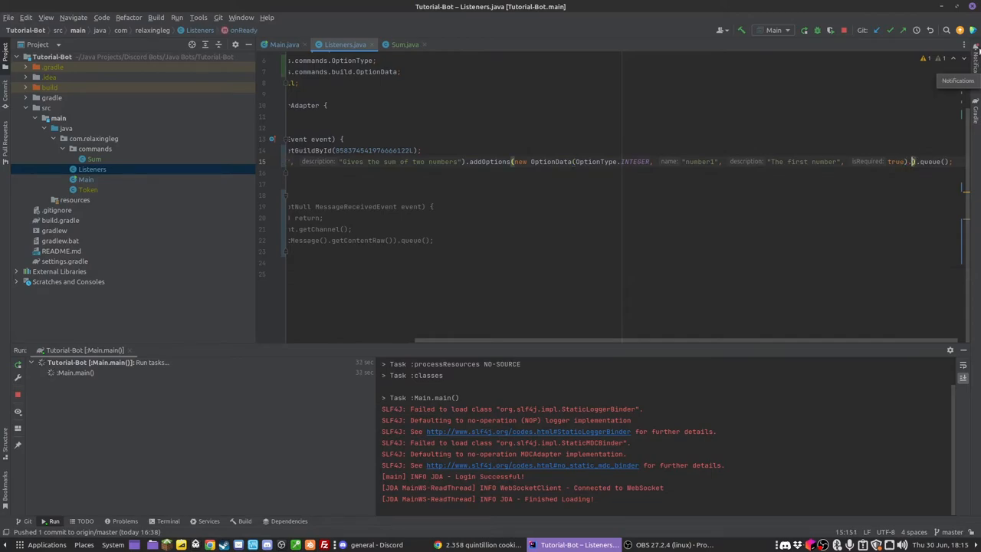
type(".setMaxValue(100))")
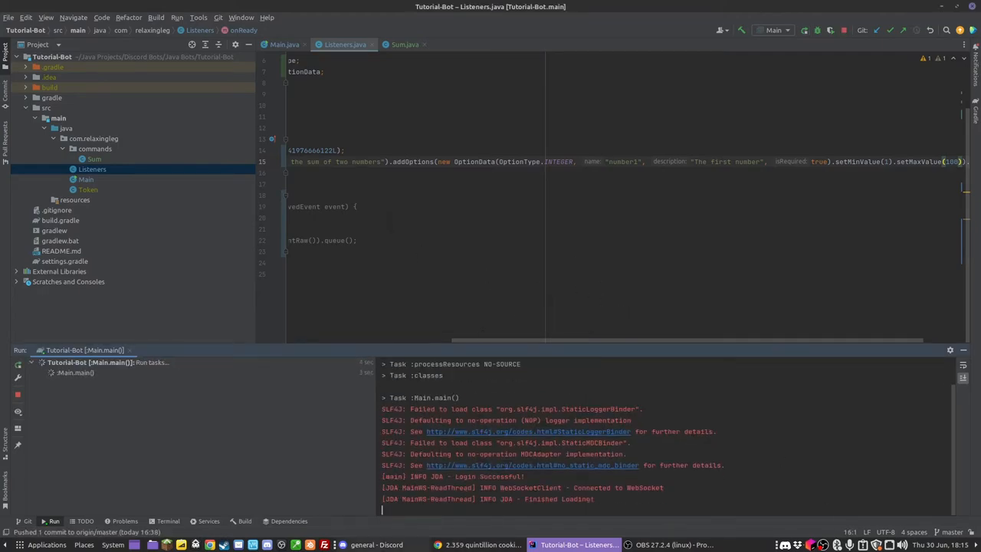
- Confirm /sum rejects 101 as out of range, send a valid number, then return to IntelliJ
left_click(376, 544)
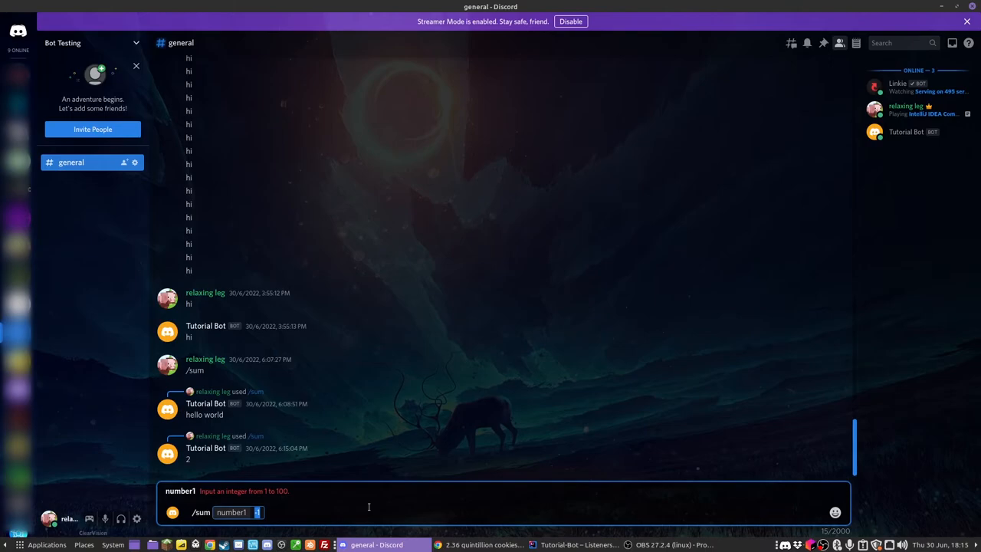
type("101")
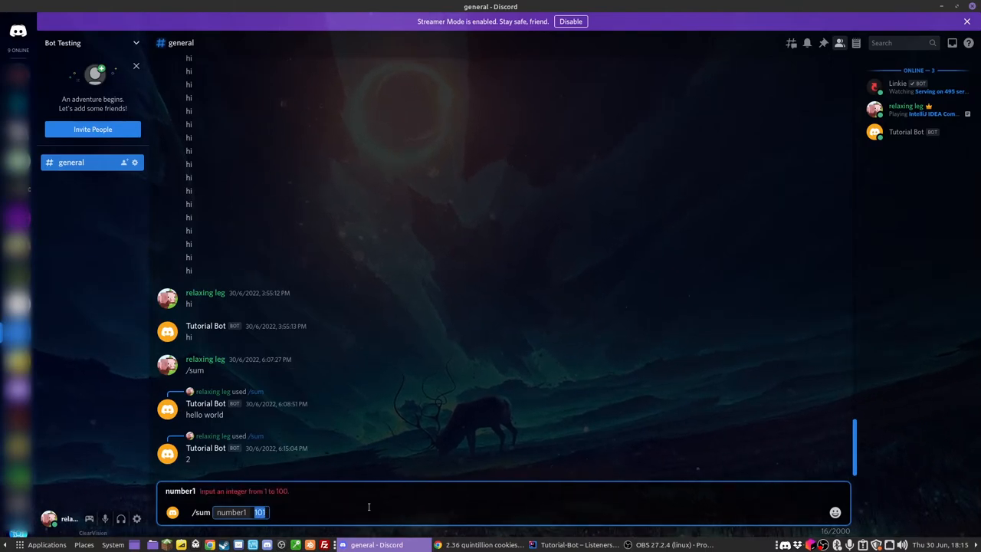
key("BackSpace")
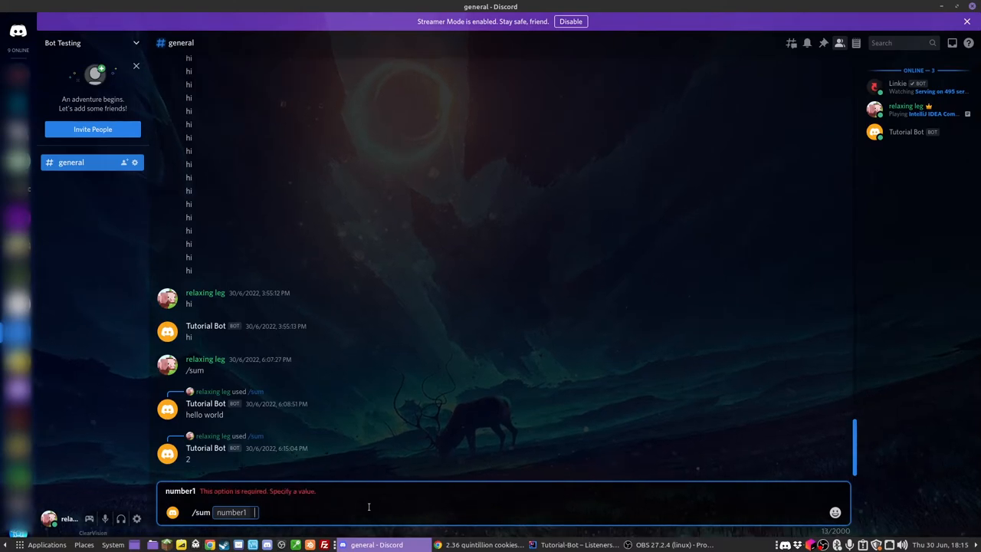
key("Return")
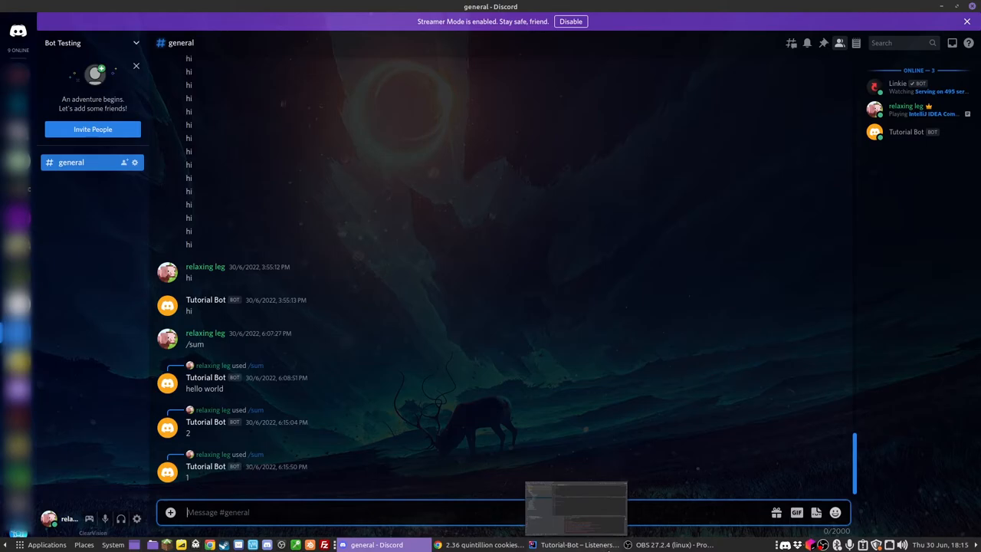
left_click(576, 544)
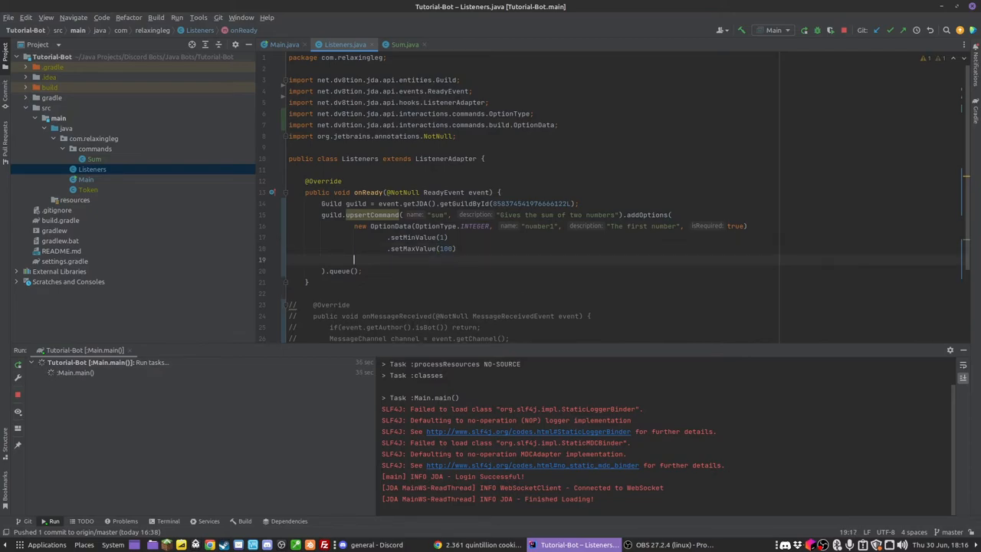
- Start a second OptionData of type OptionType.INTEGER in addOptions
type("new OptionData()")
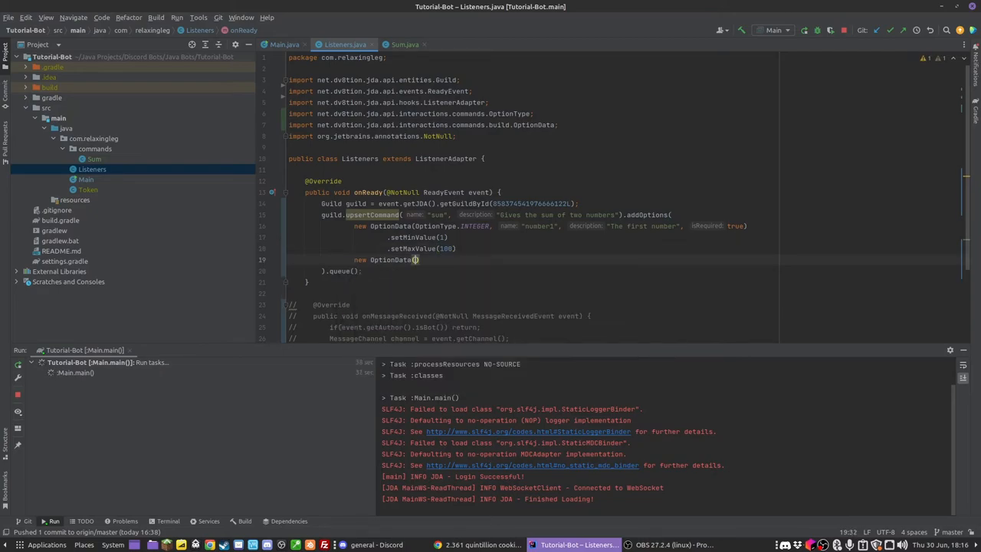
type("OptionType.INTEGER")
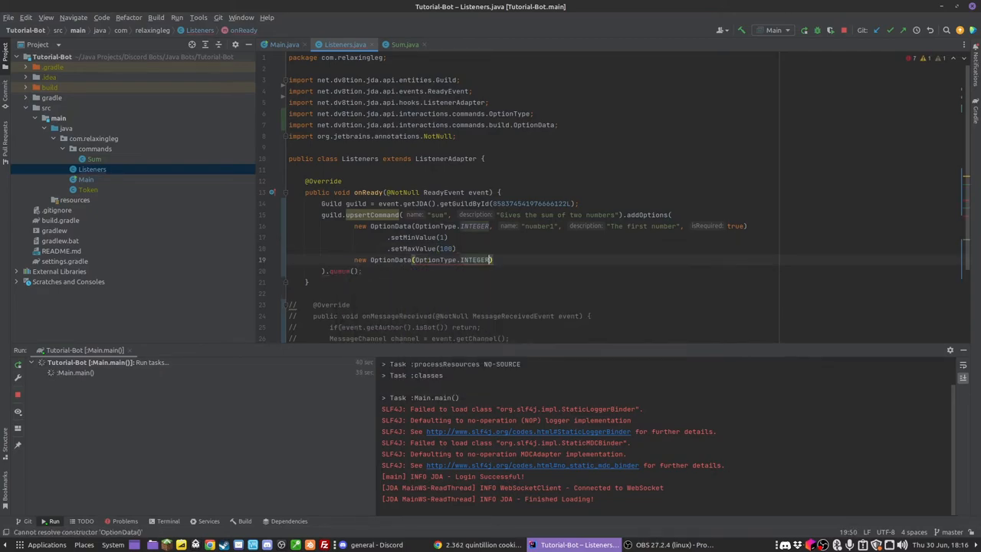
type(".")
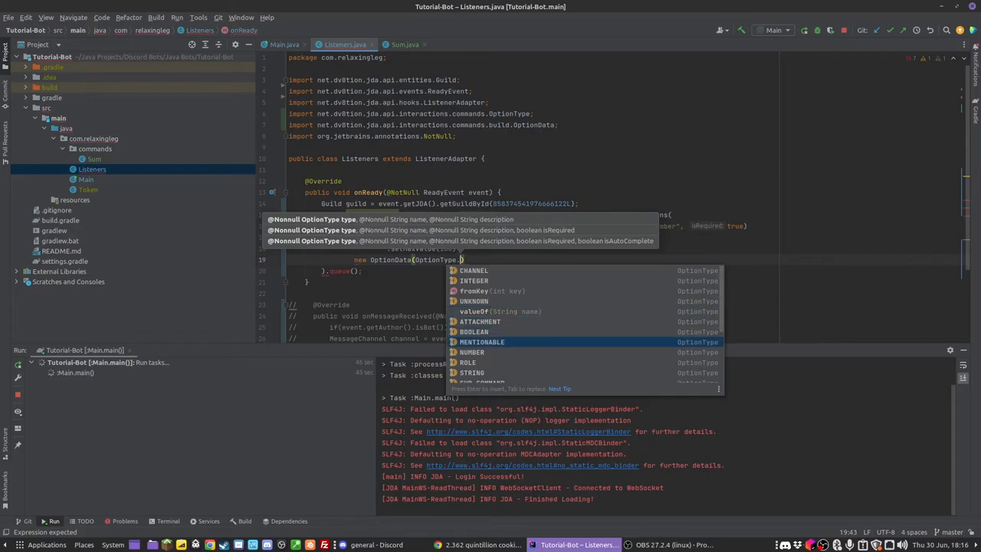
scroll("down", 3)
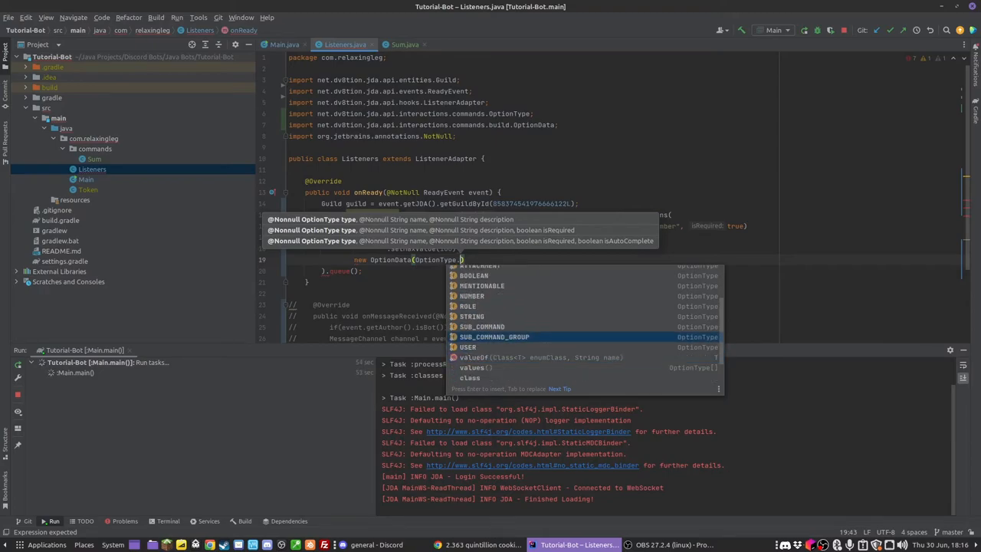
key("Escape")
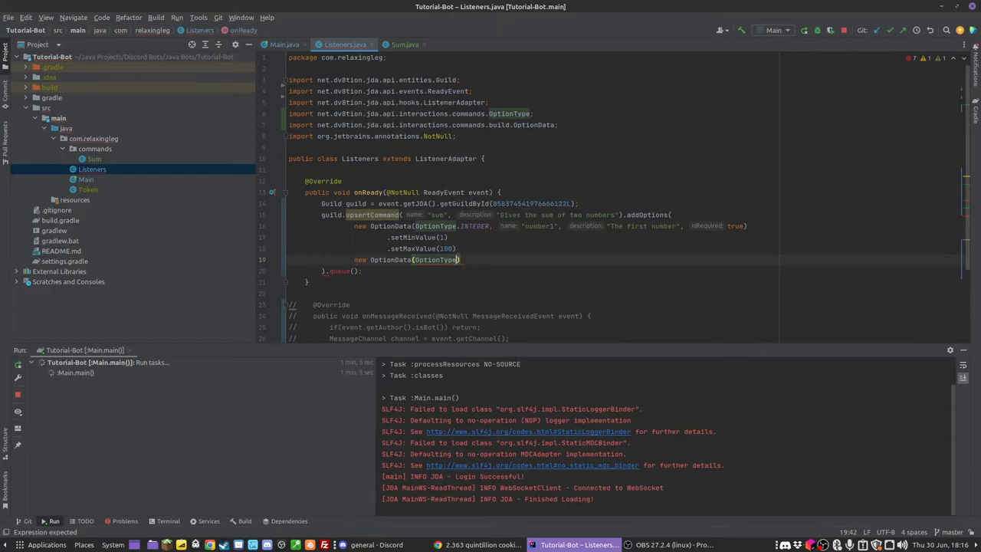
type(".INTEGER, \"number")
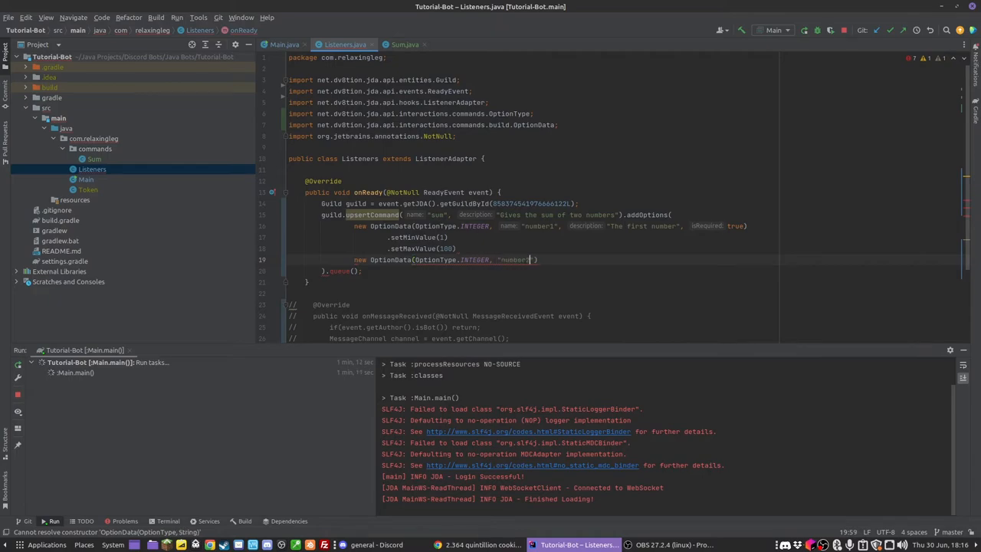
- Name it "number2", described "The second number", not required, limited to 1–100
type(", name: \"number2\", description: \"The")
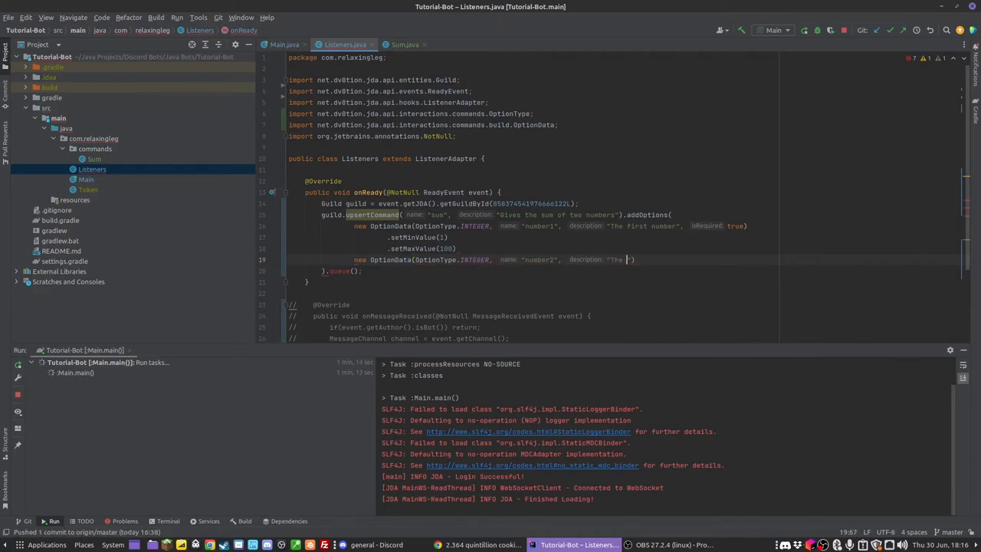
type("second number")
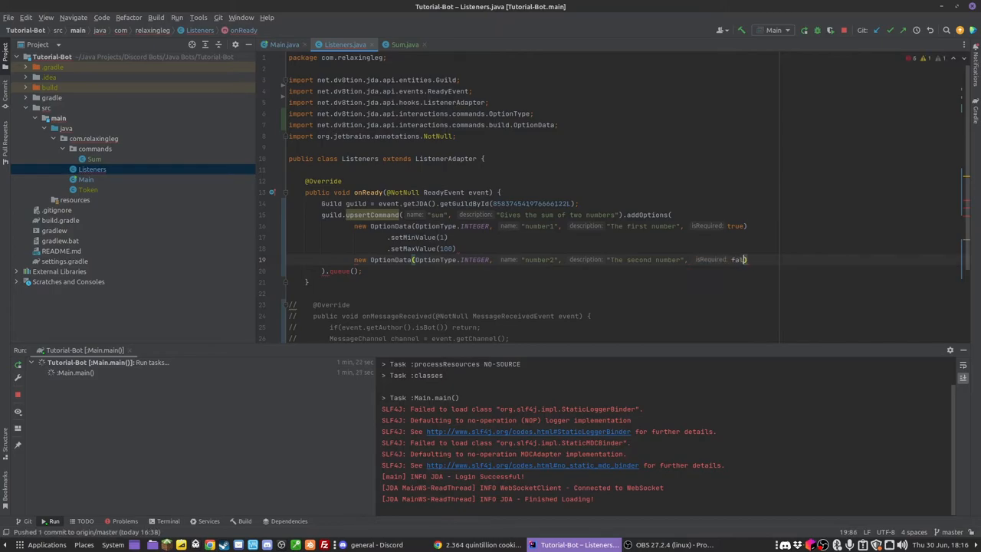
type("se")
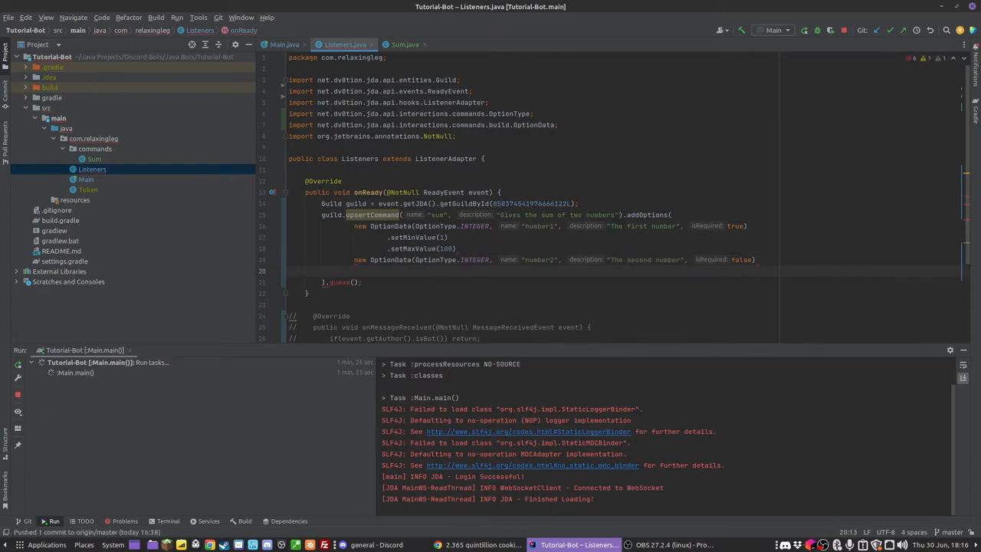
type(".setMinValue(1")
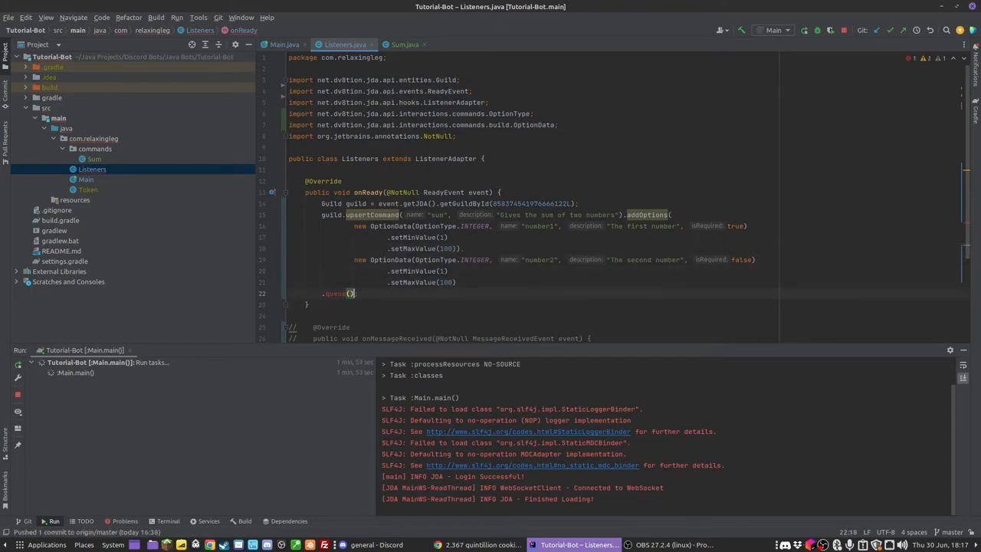
- Move .queue(); onto its own line after both number options in Listeners.java
key("BackSpace")
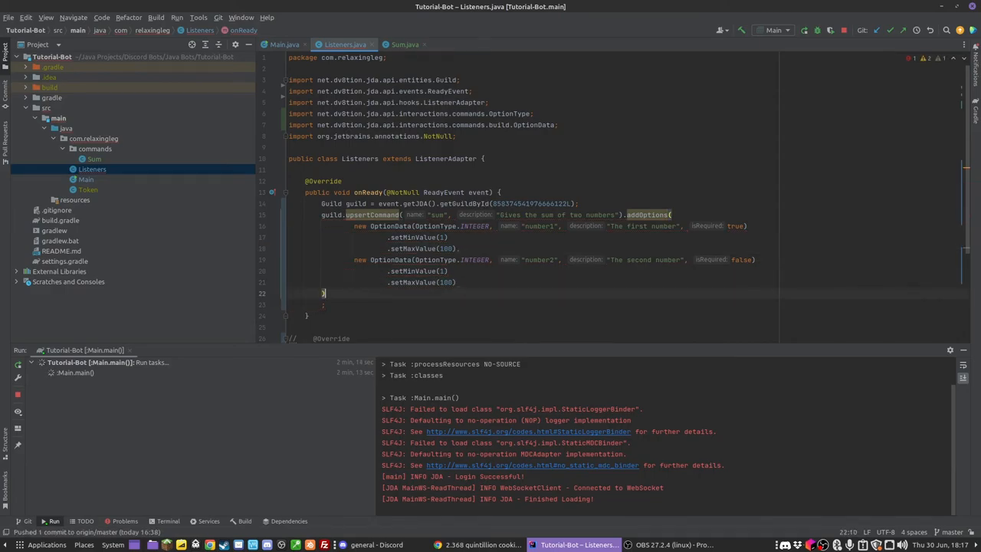
type(".queue();")
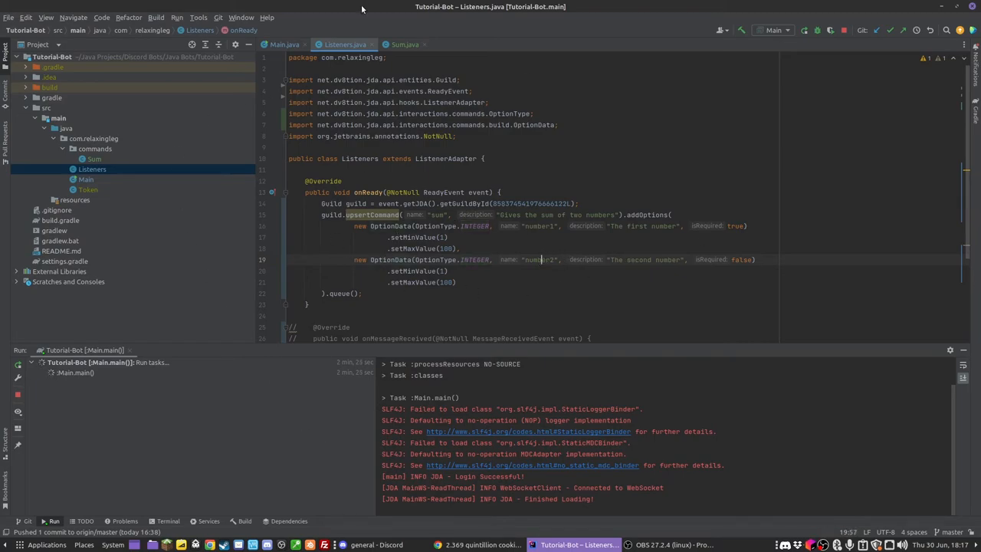
- In Sum.java, read the "number2" option into an OptionMapping number2 variable
left_click(401, 43)
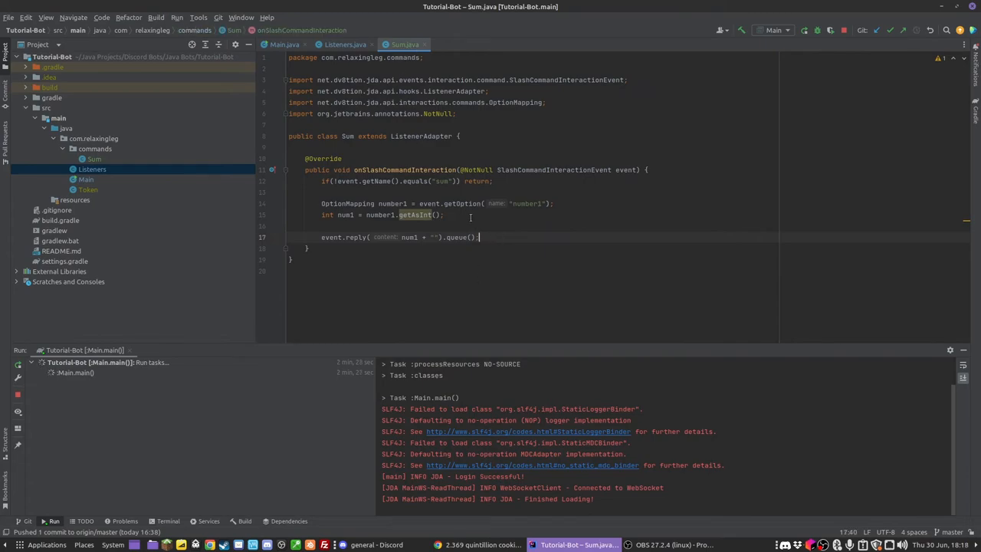
key("Return")
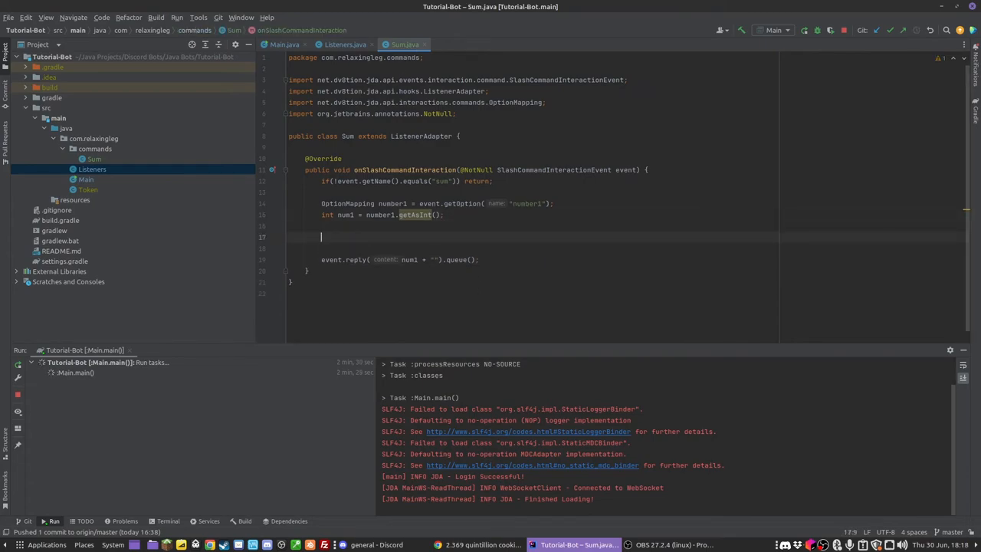
type("event.getOption(")
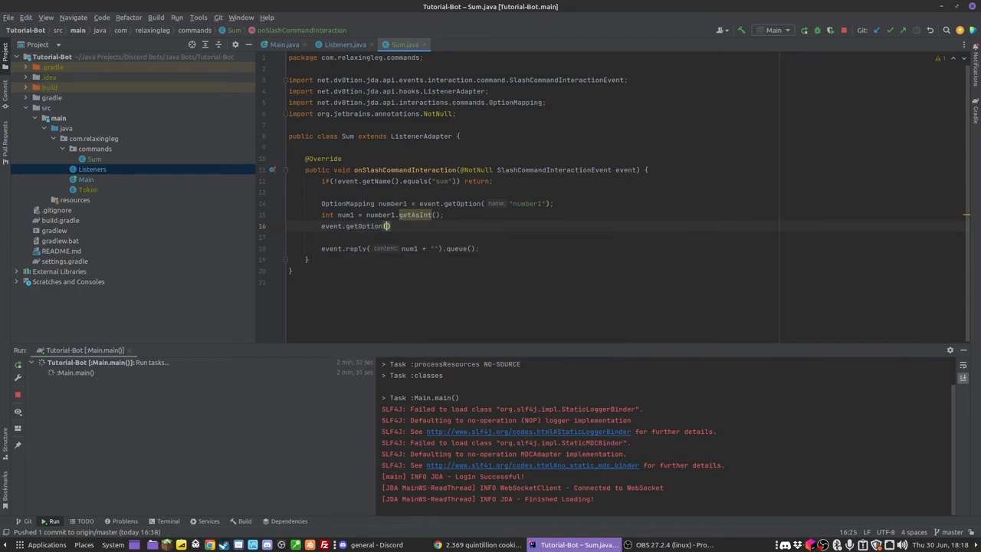
type("name: \"number\"")
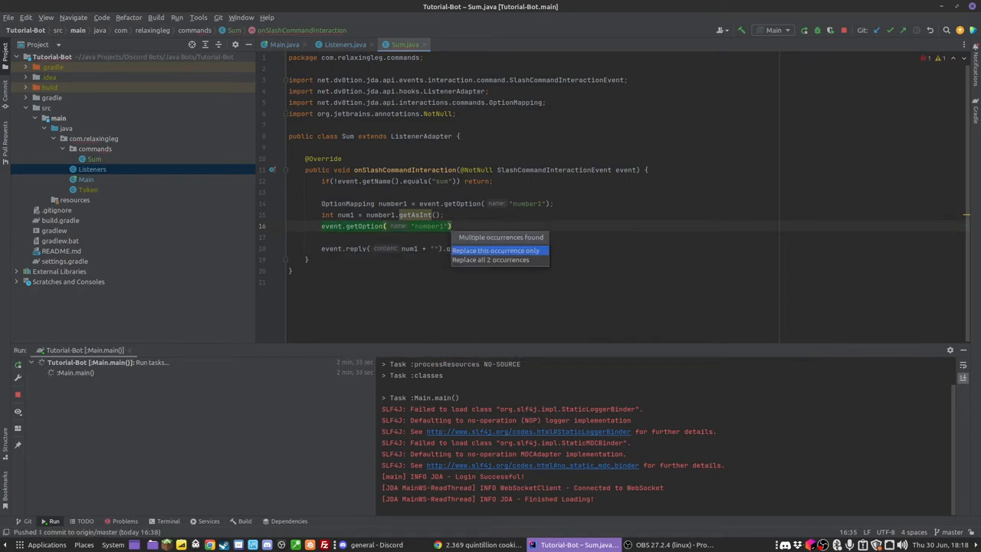
left_click(495, 251)
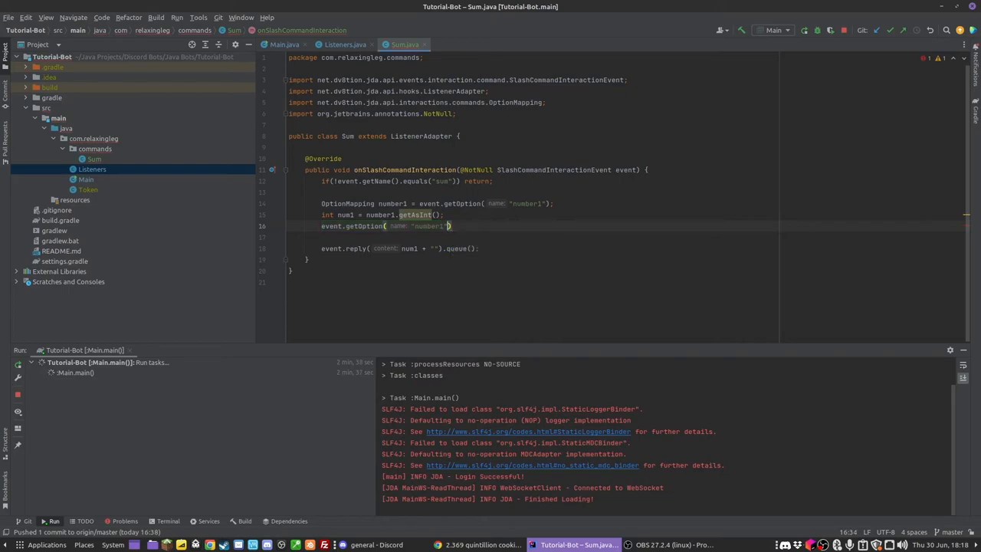
type("OptionMapping number2 = event.getOption(\"number2\");")
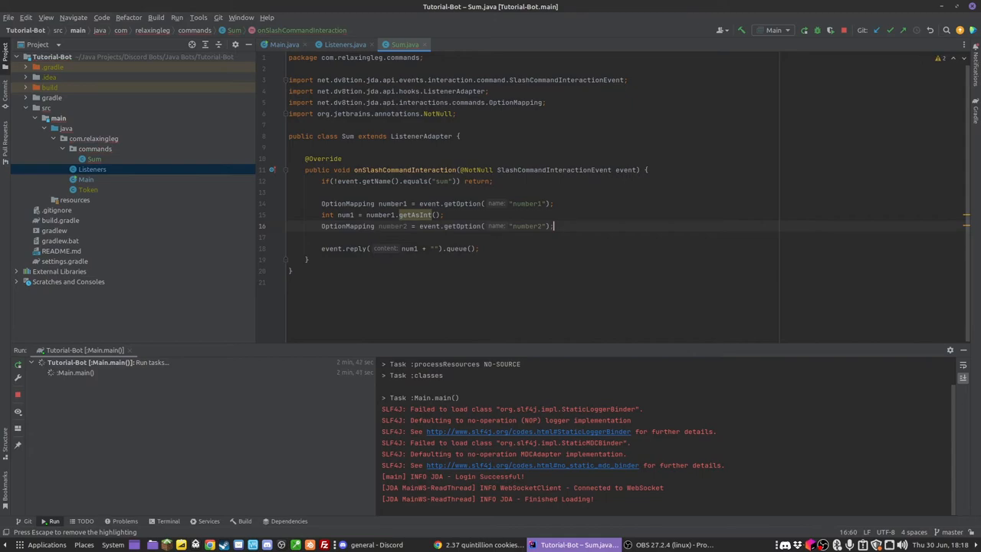
- Default int num2 to 1 and assign number2.getAsInt() only when number2 != null
type("if(number2")
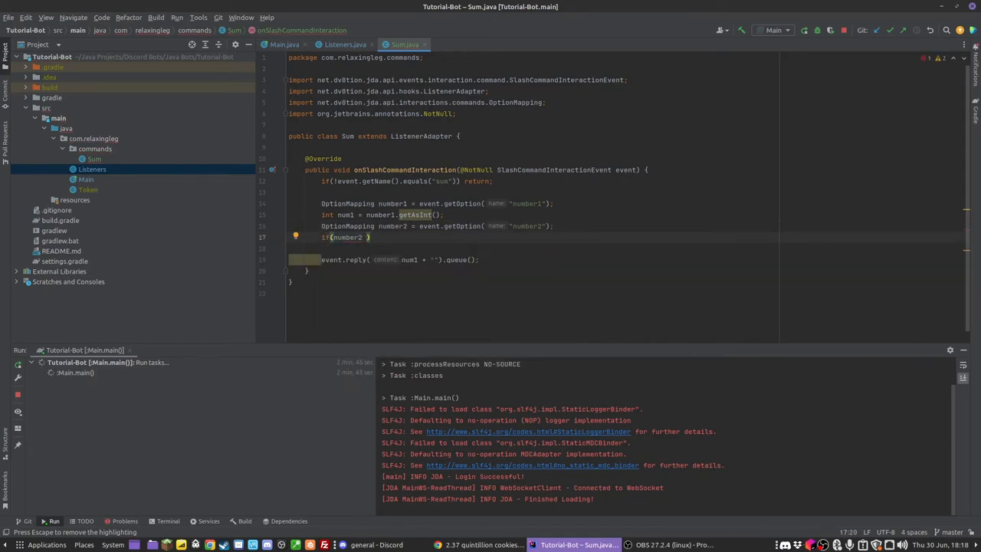
type("== num")
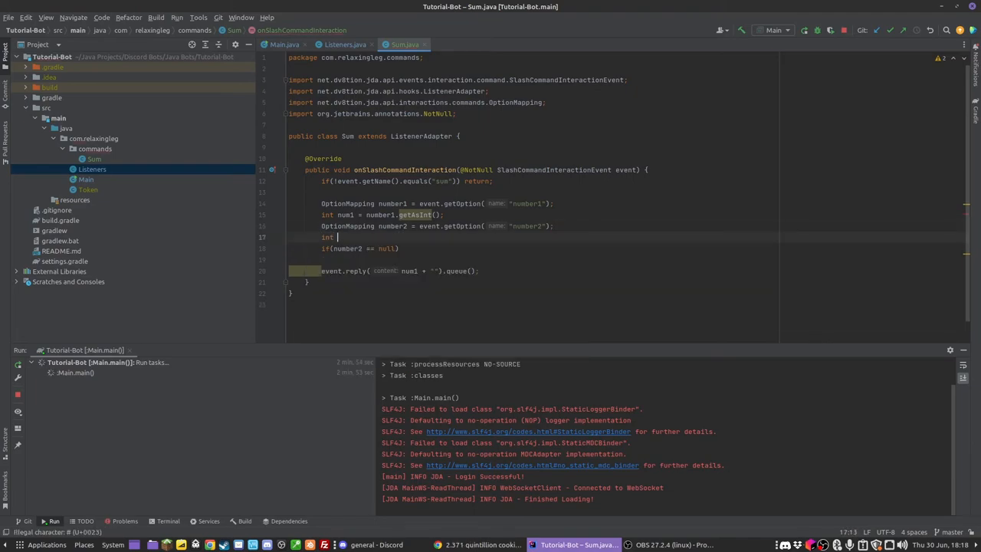
type("num2 =")
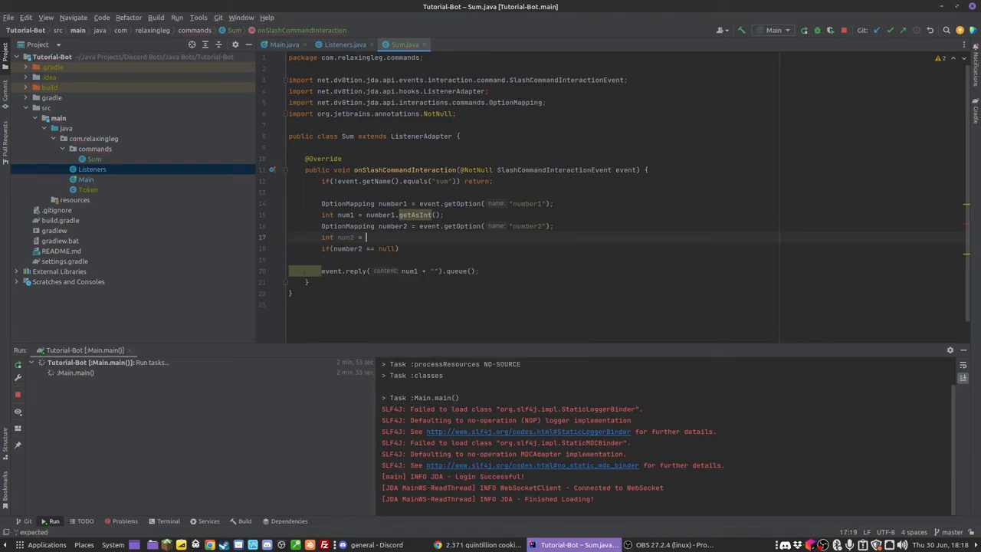
type("1;")
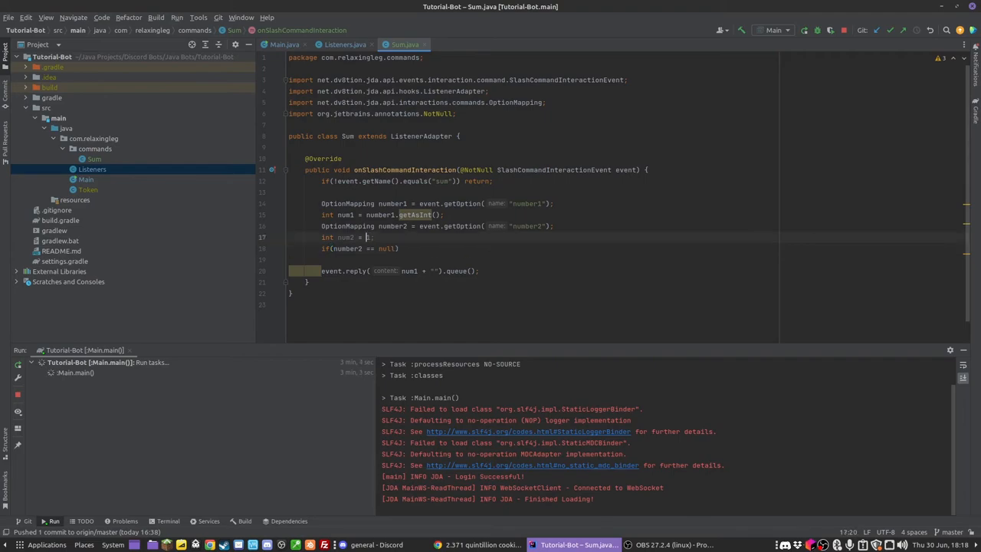
type("1;")
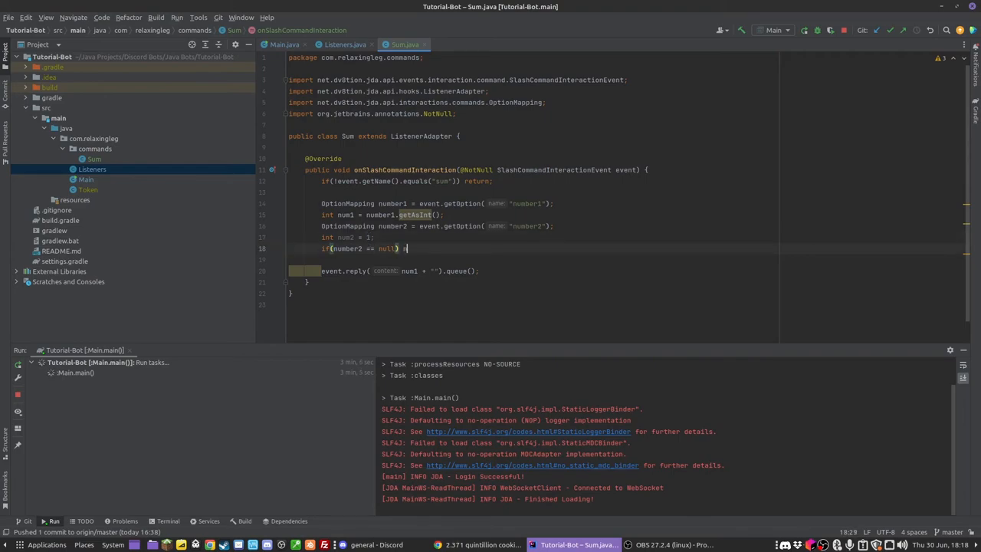
type("num2")
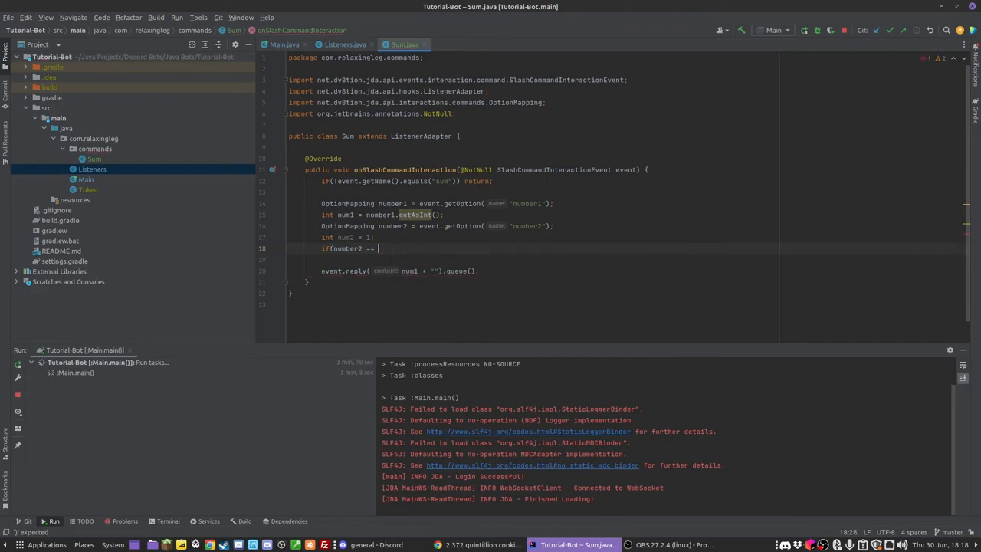
type("!")
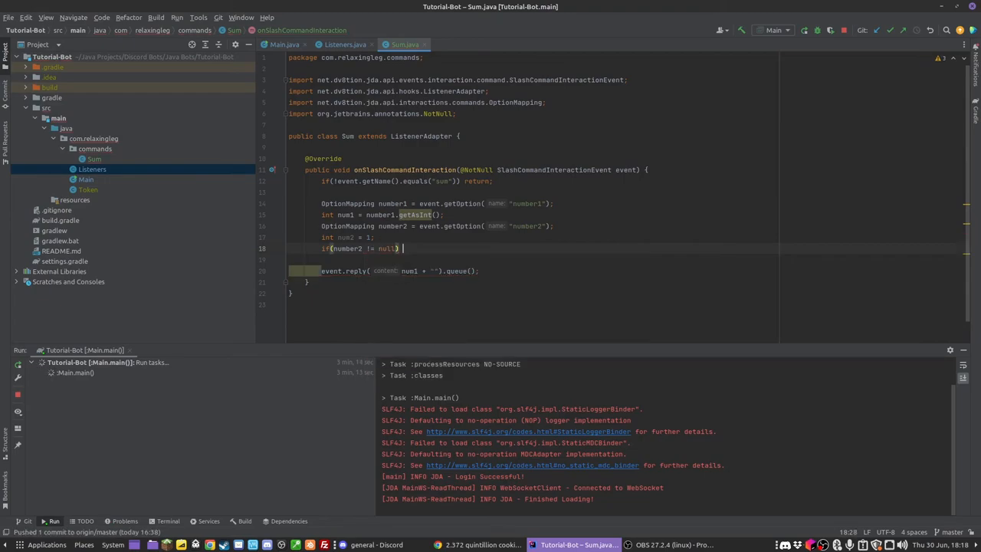
type("num2 = number2.")
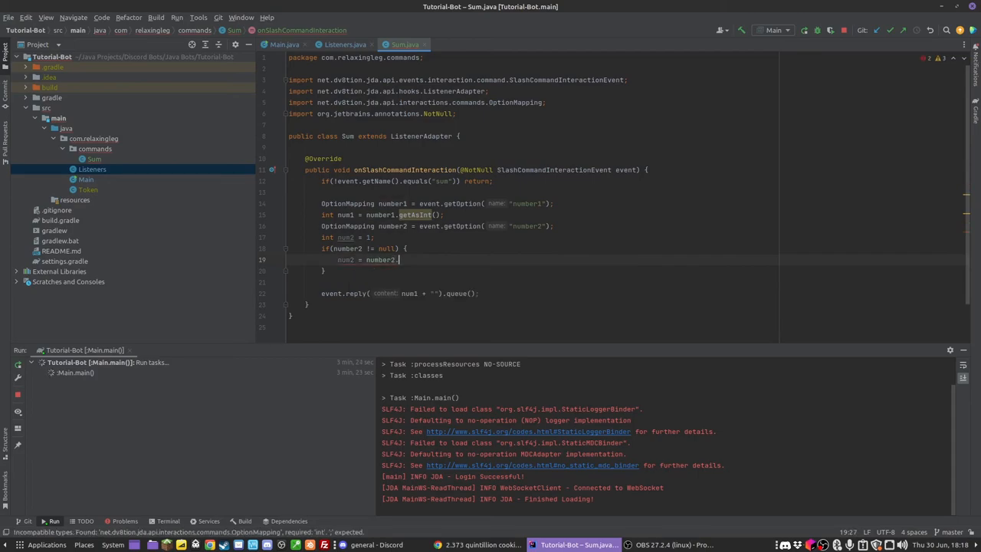
type("getAsInt();")
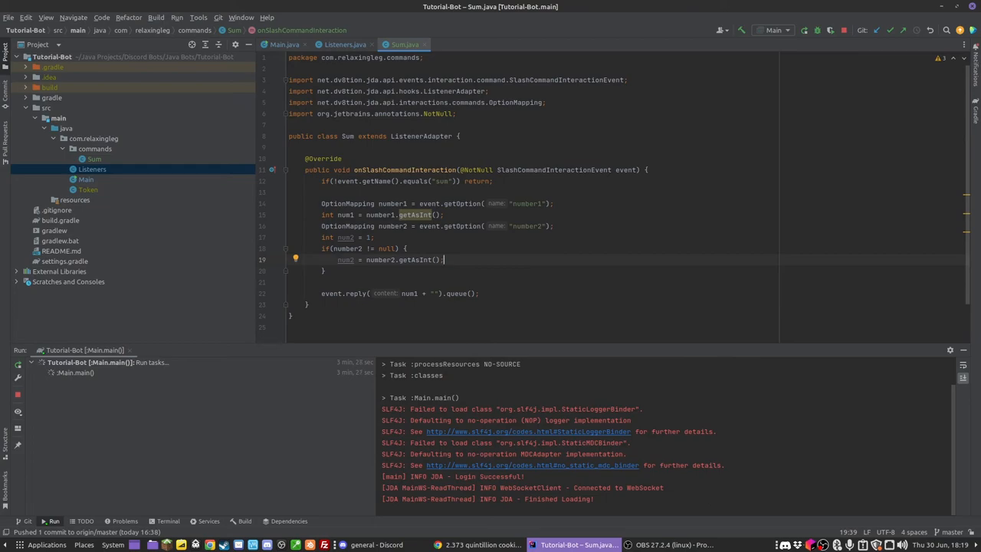
mouse_move(587, 224)
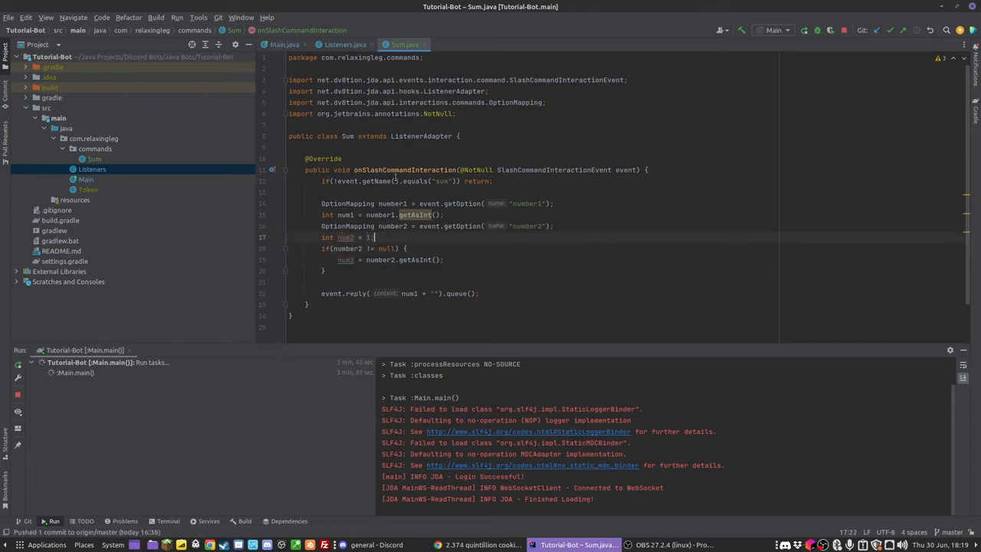
- Compute int result = num1 + num2 and reply with result + "" in Sum.java
left_click(344, 43)
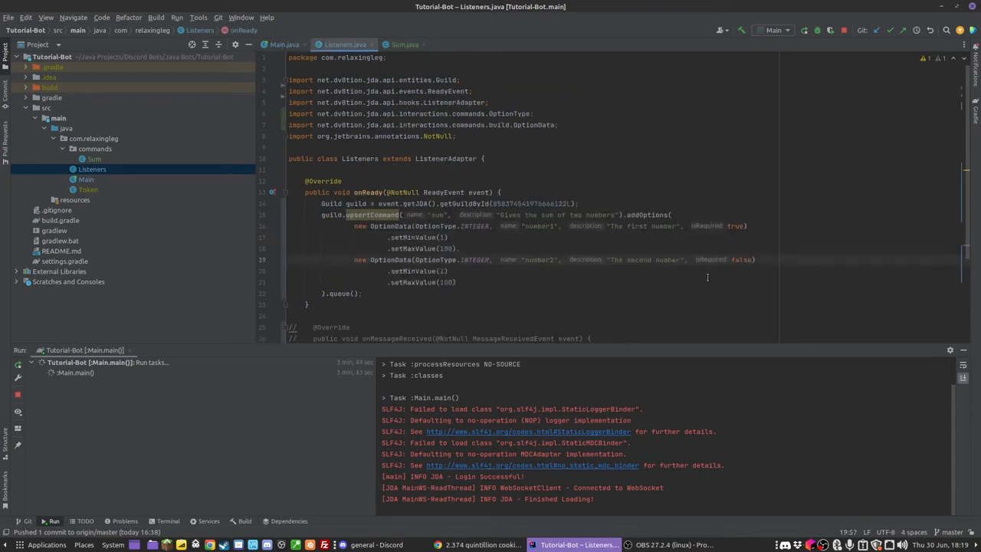
left_click(405, 43)
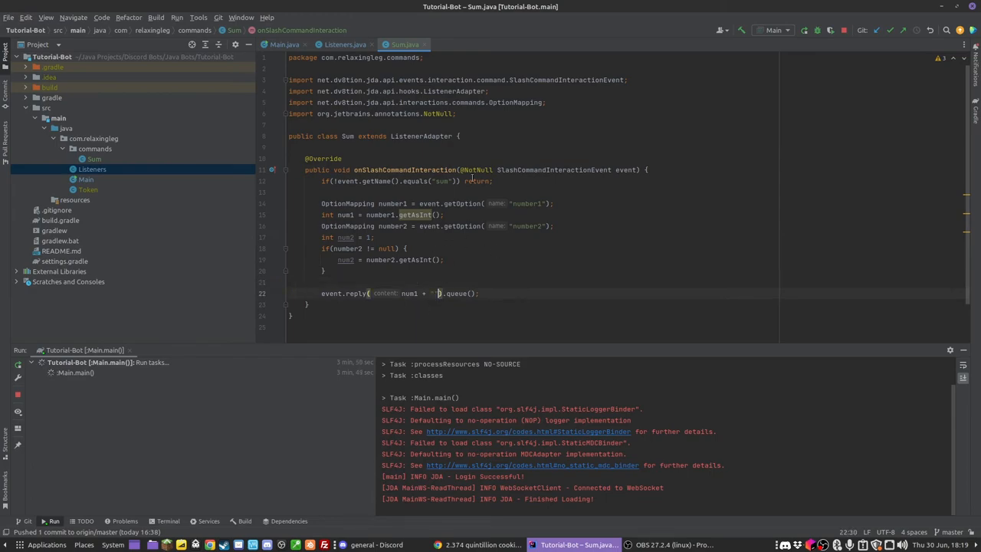
key("BackSpace")
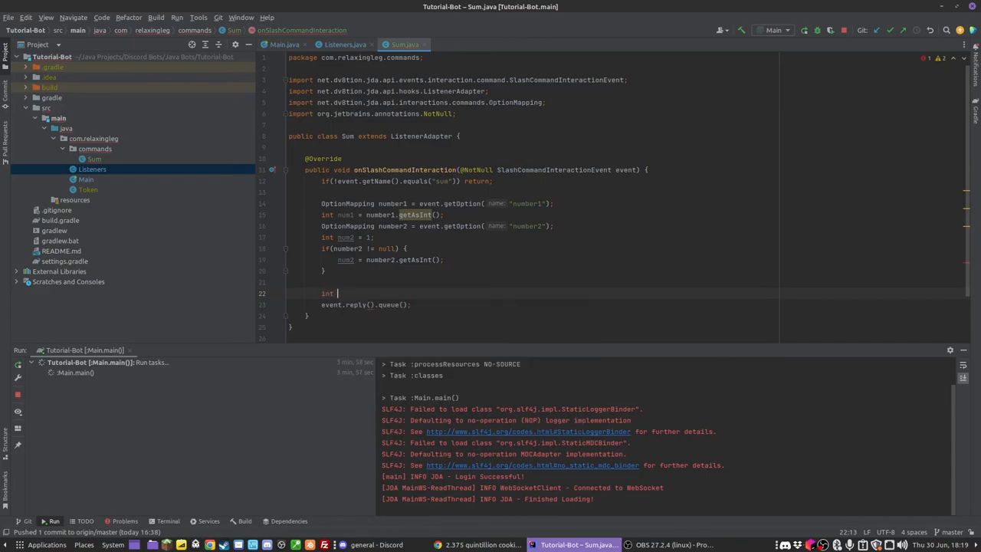
type("result = n")
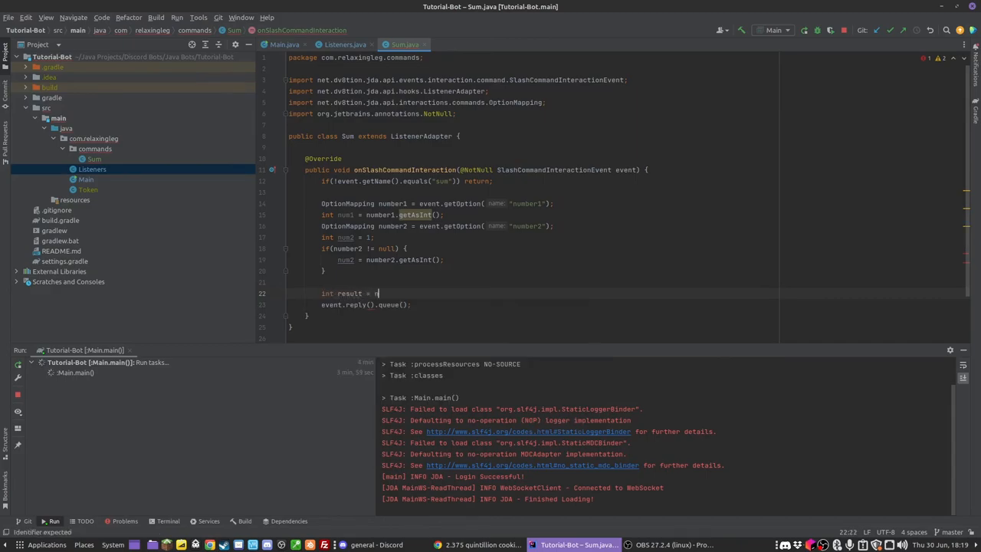
type("num1")
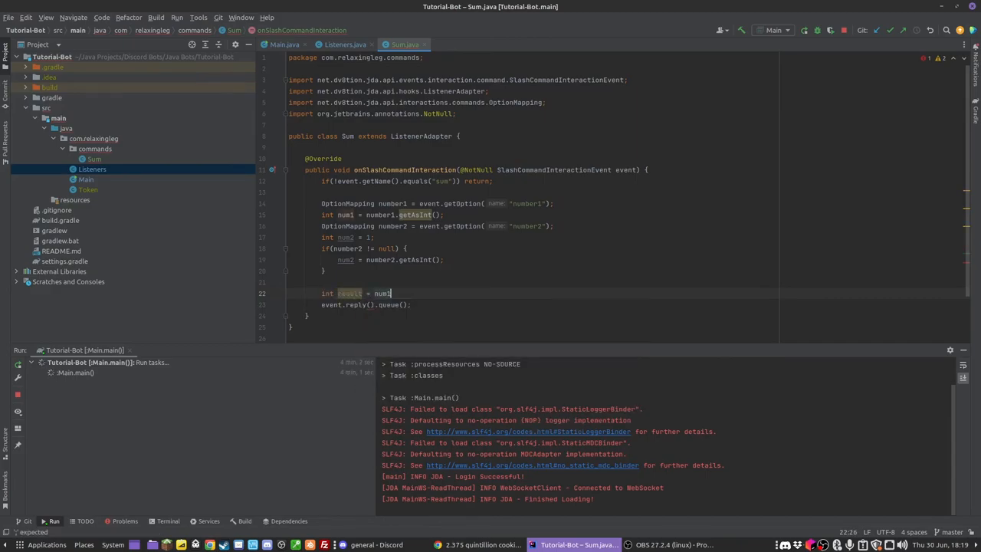
type("+ num2;")
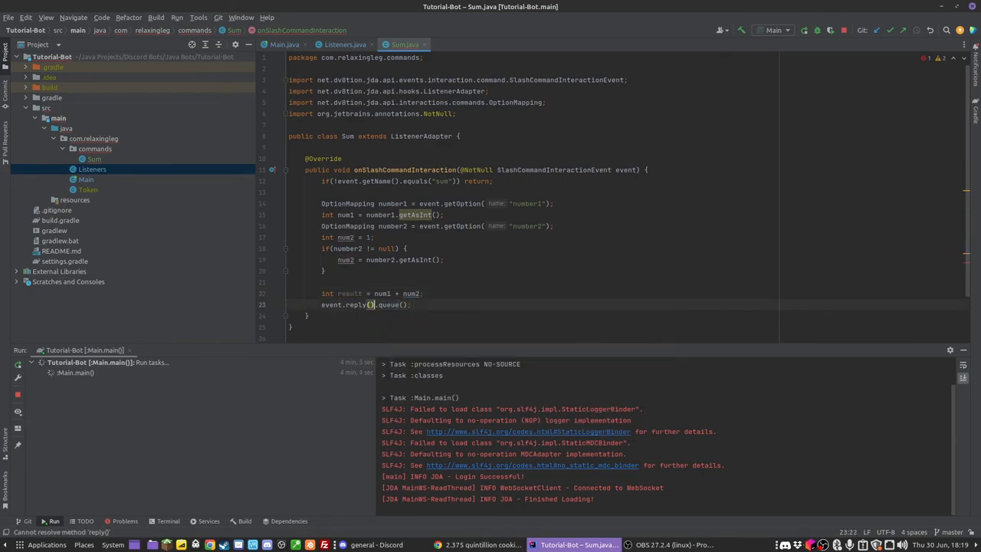
type("result +")
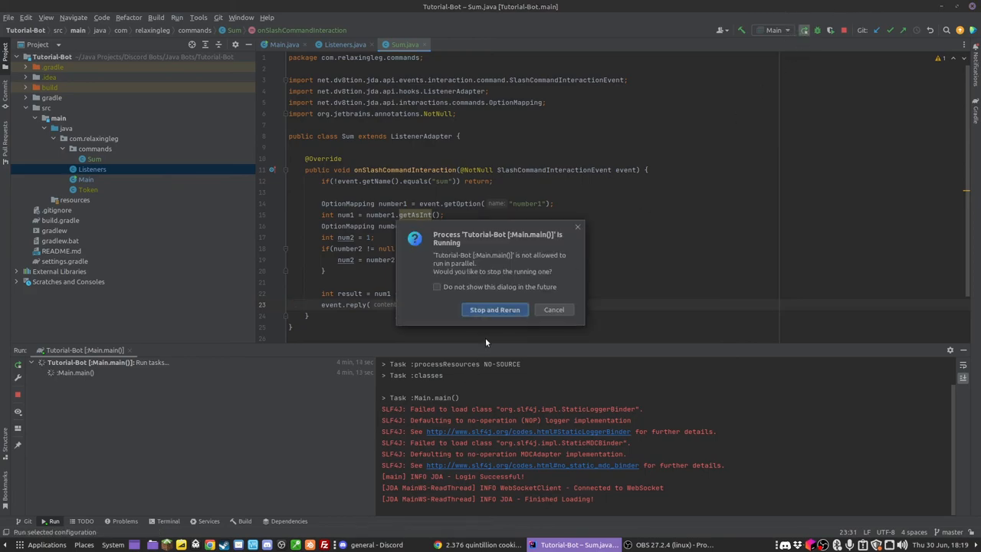
- Stop and rerun the bot so it runs the updated code
left_click(493, 310)
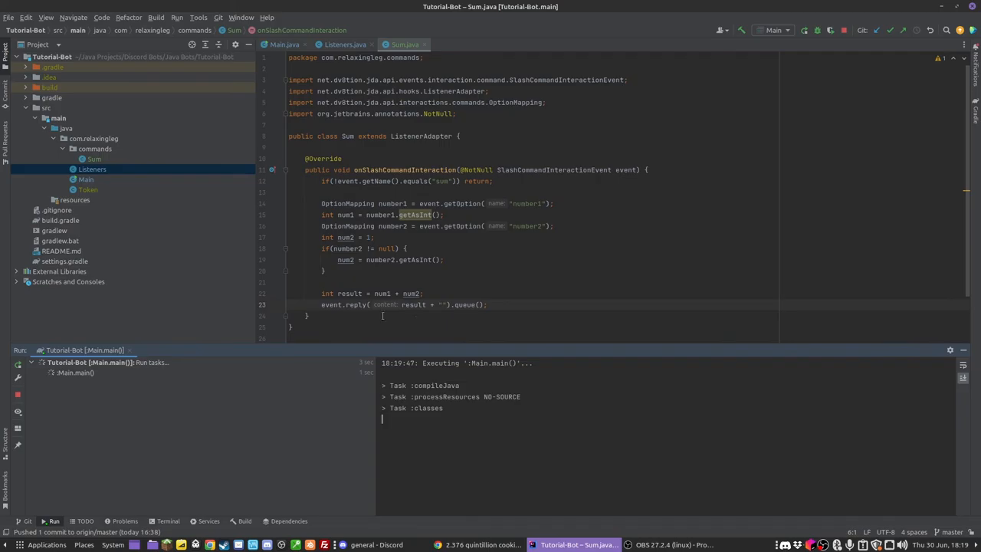
left_click(375, 545)
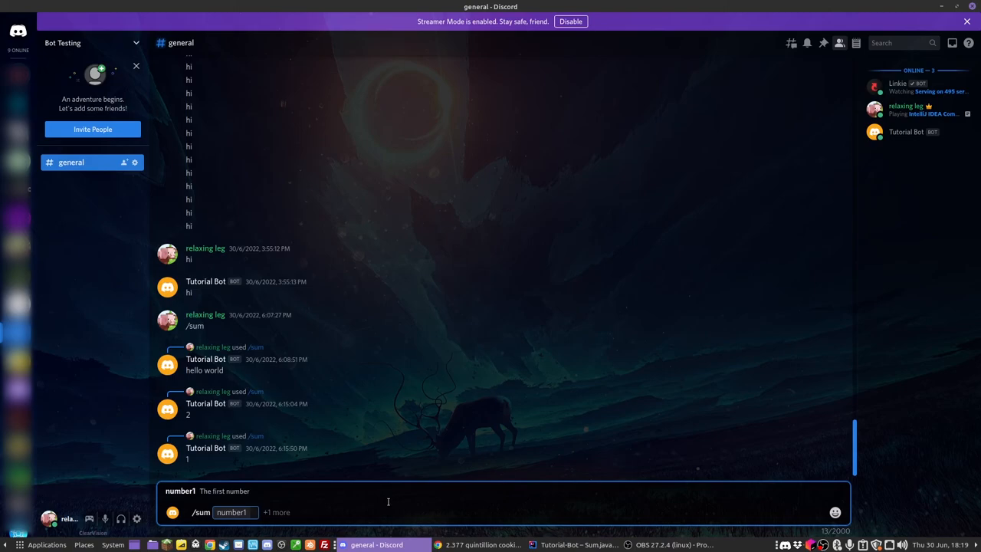
- Send /sum with number1:2, then /sum with 2 and 3 in Discord, and return to IntelliJ
type("2")
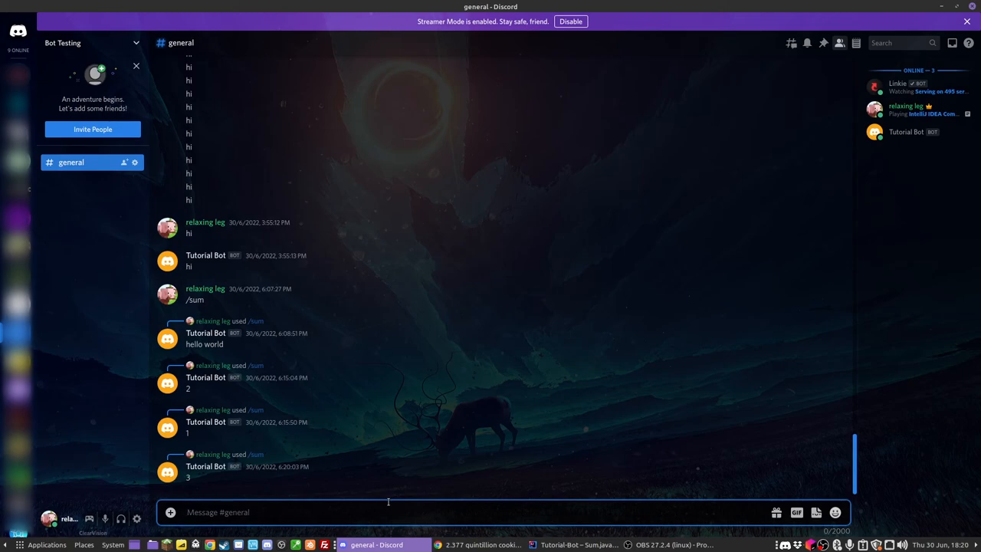
type("/sum number1 2 number2")
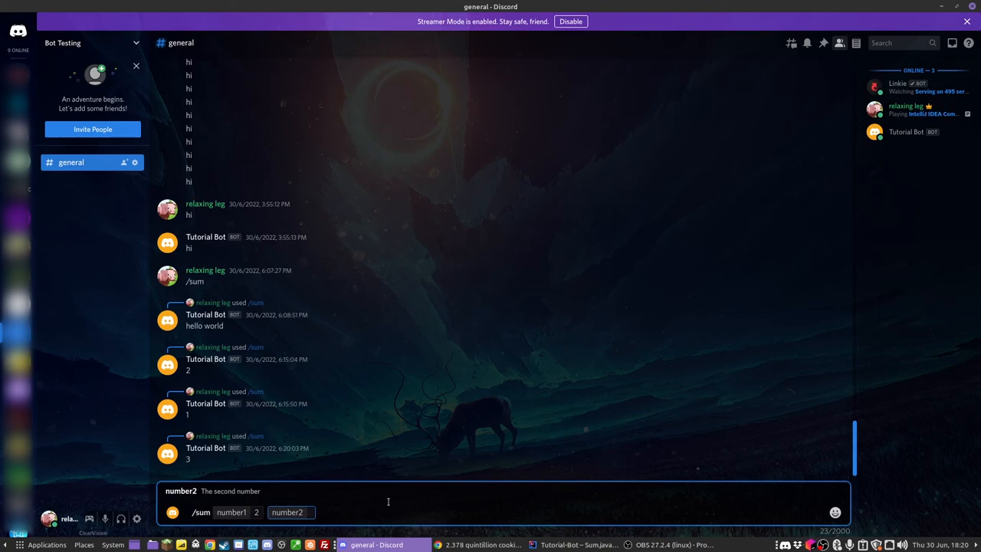
type("3")
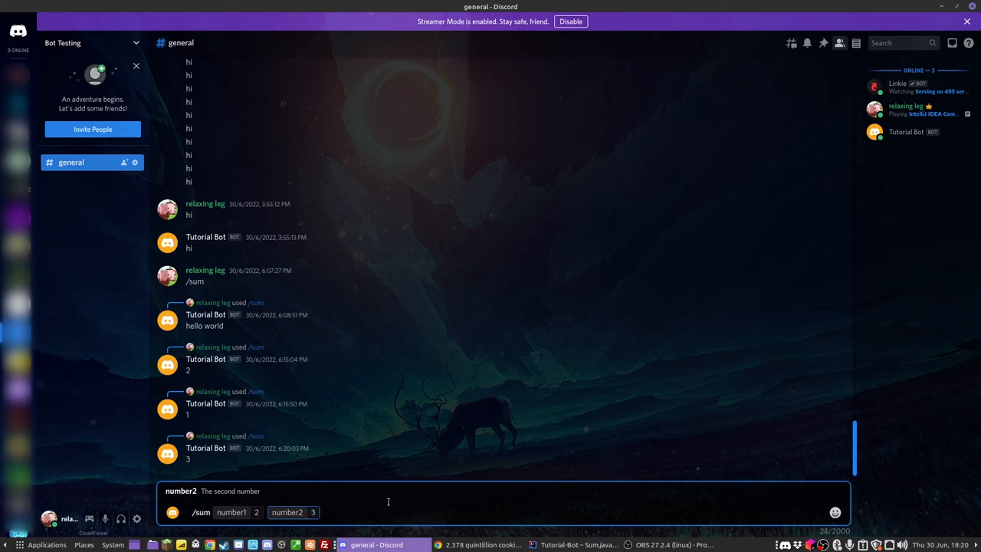
key("Return")
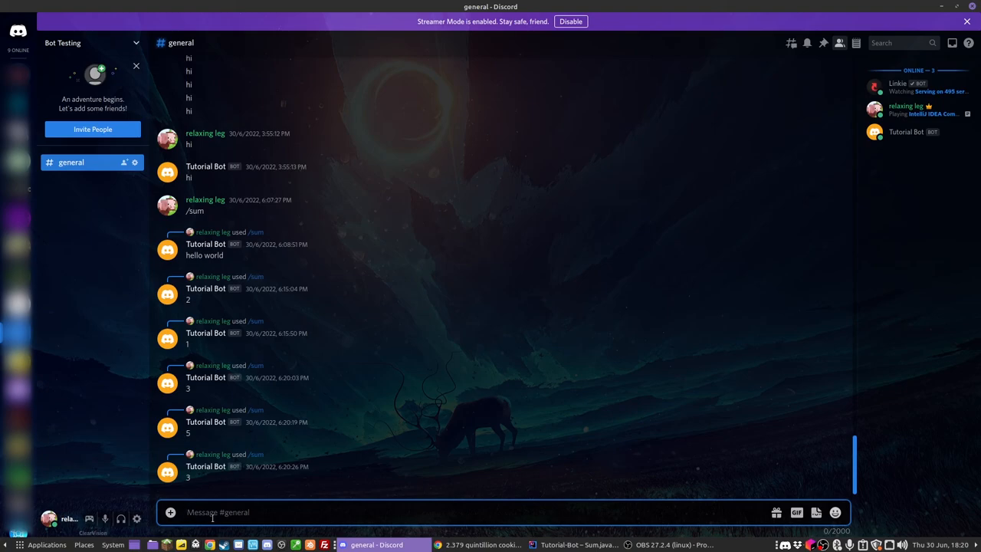
left_click(580, 546)
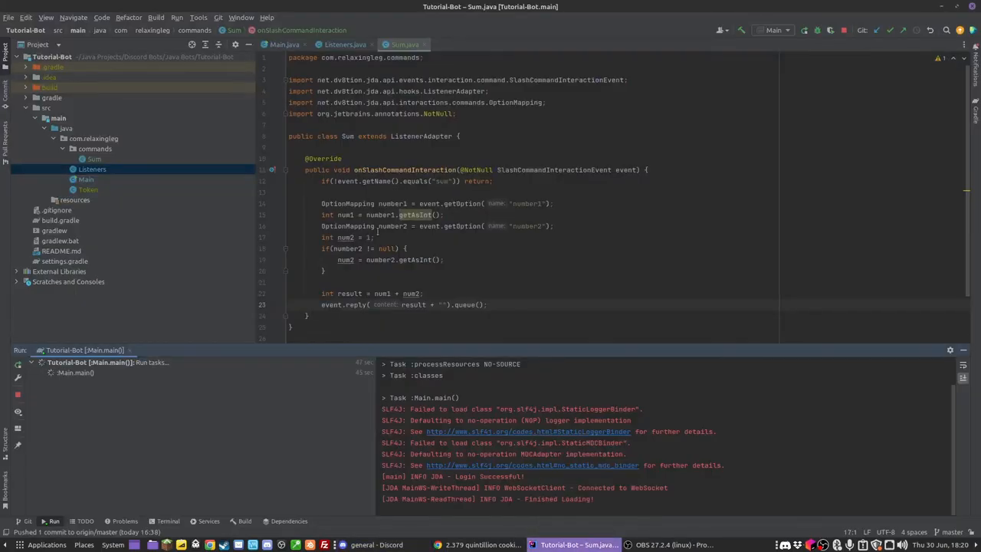